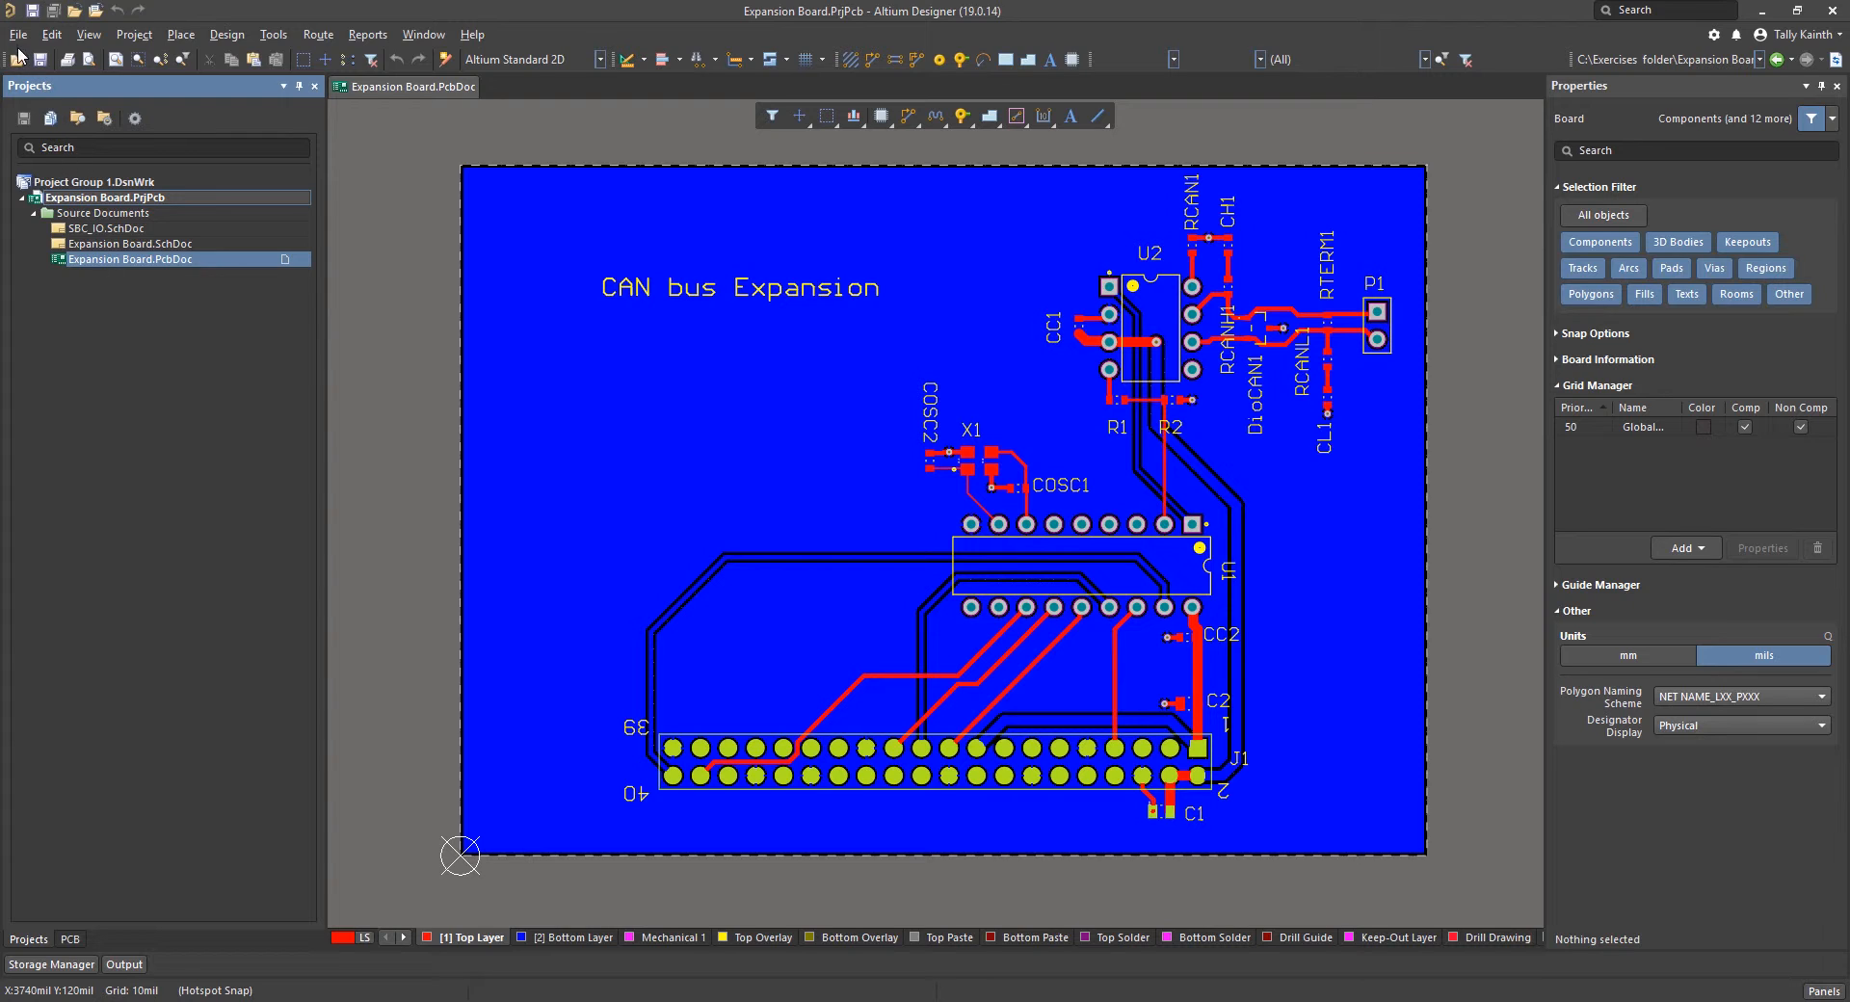
- Open the File menu to browse Fabrication Outputs, pointing at Gerber Files
click(17, 34)
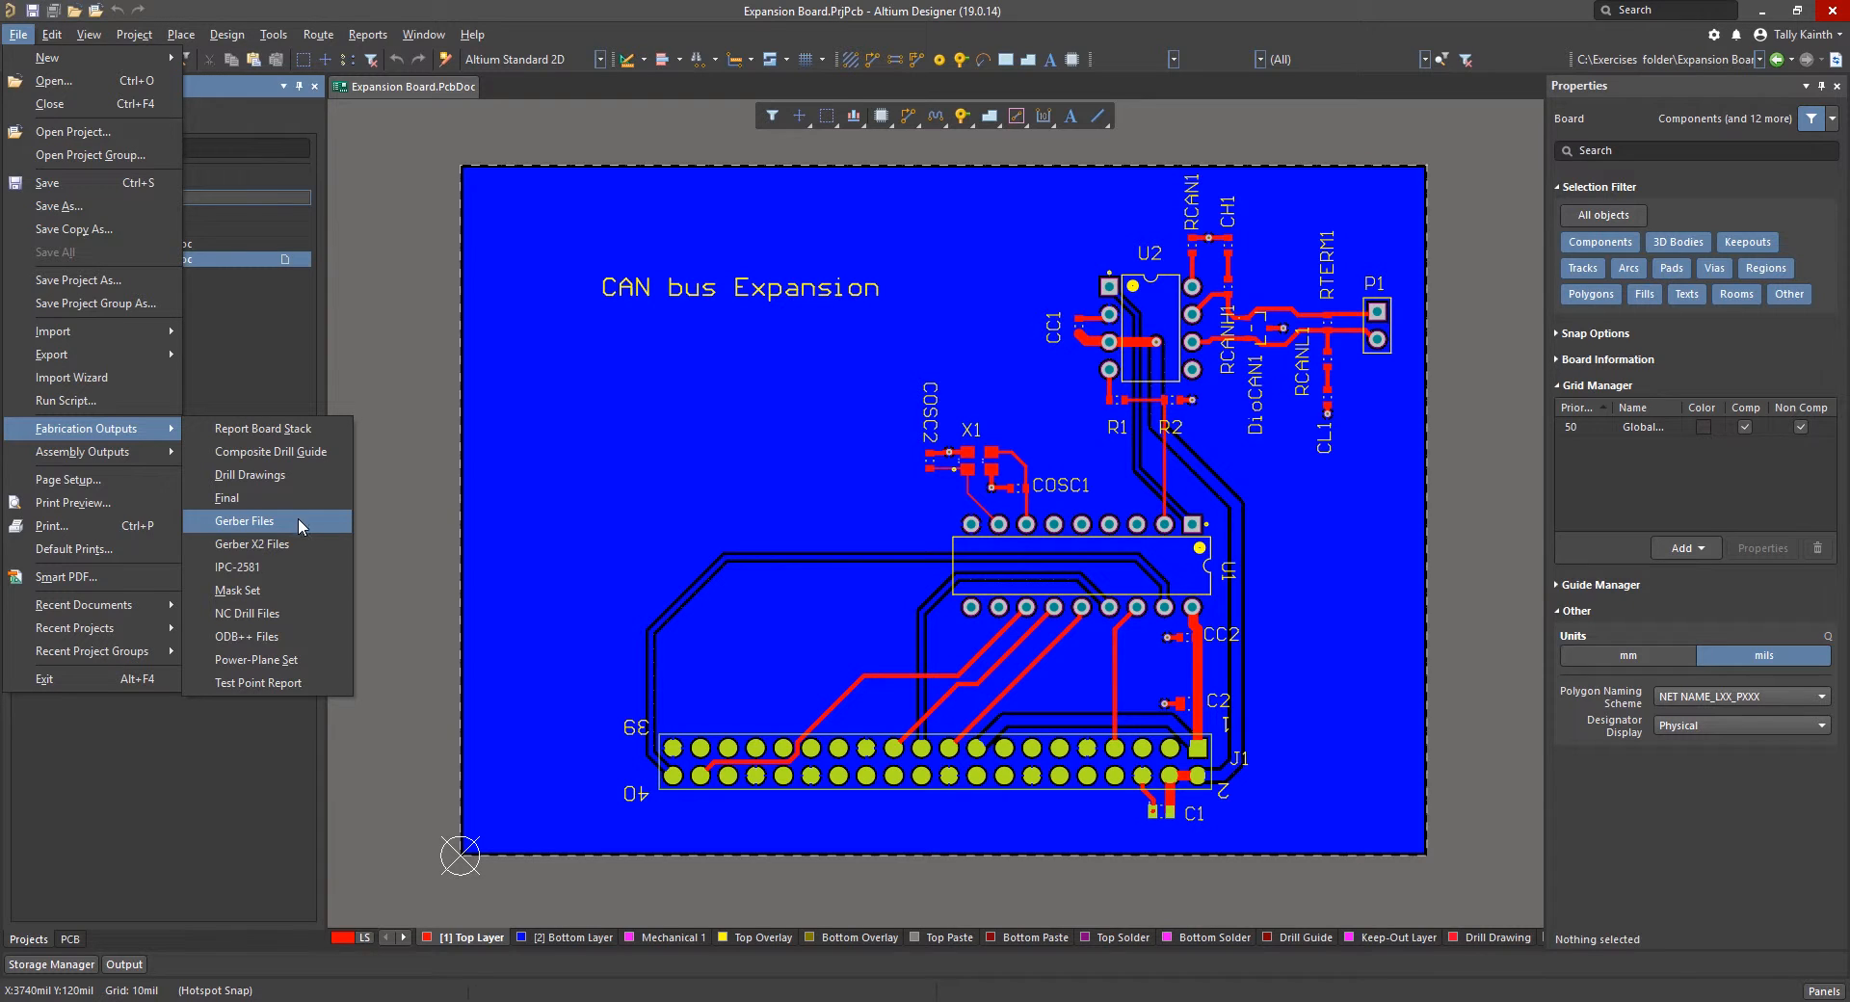
mouse_move(251, 544)
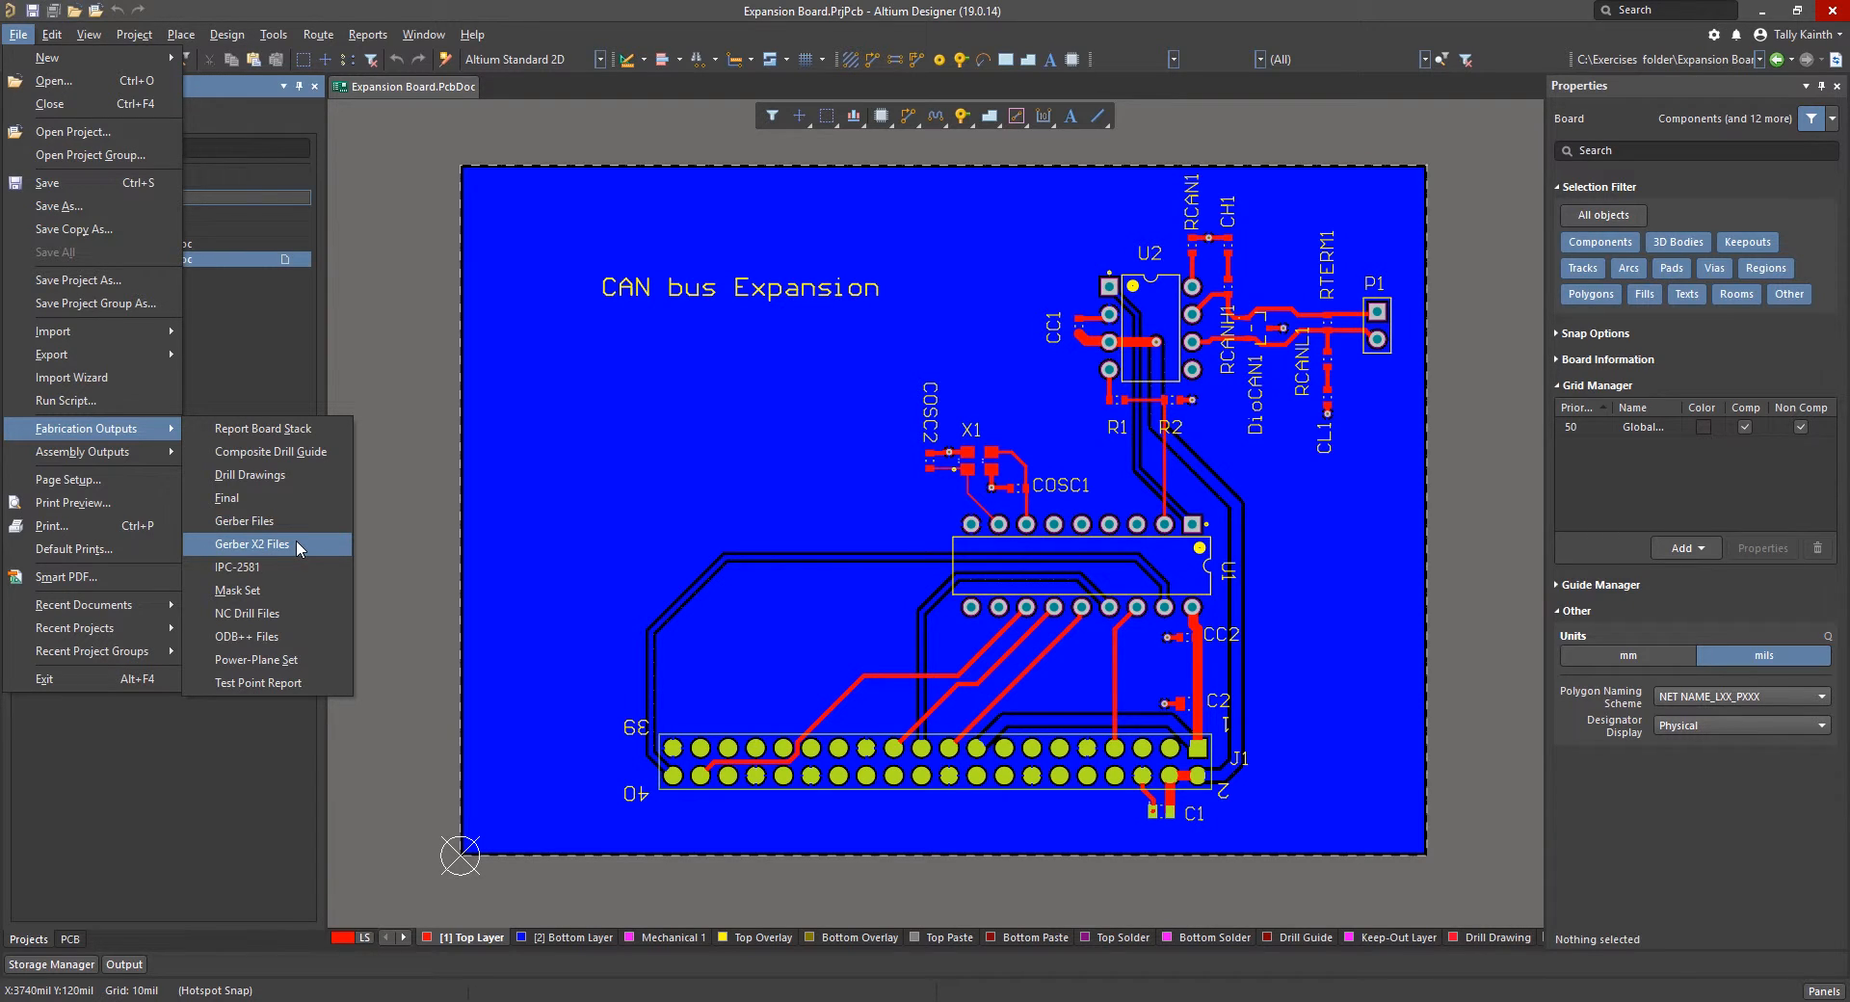
mouse_move(238, 566)
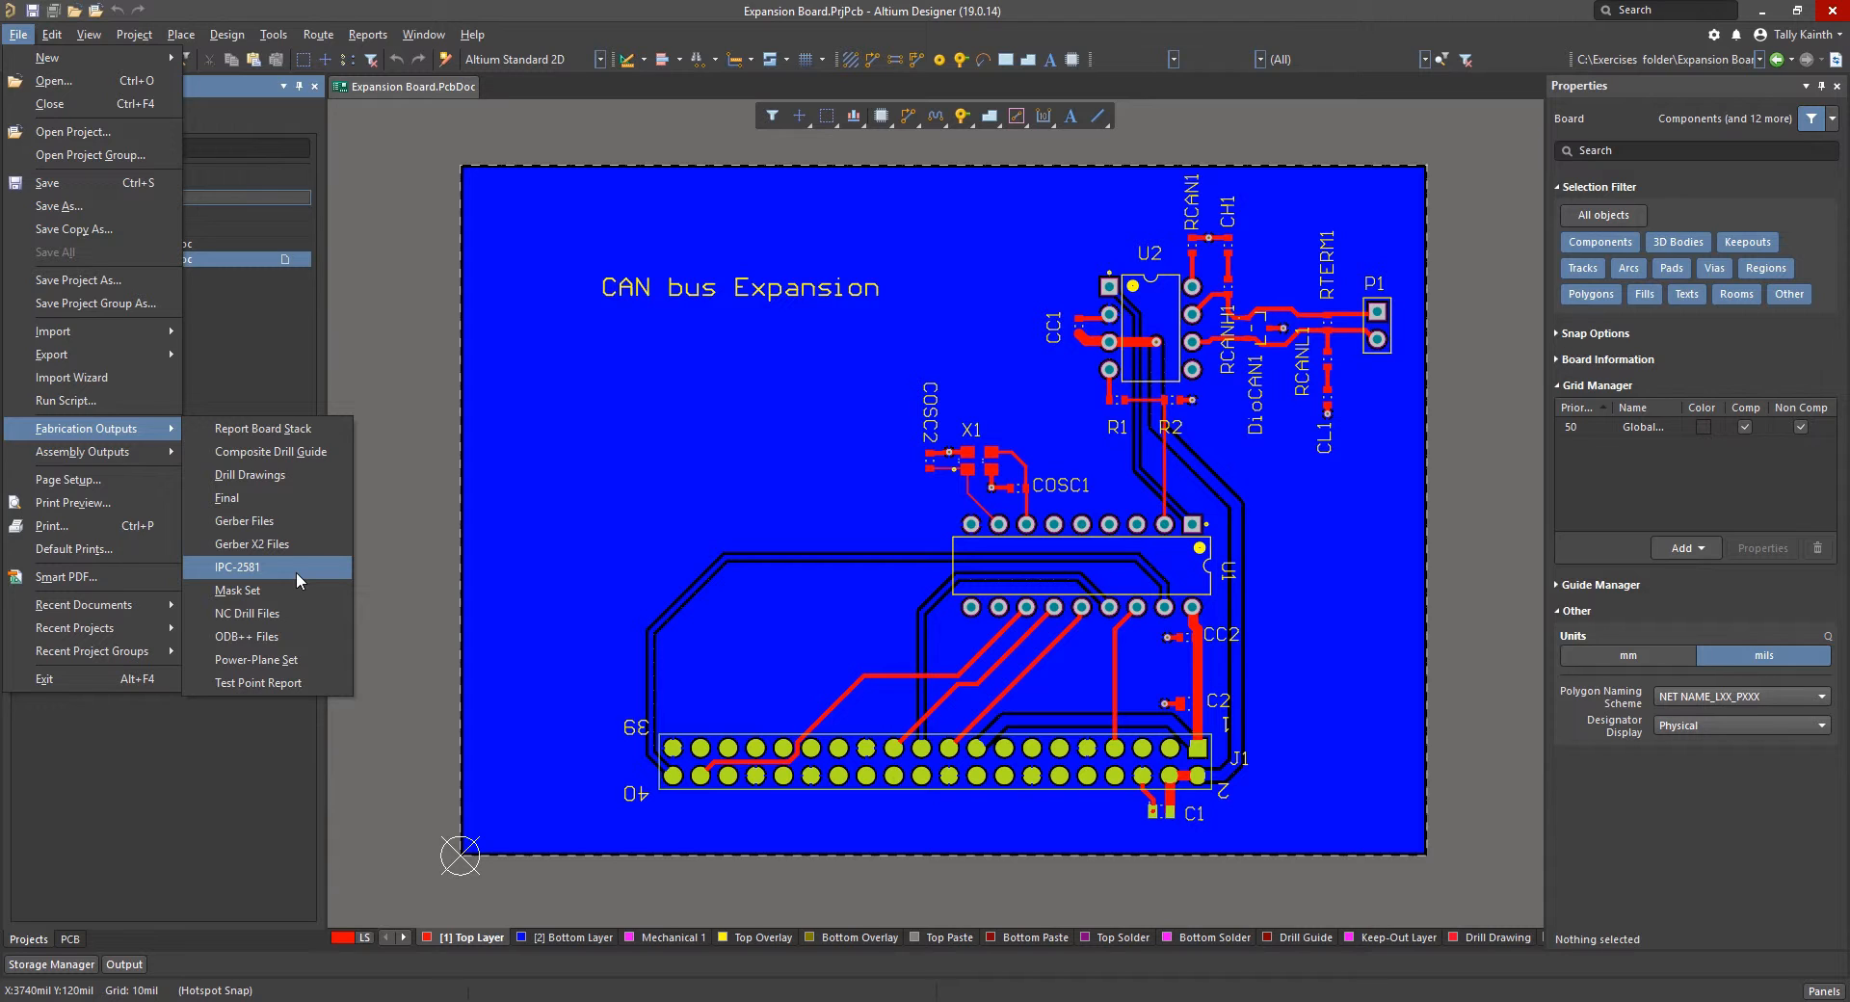
mouse_move(296, 531)
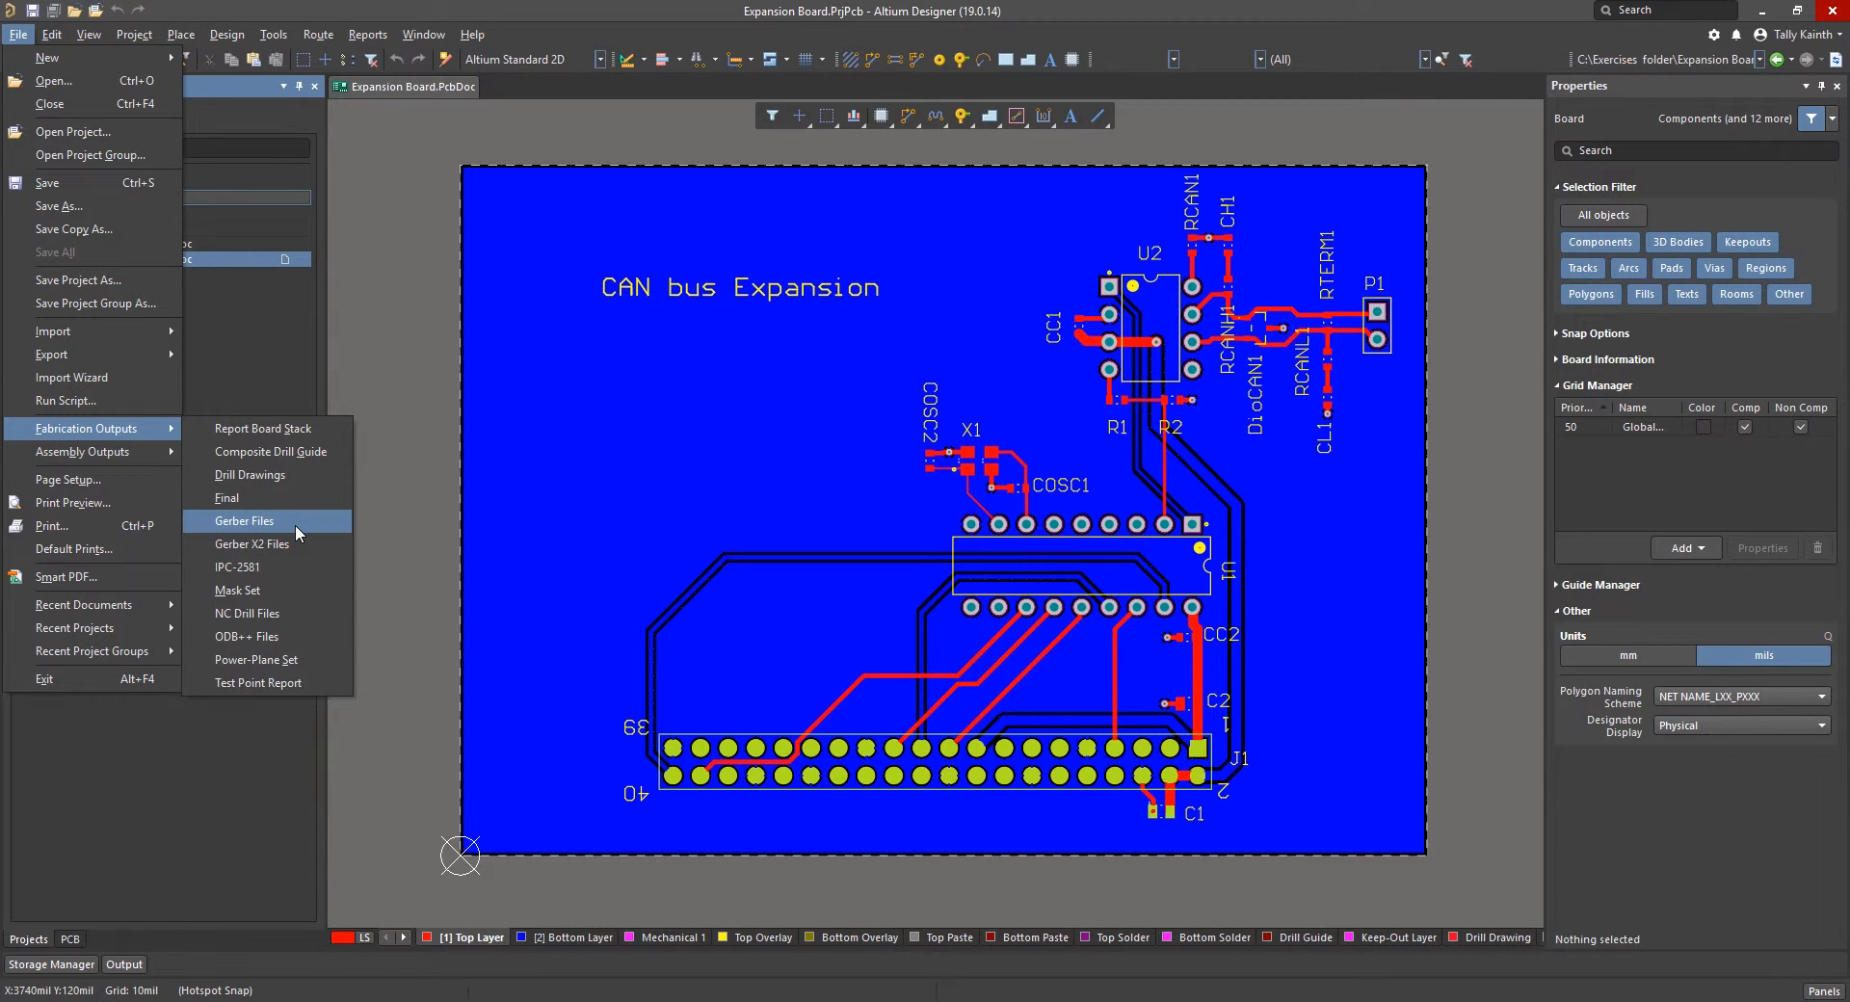
- Open Gerber Setup and set inch units with the 2:3 number format
click(244, 521)
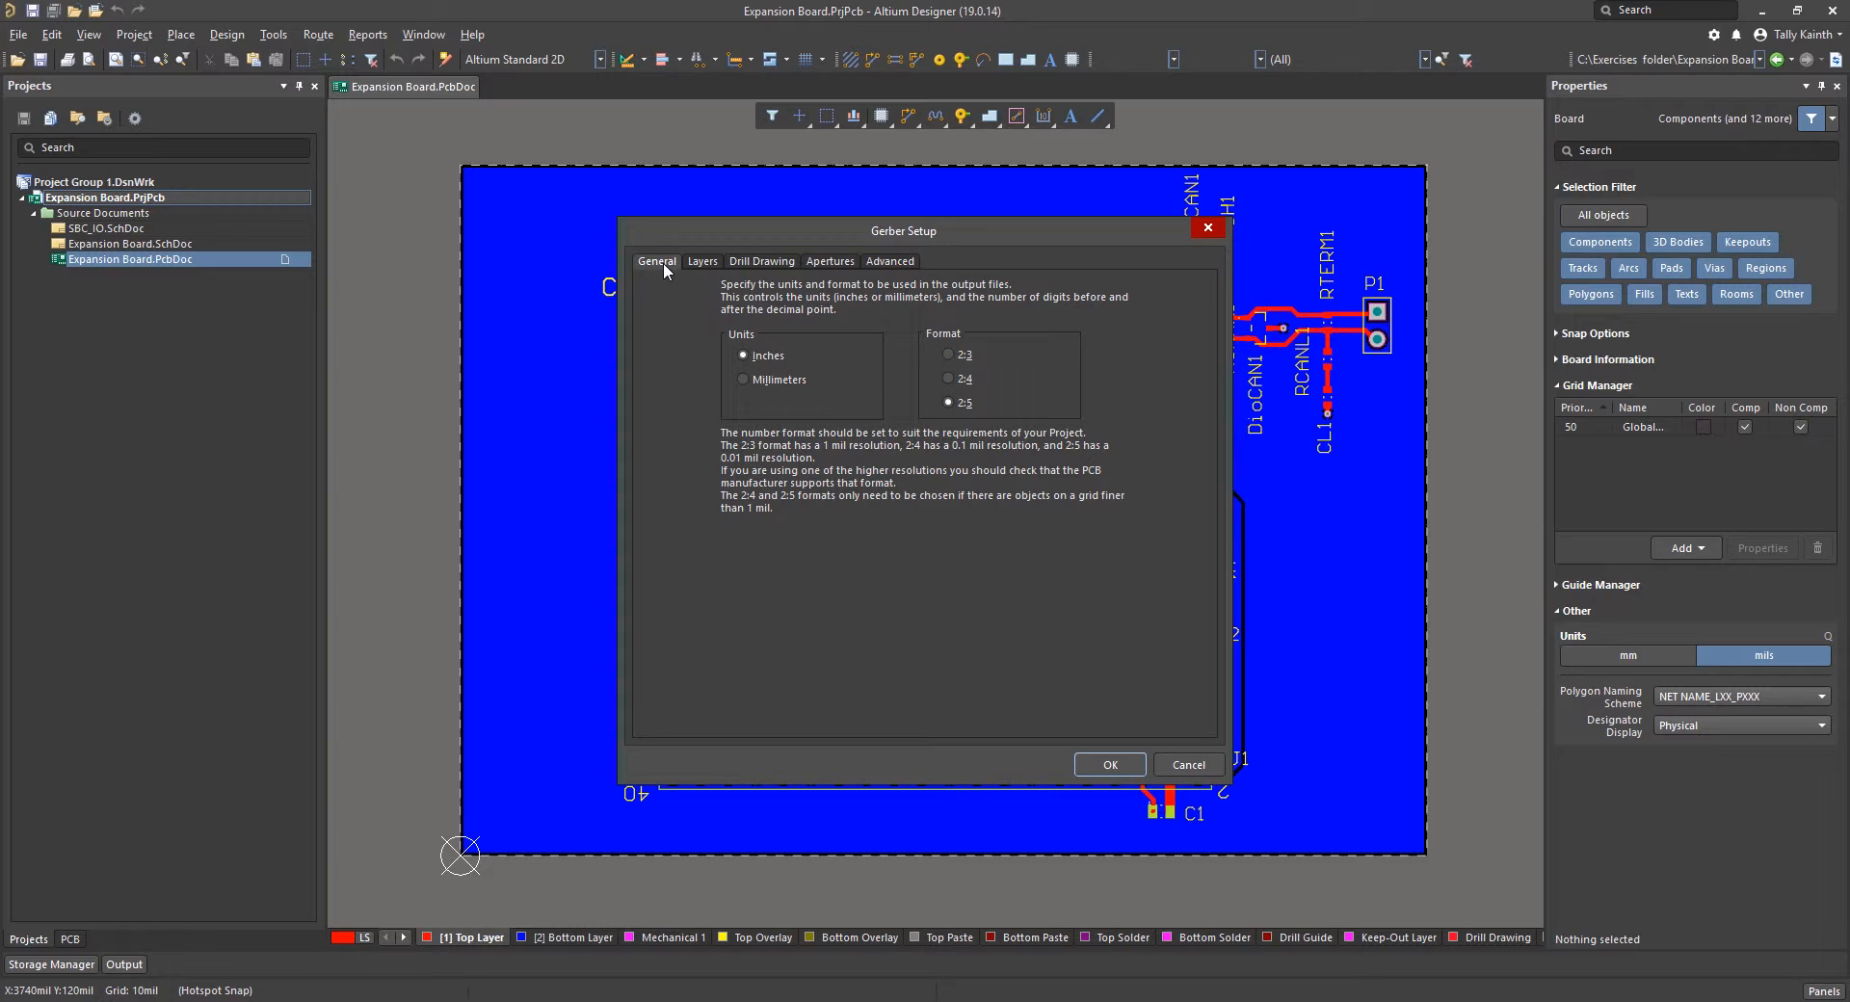
mouse_move(879, 352)
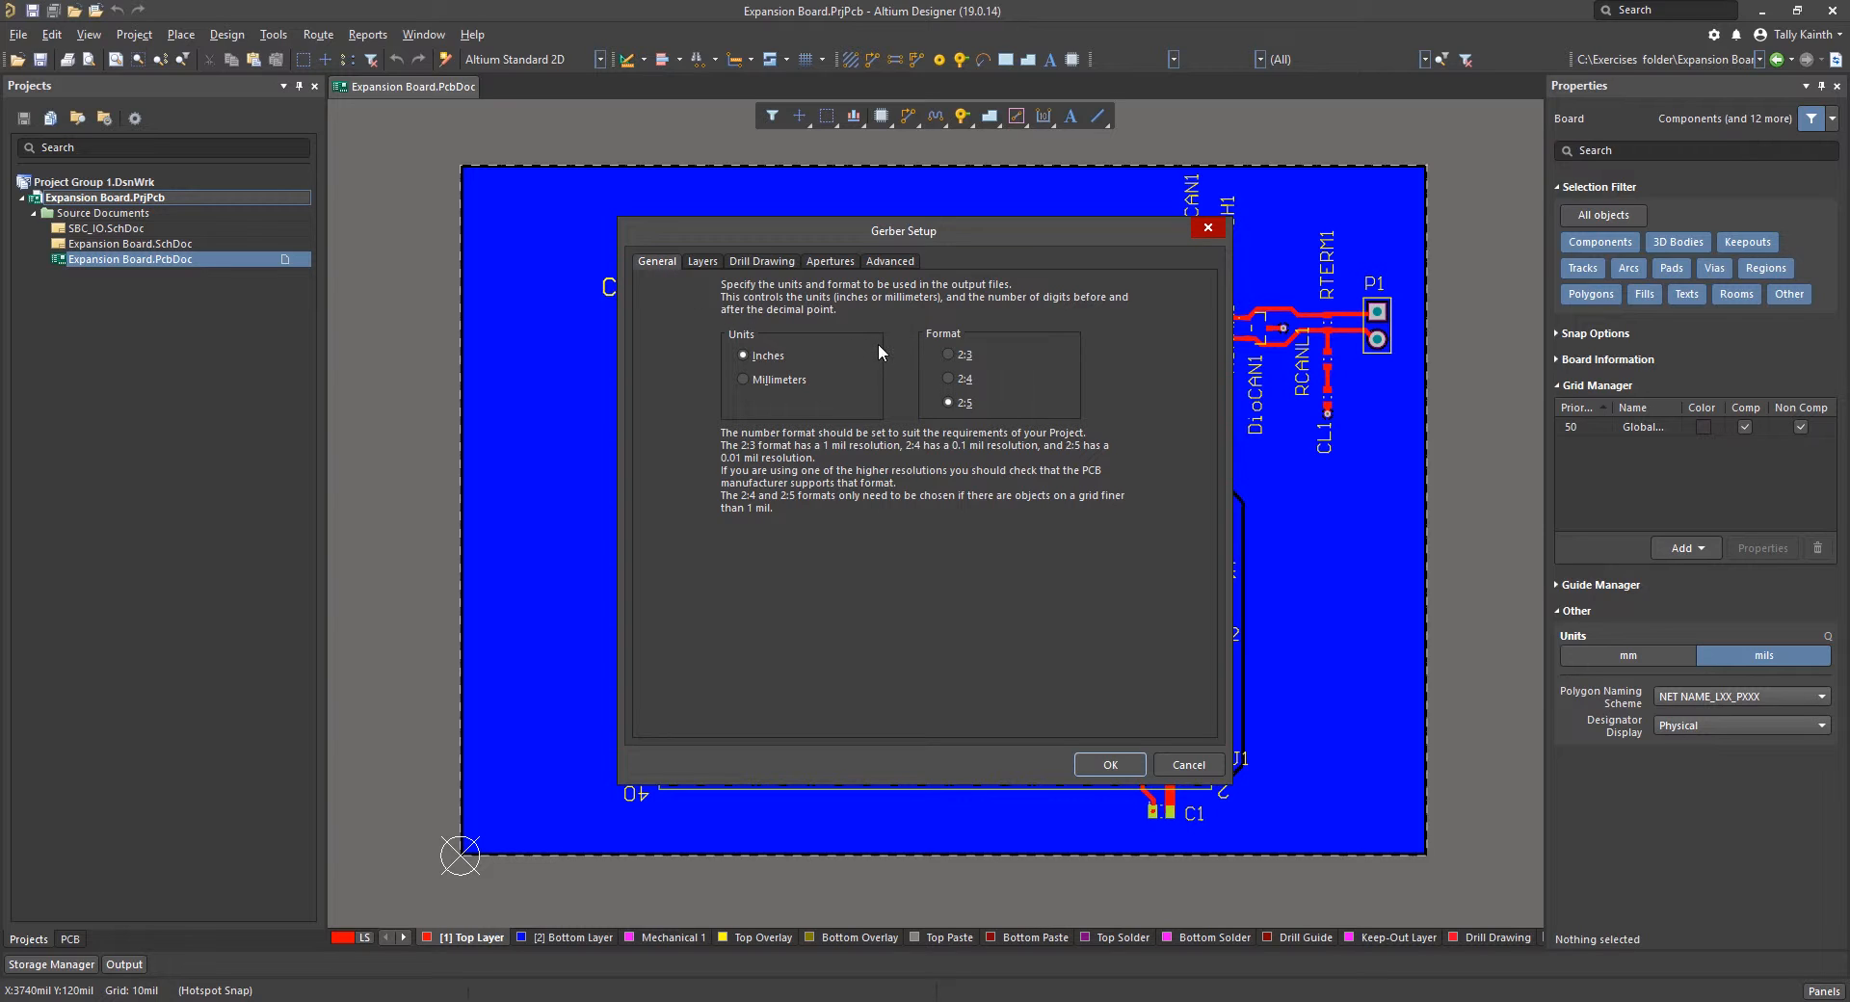
click(948, 355)
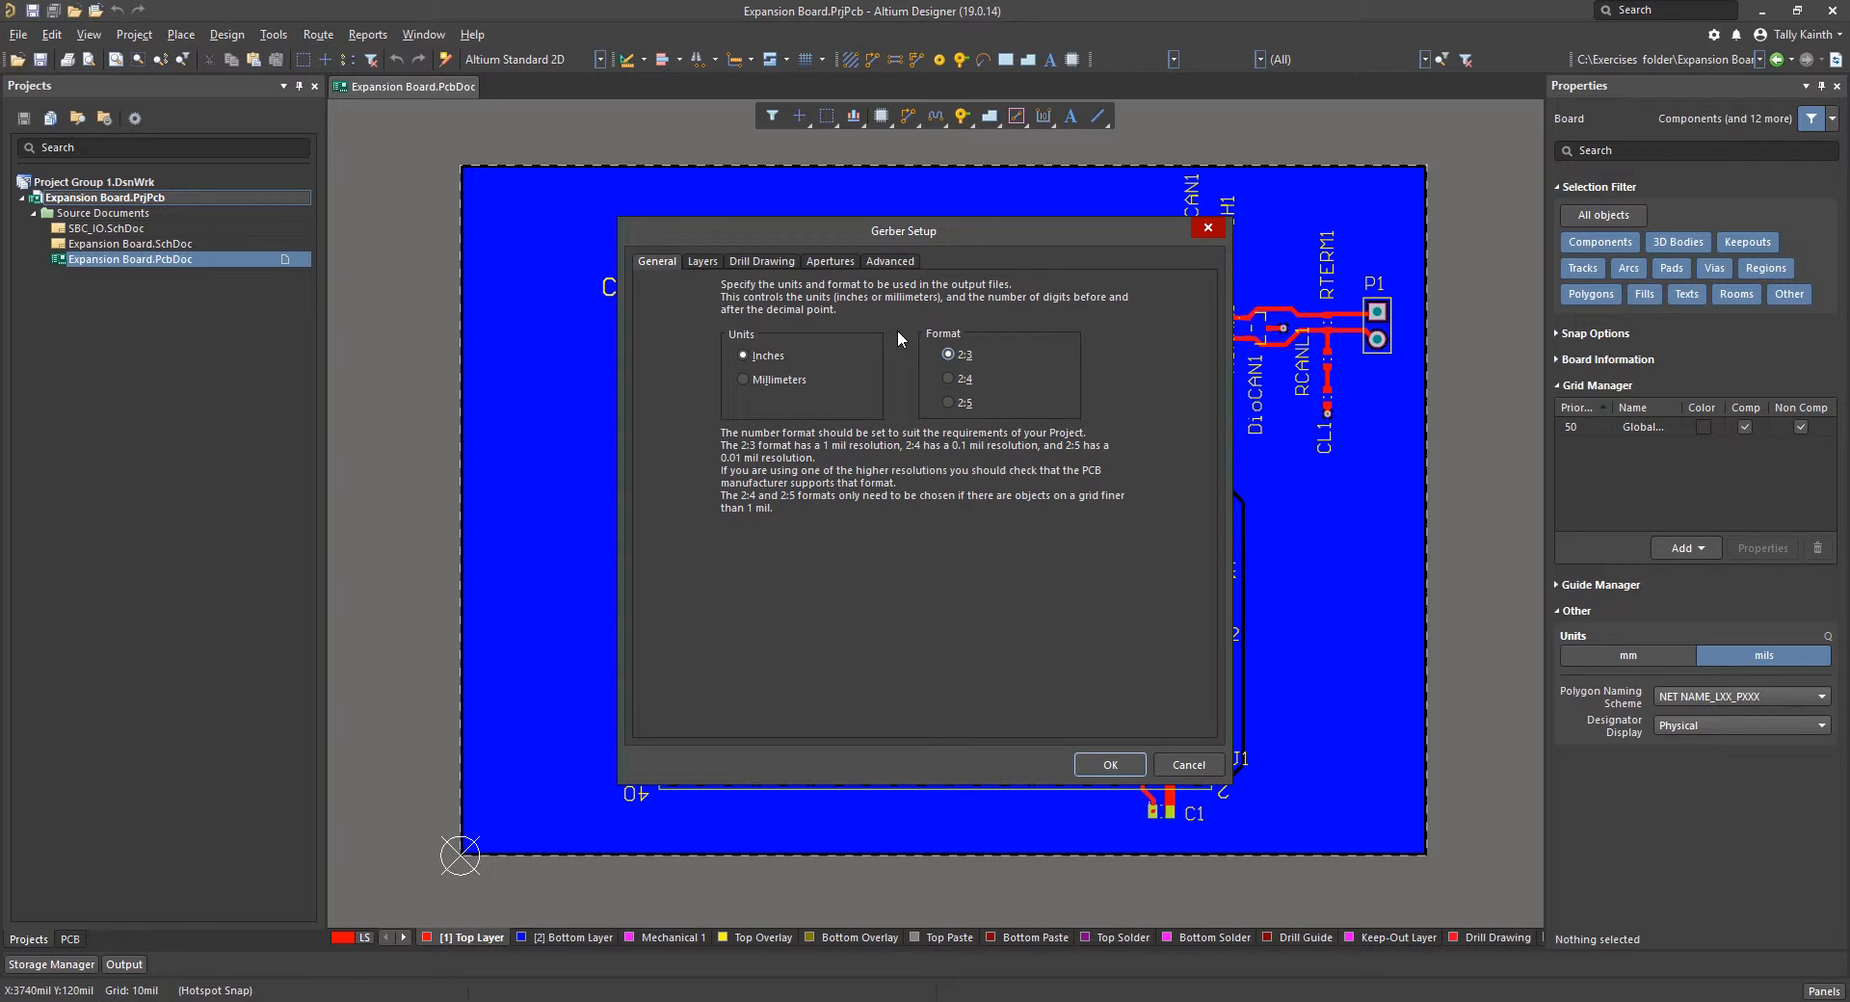
mouse_move(890, 340)
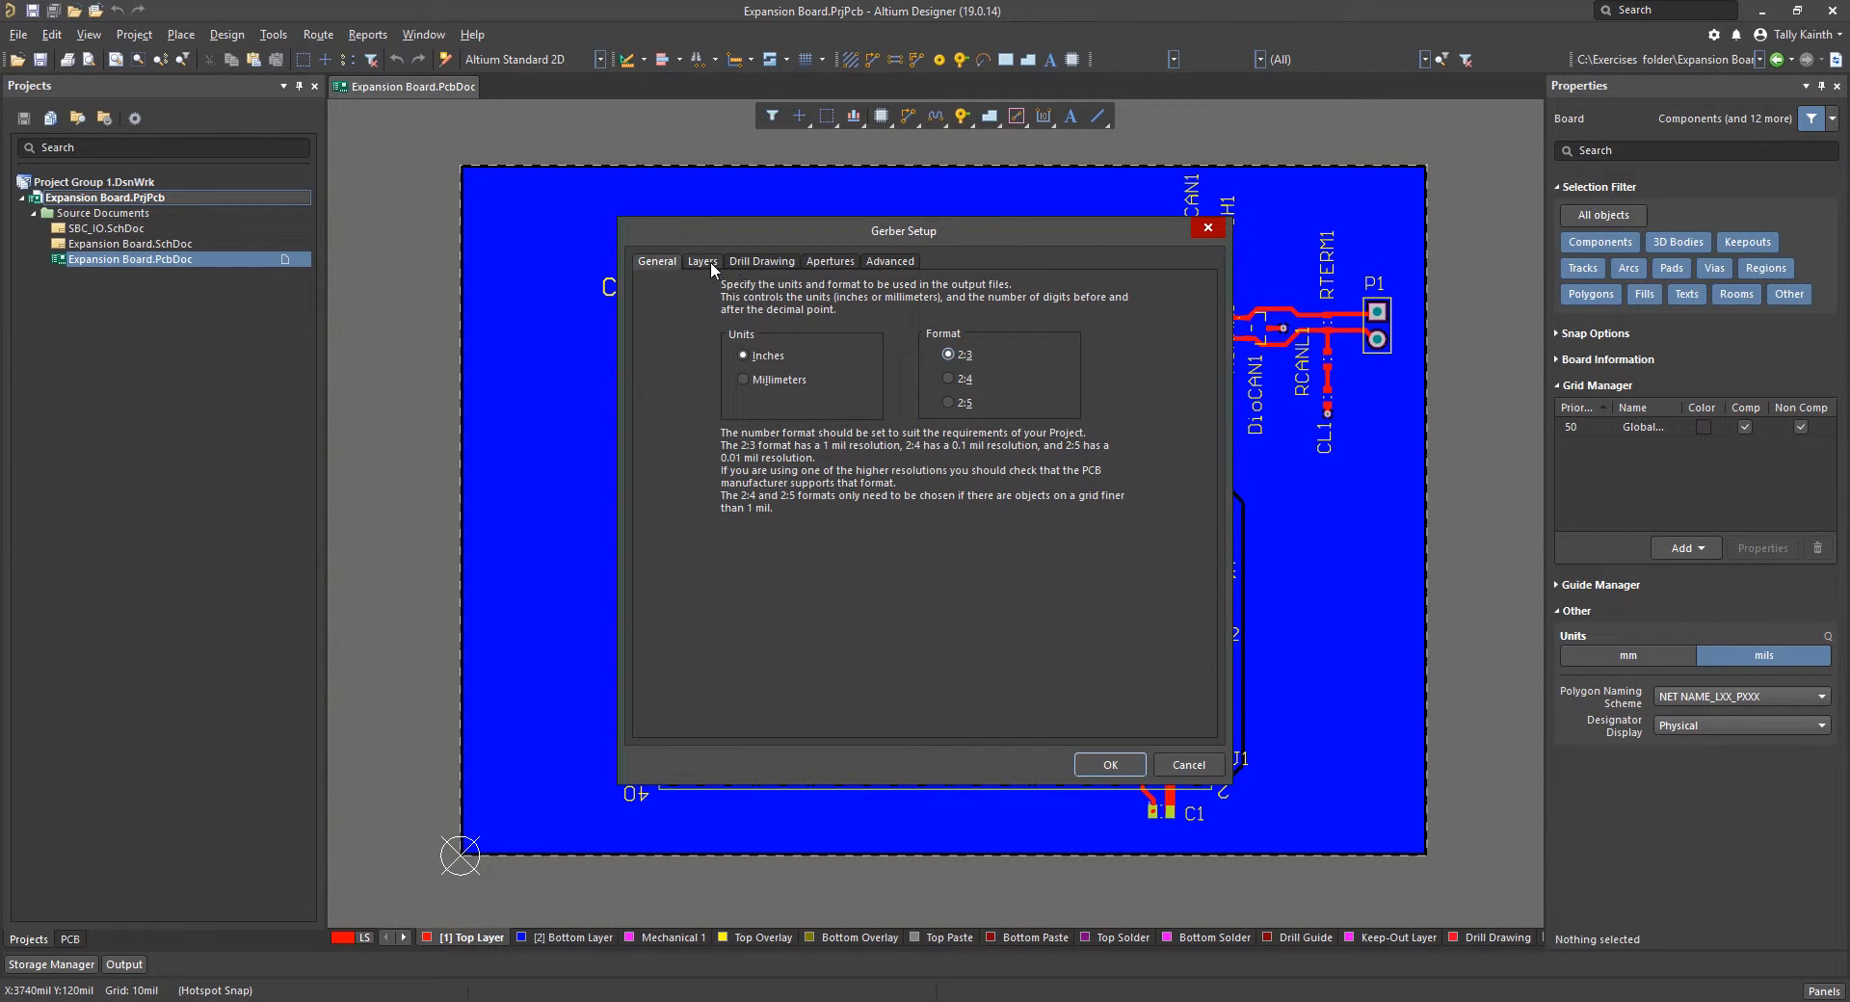
- On the Layers tab, set Plot Layers to Used On
click(700, 261)
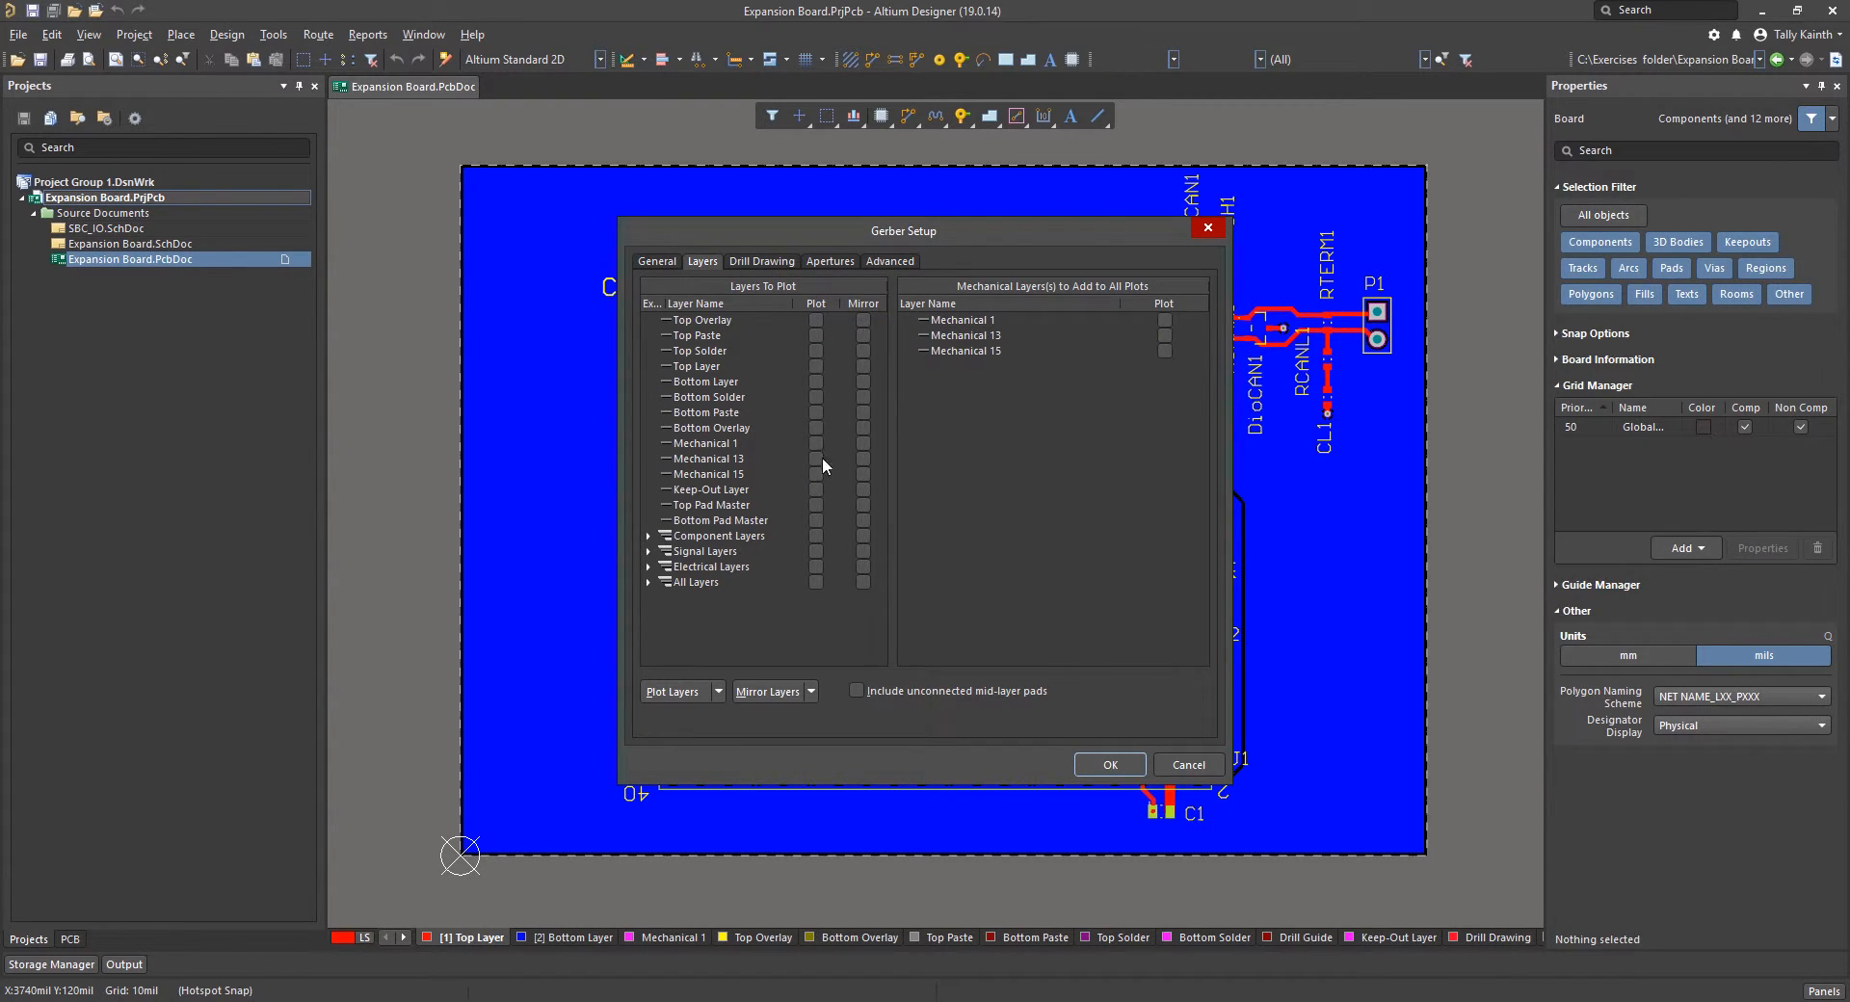
mouse_move(771, 654)
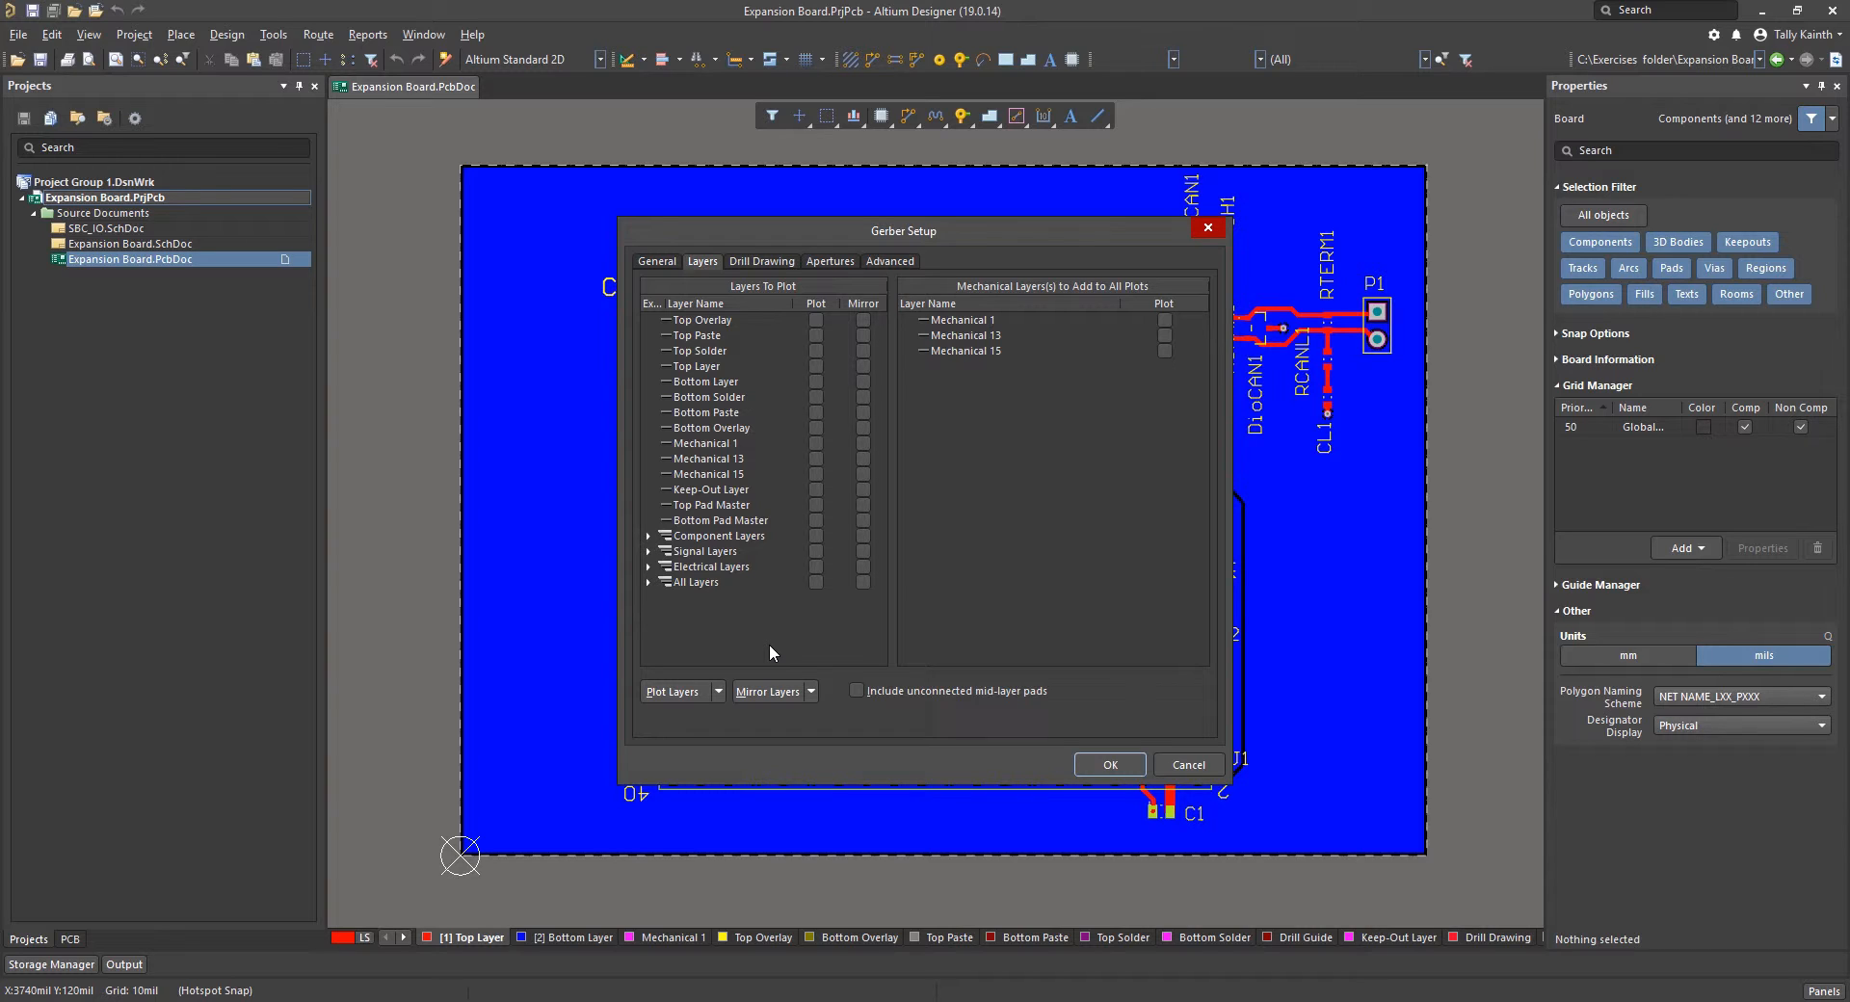
click(715, 692)
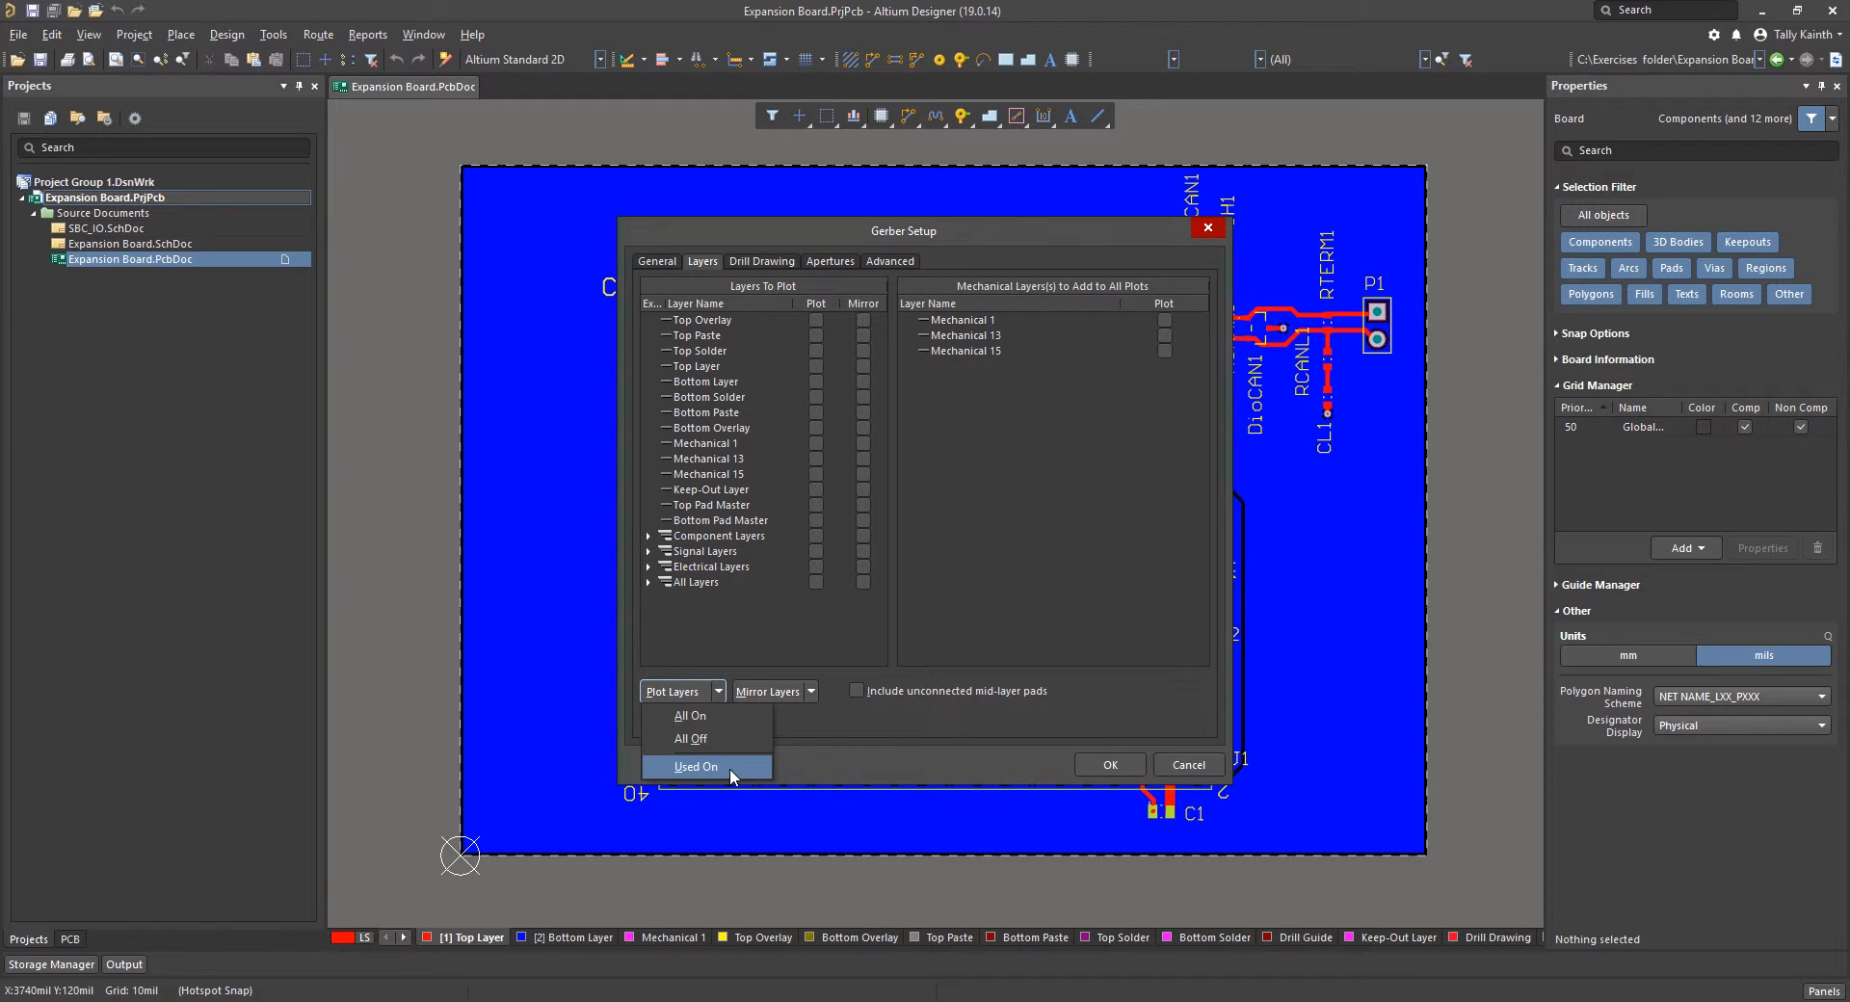
click(695, 768)
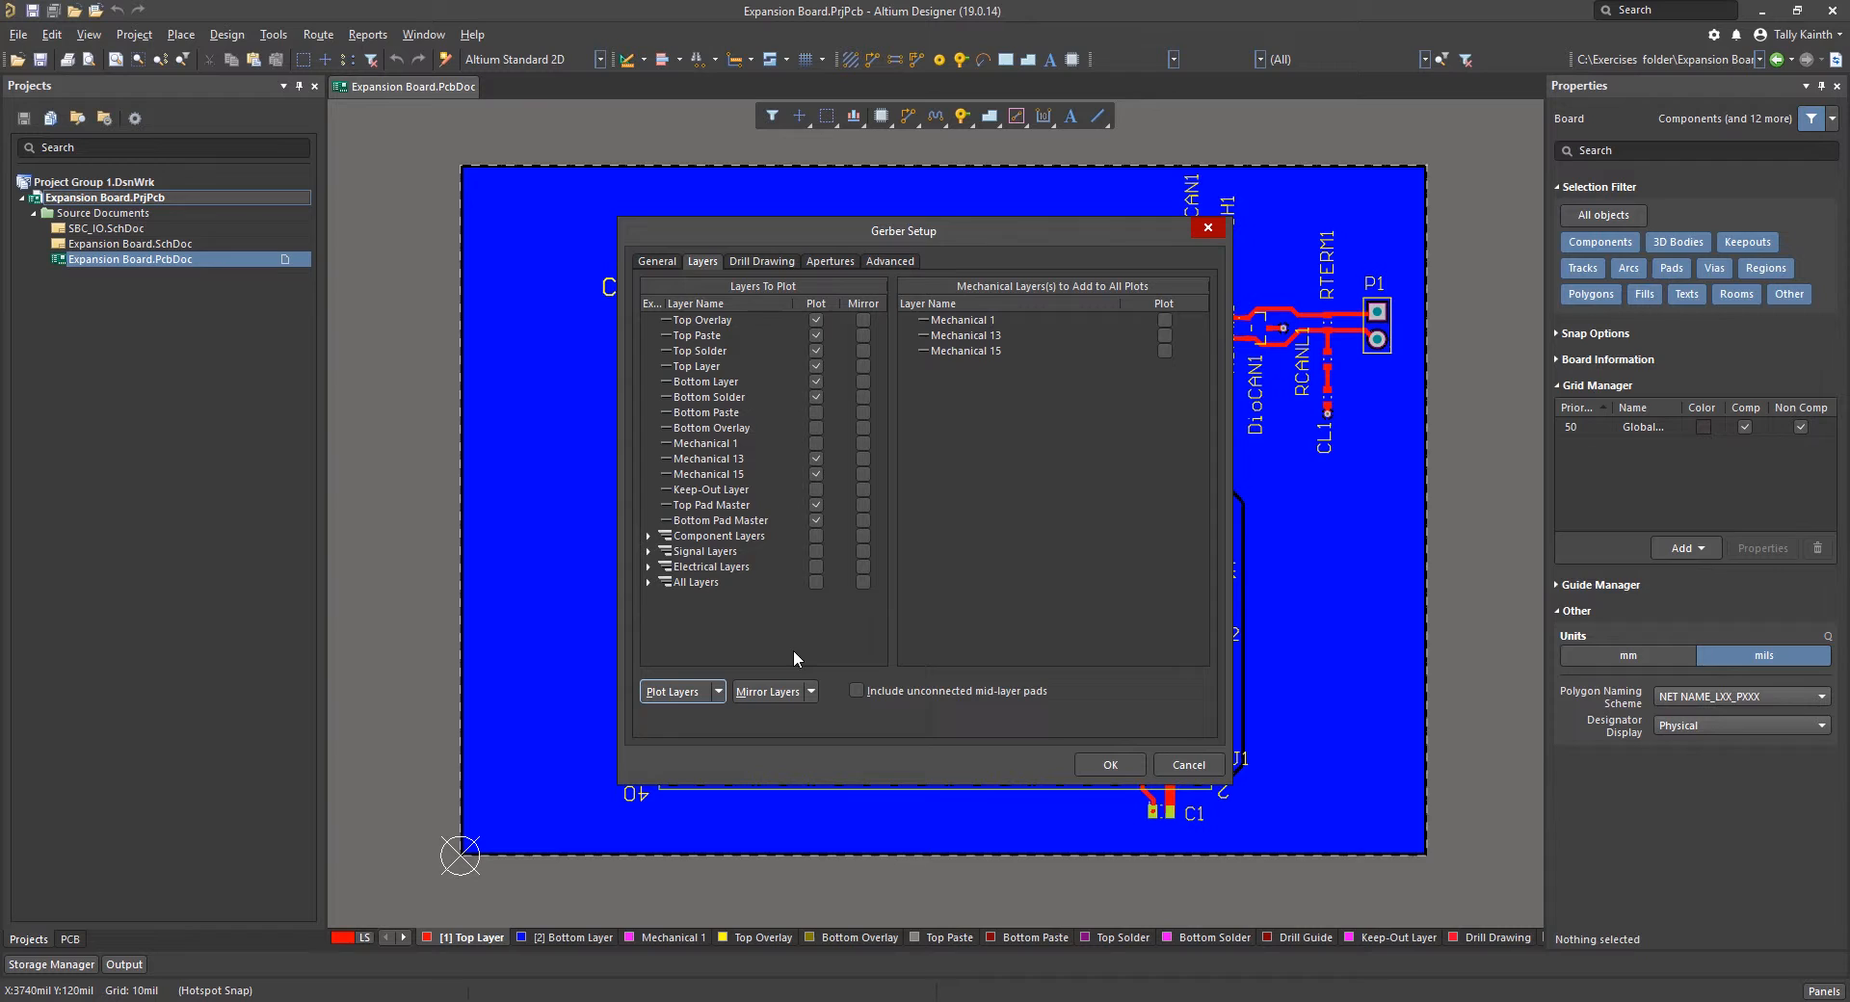
mouse_move(731, 443)
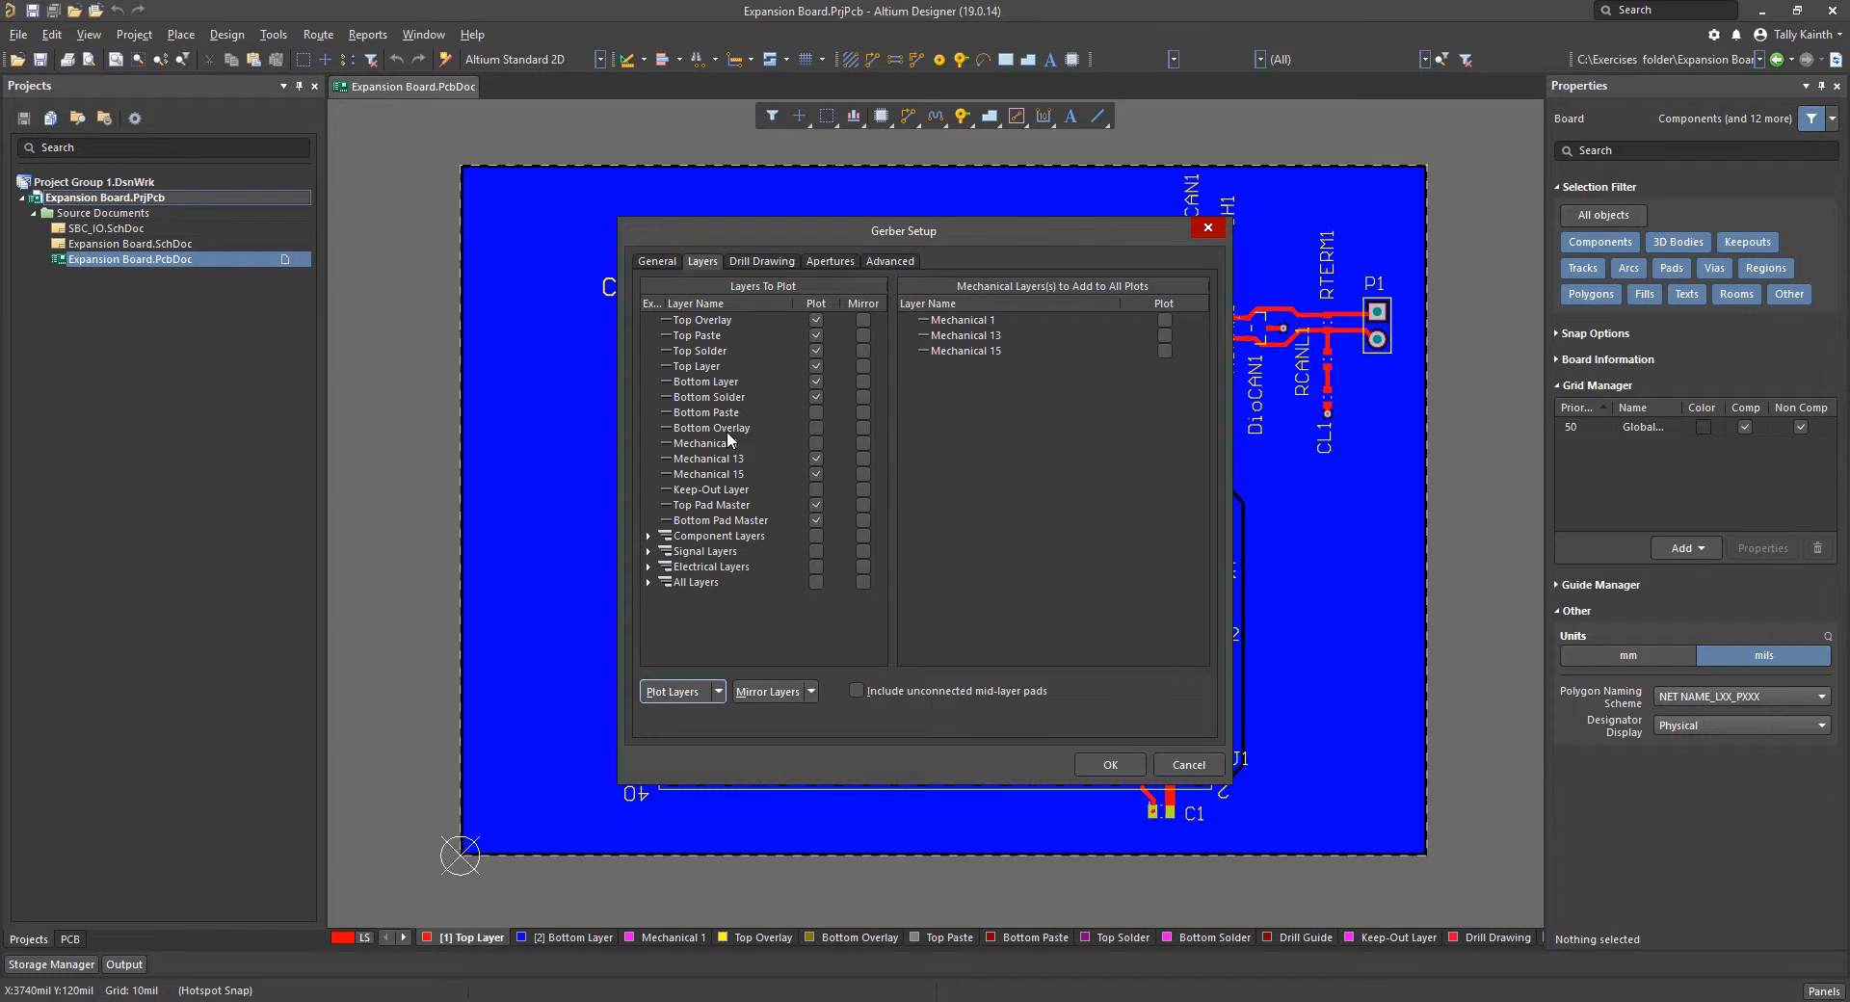
- Plot all used drill pairs for drill drawings and guides, then generate the Gerbers
click(761, 261)
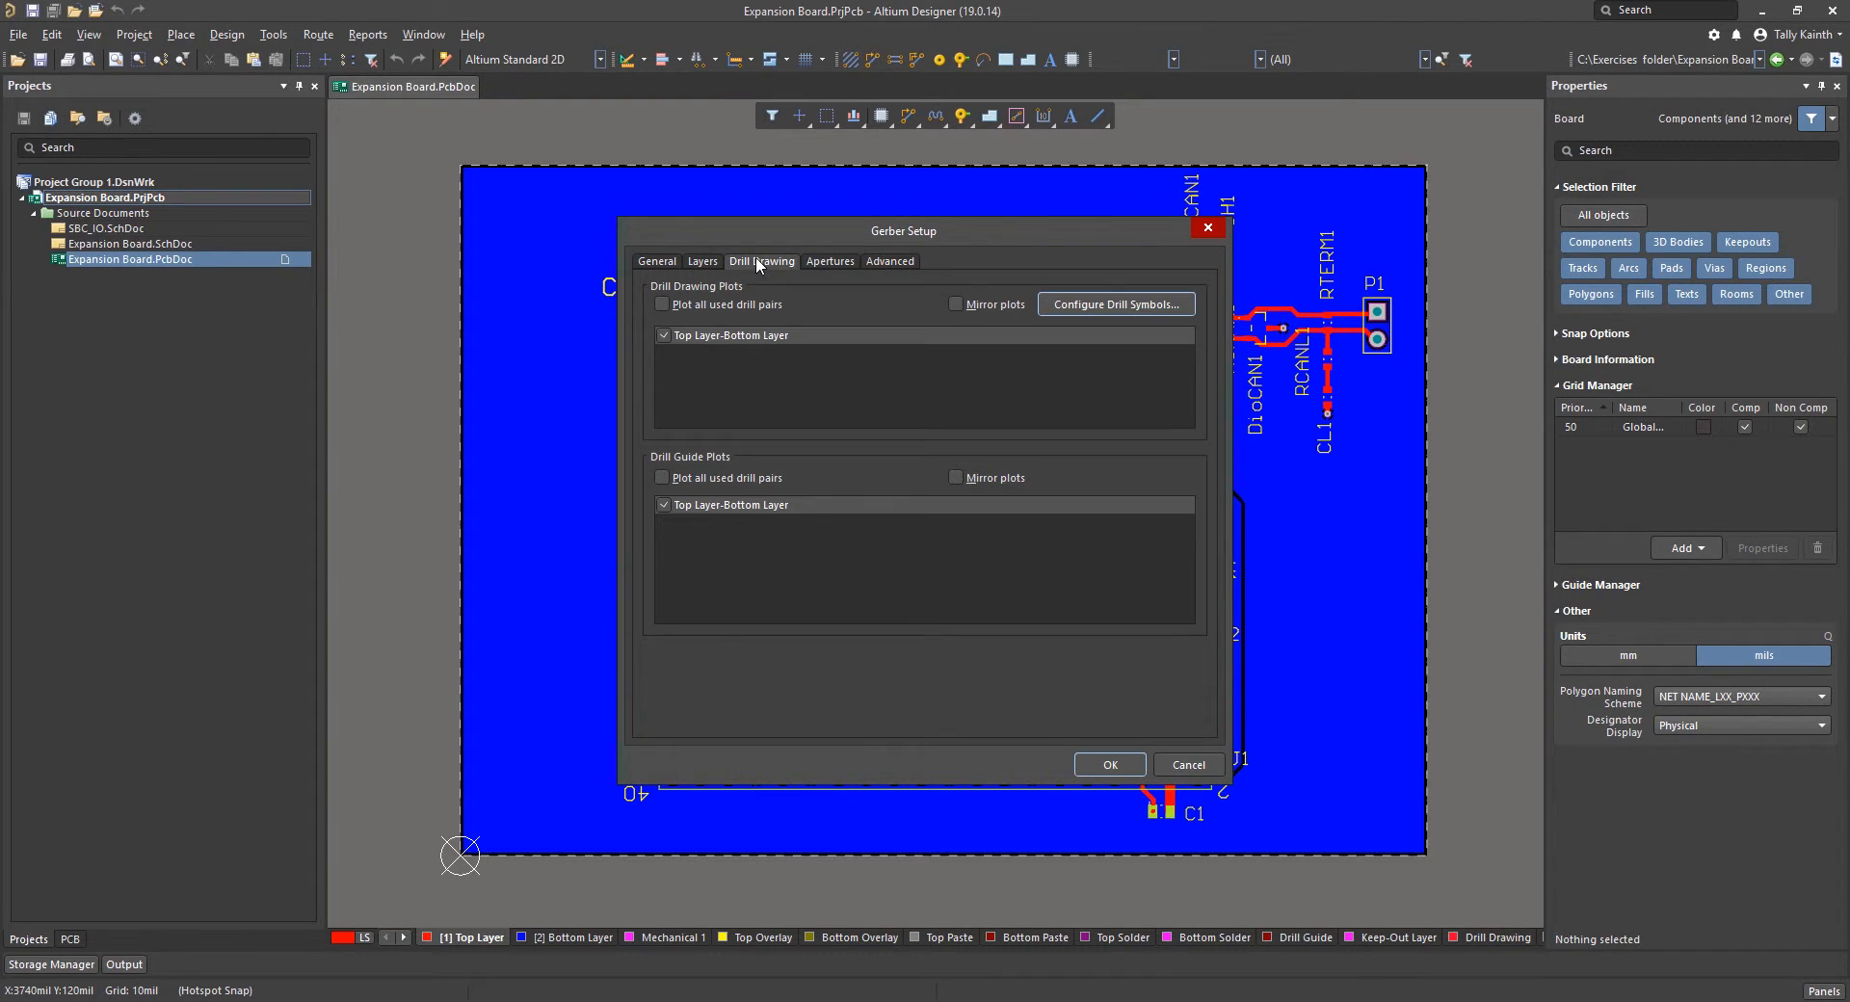
click(662, 304)
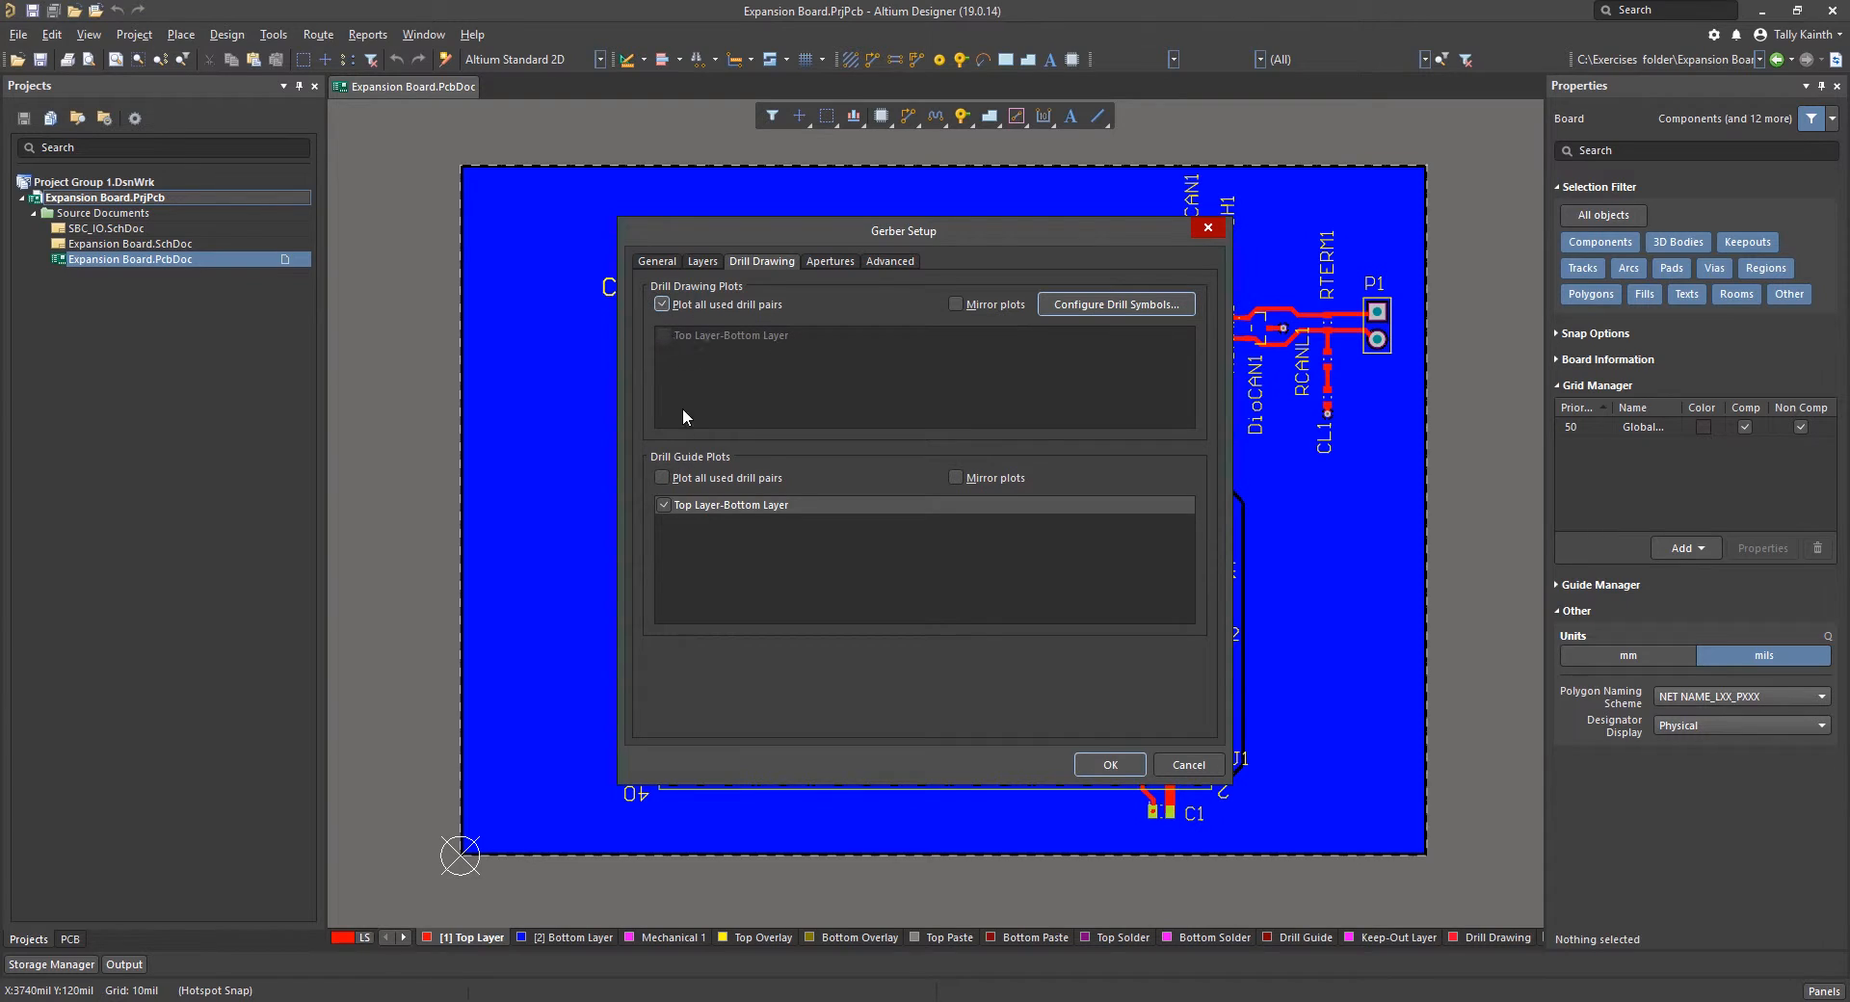
click(662, 477)
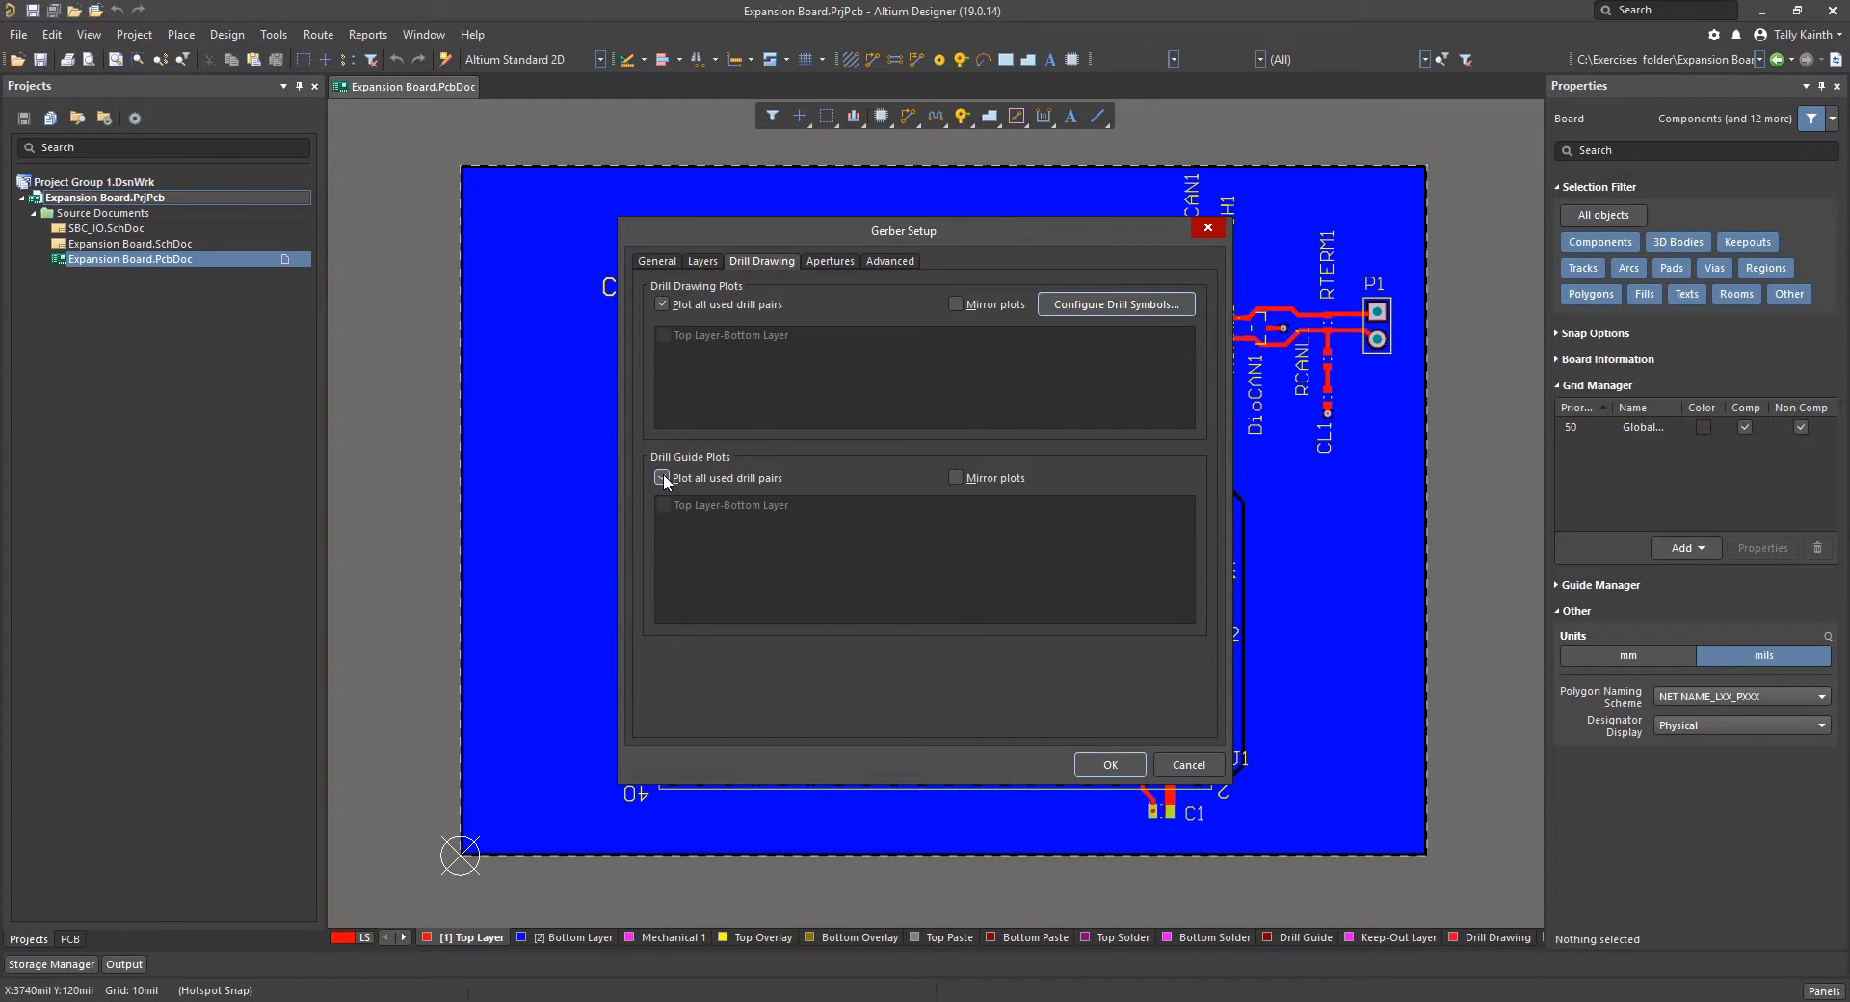
click(662, 477)
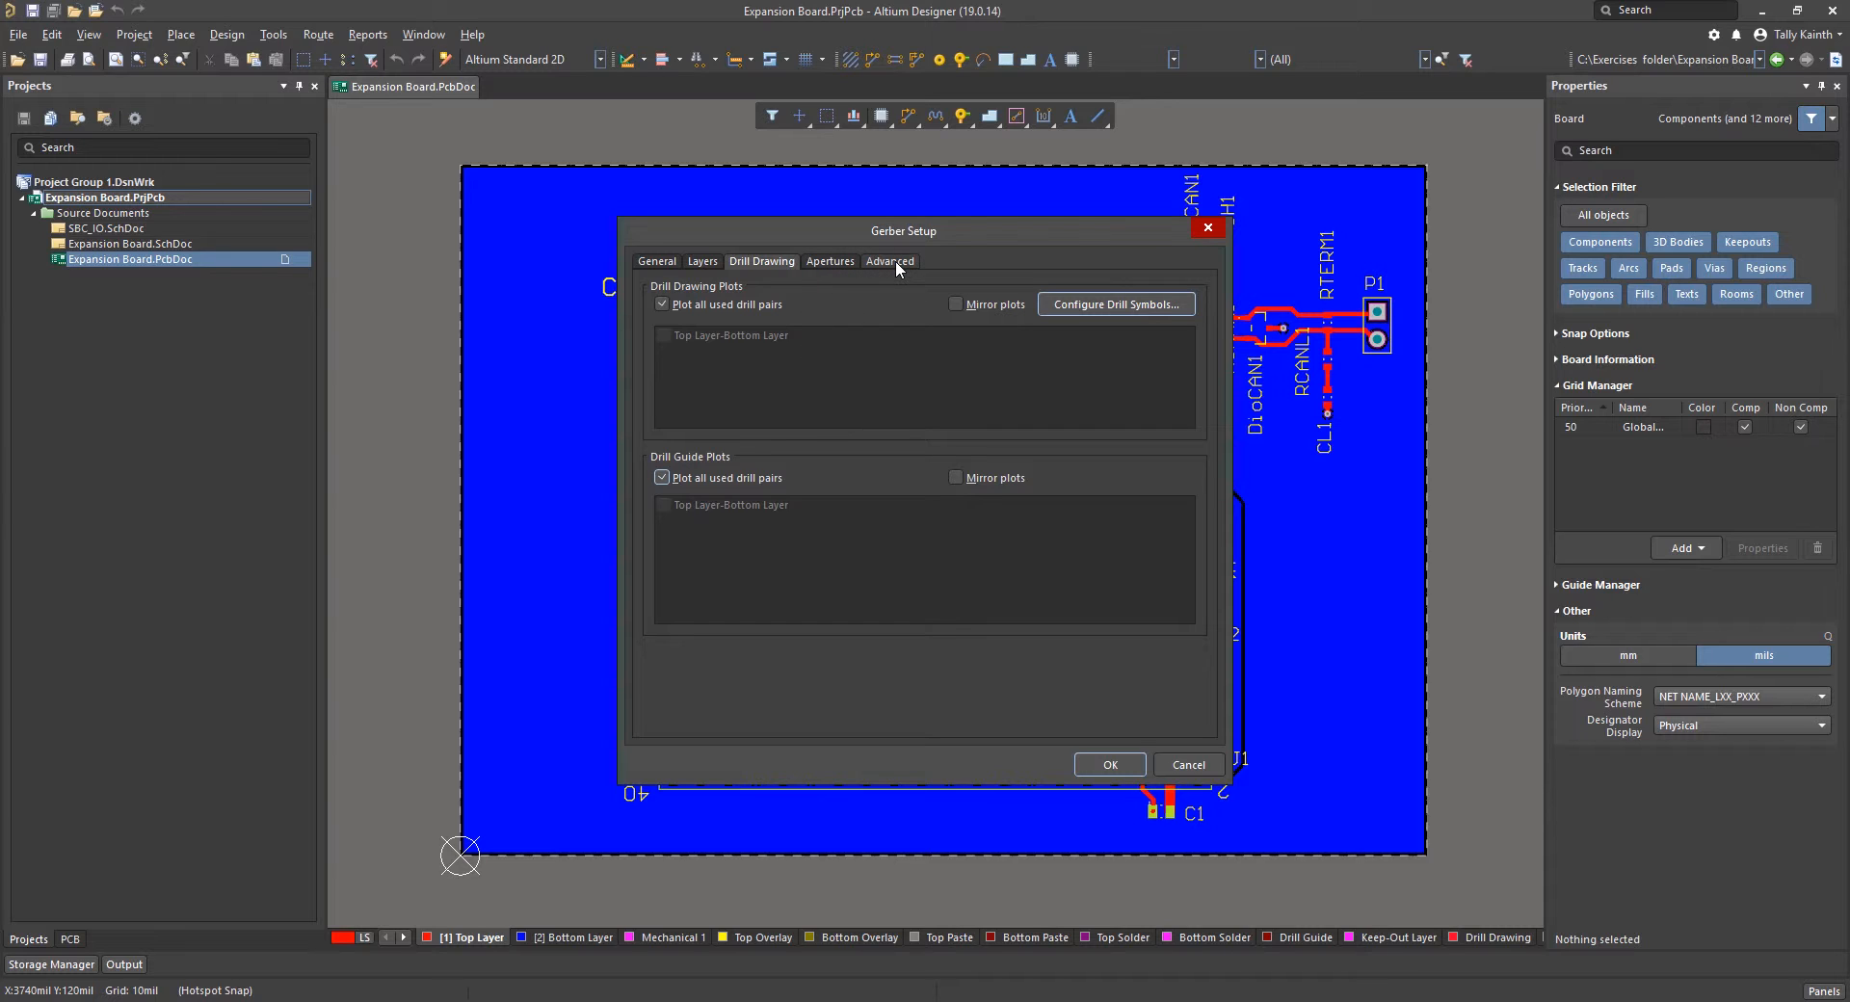
click(888, 261)
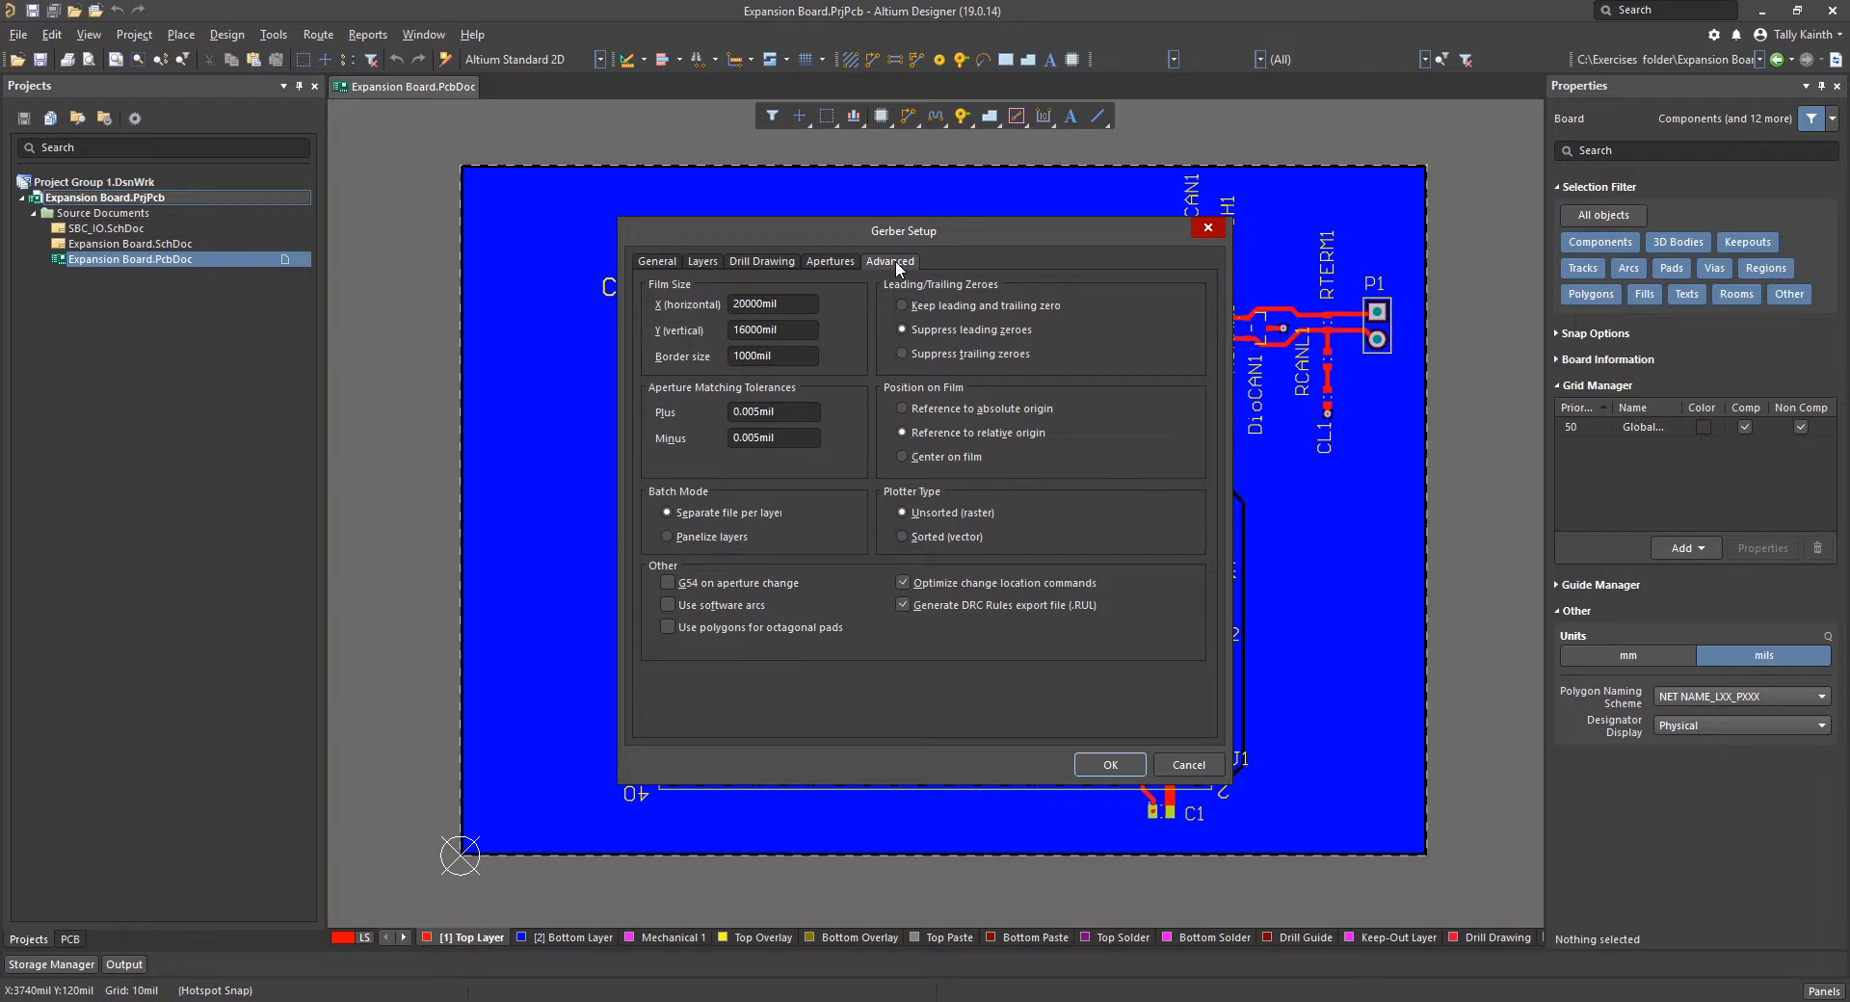
mouse_move(888, 509)
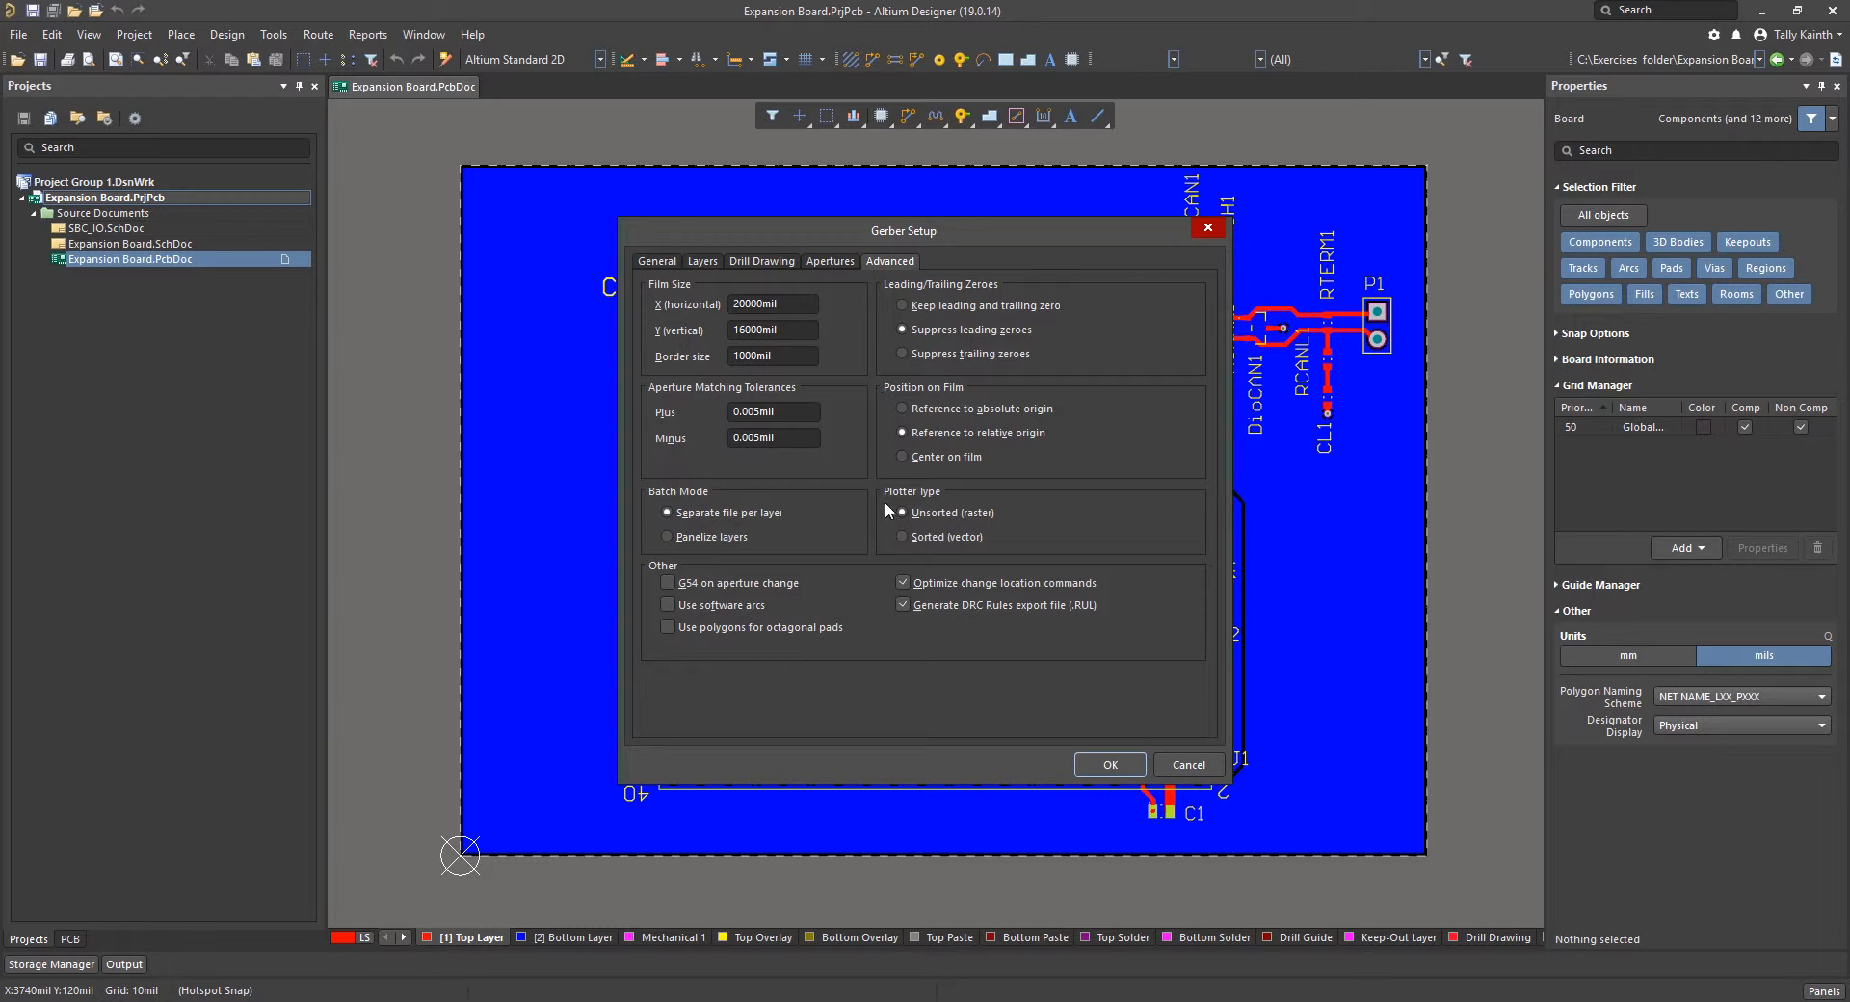
click(1108, 764)
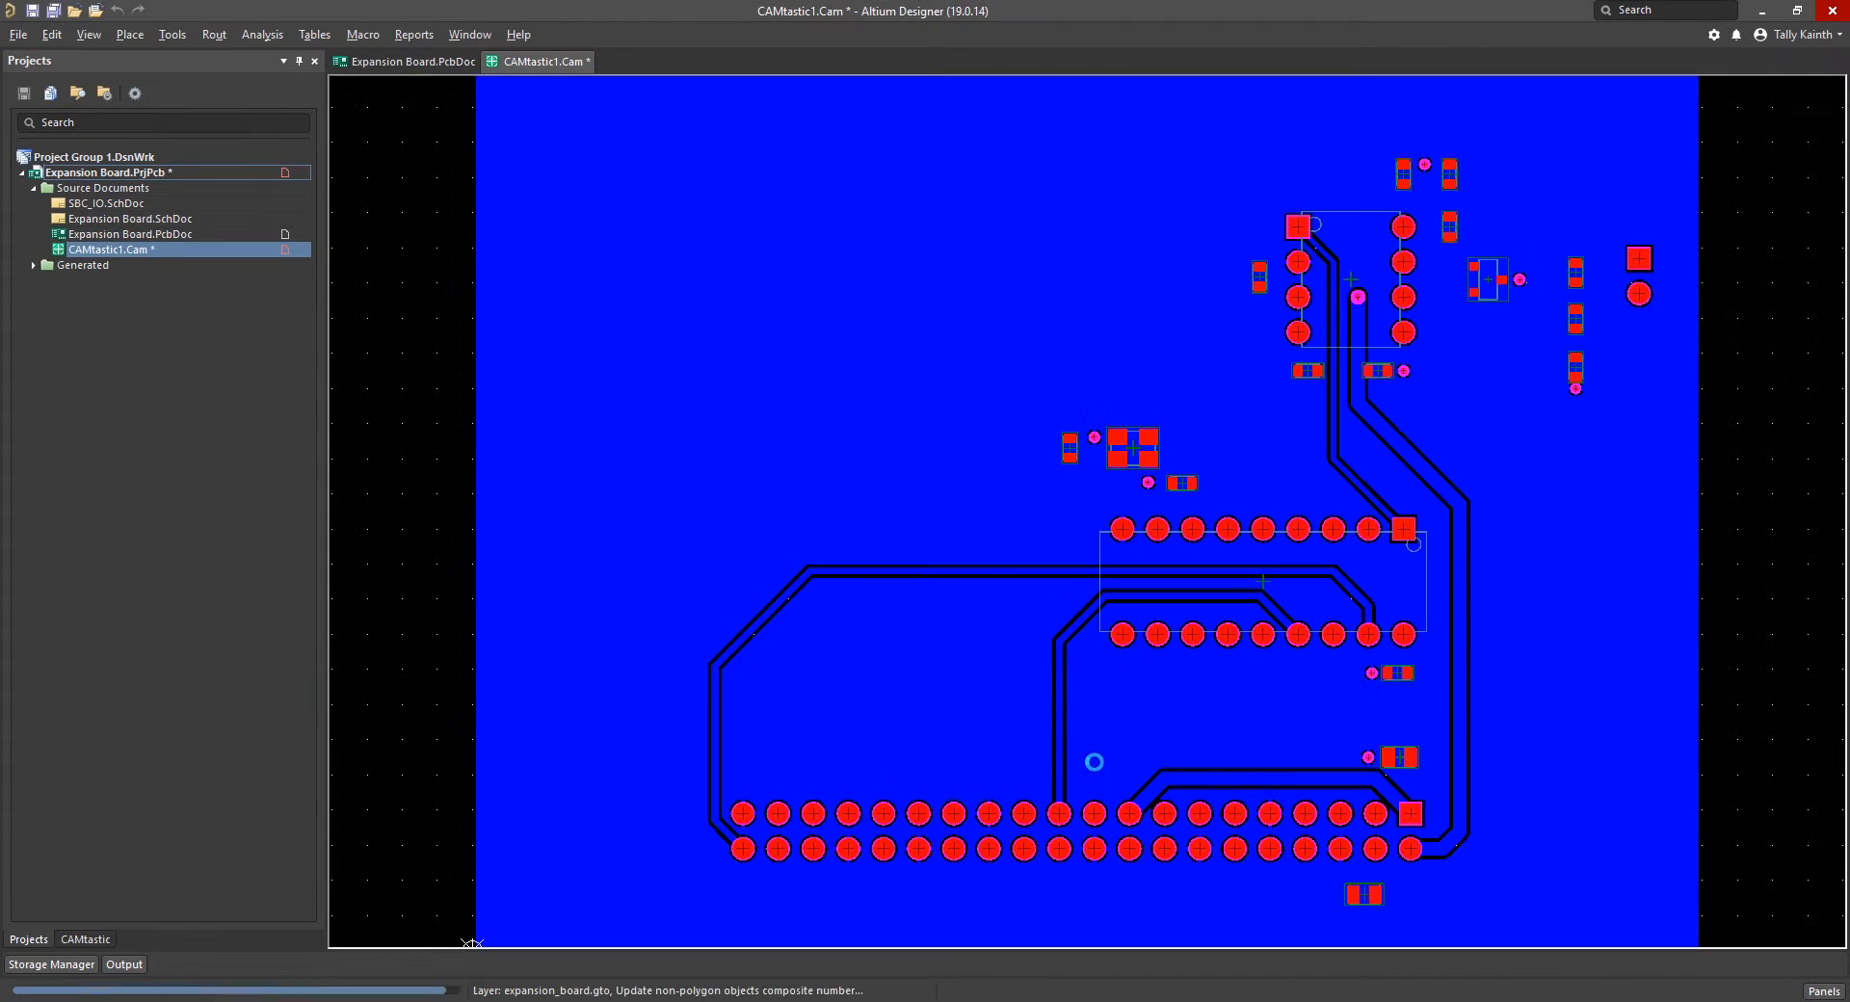
- Review Gerber layers individually in CAMtastic, then close CAMtastic1.Cam without saving
click(84, 939)
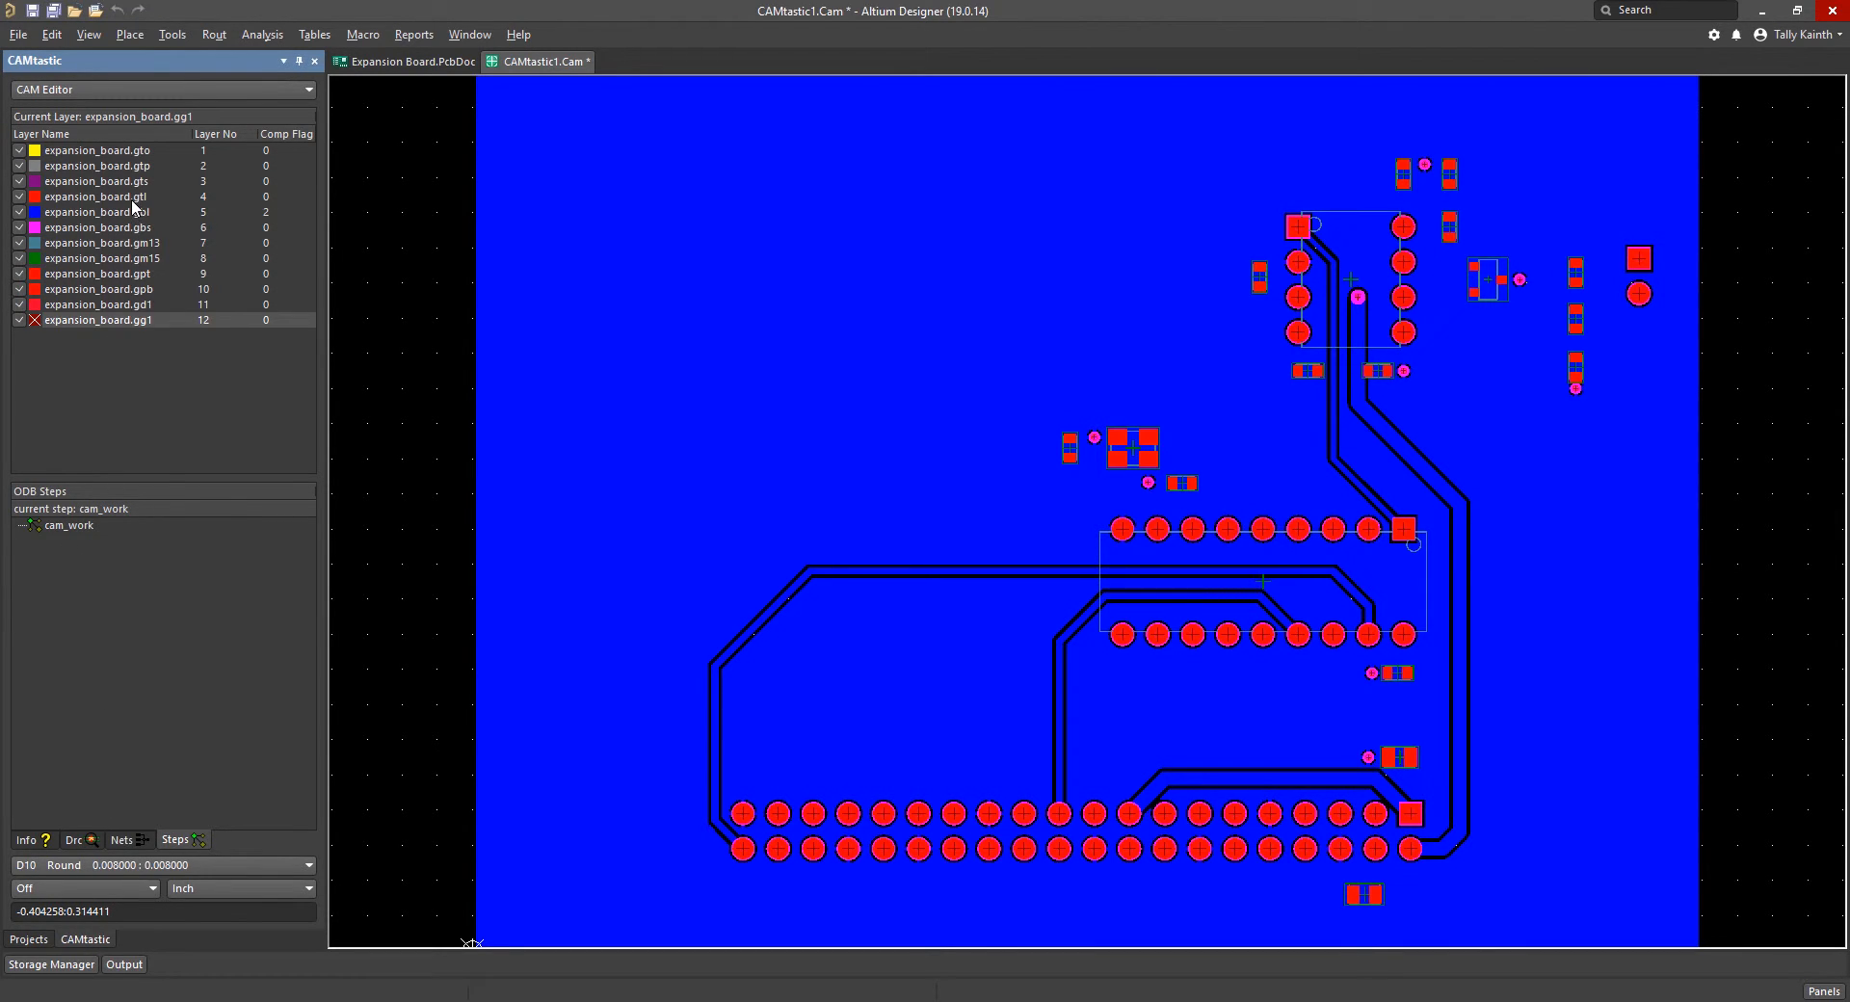
right_click(97, 195)
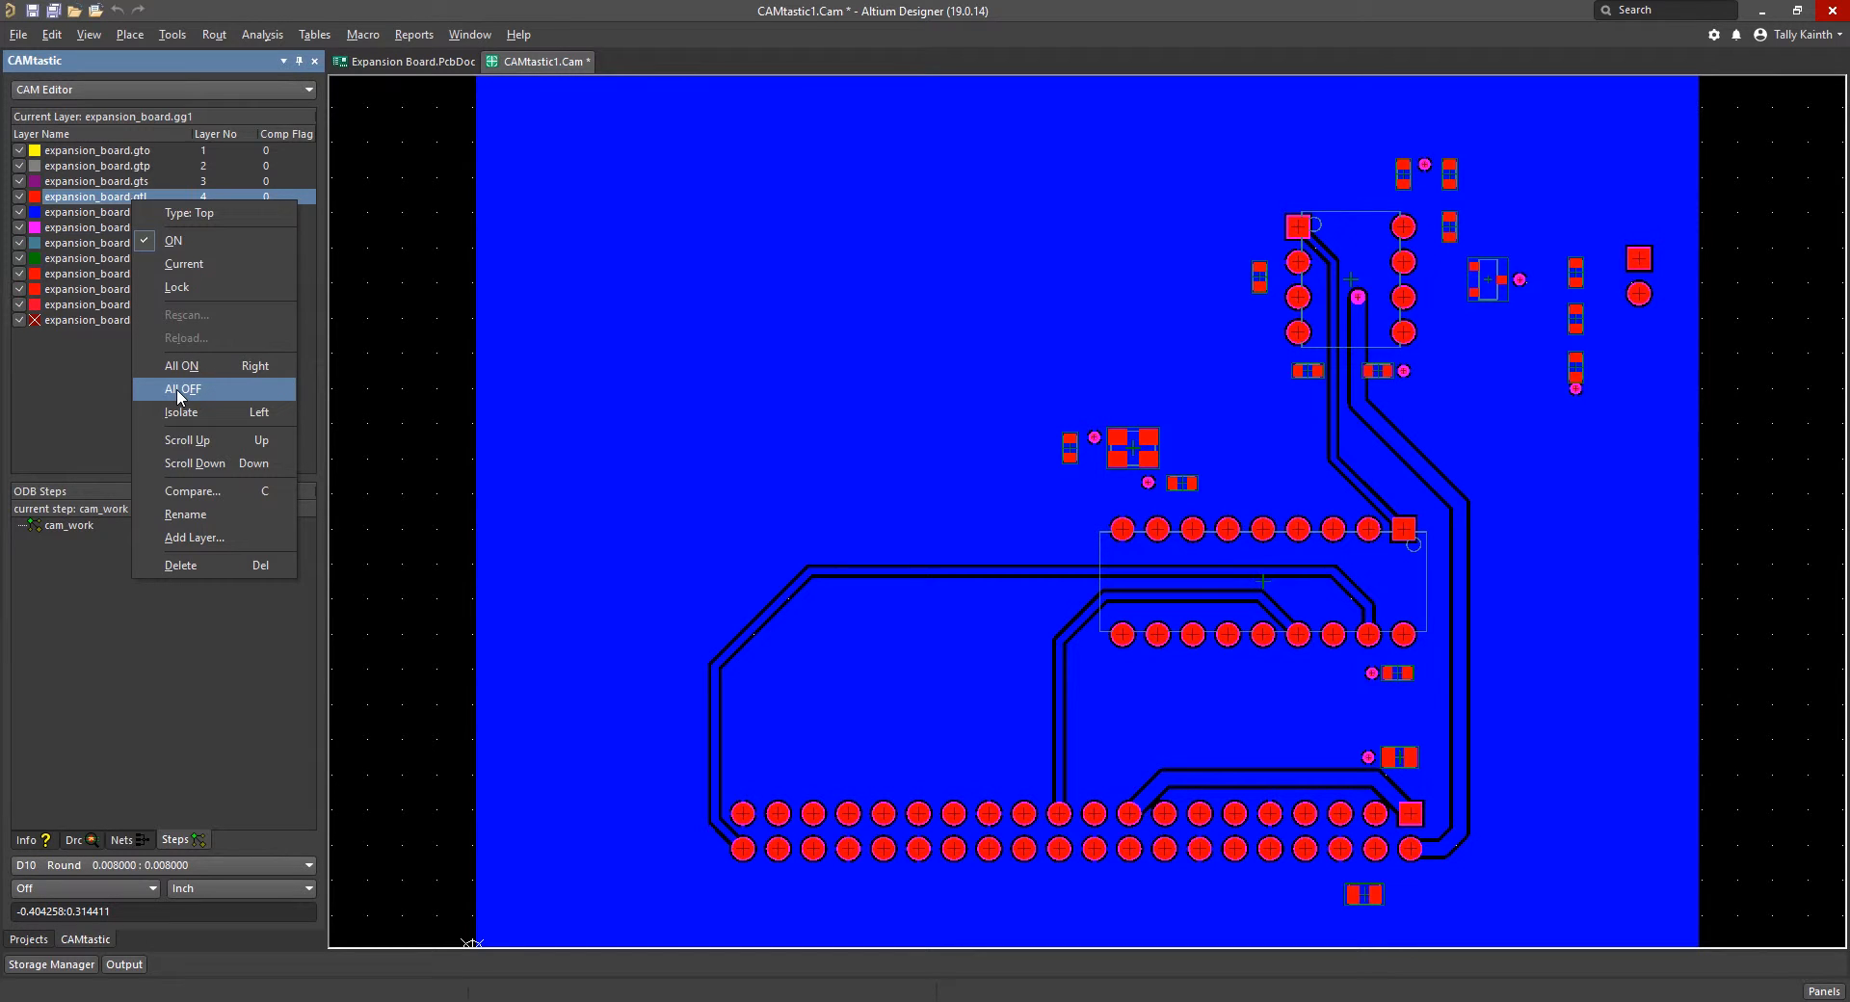
click(183, 388)
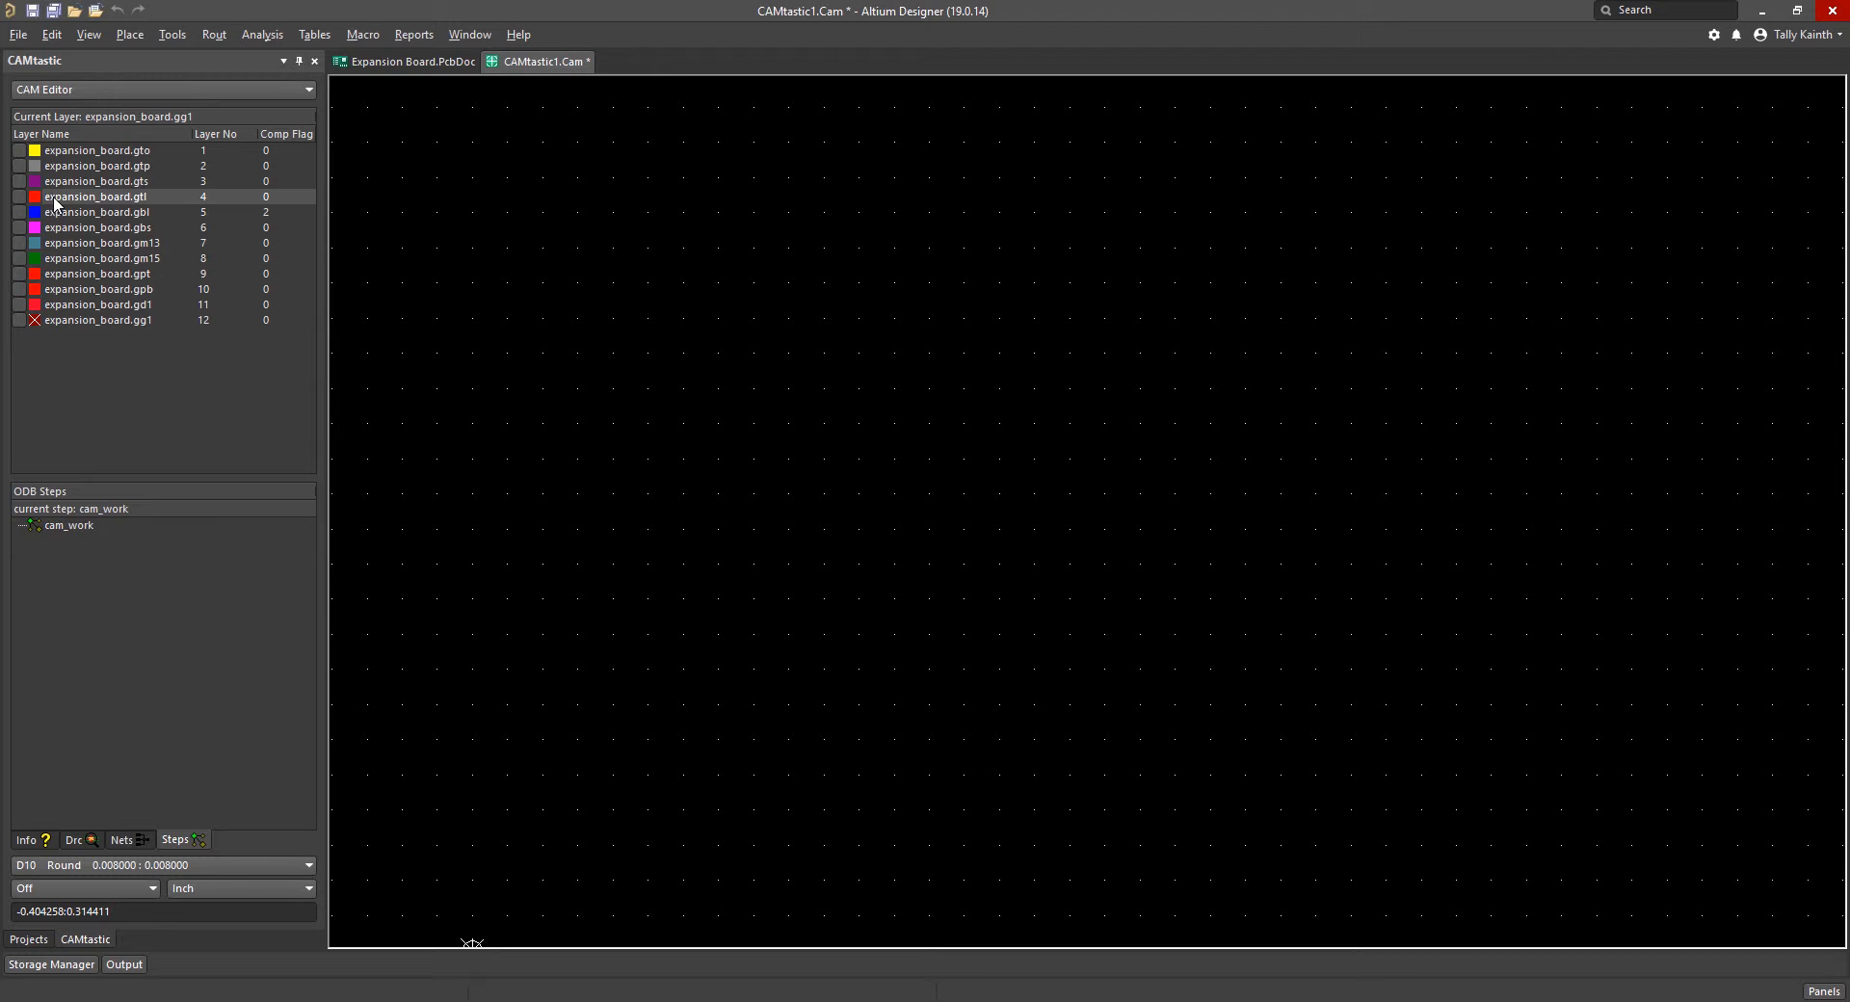
click(20, 165)
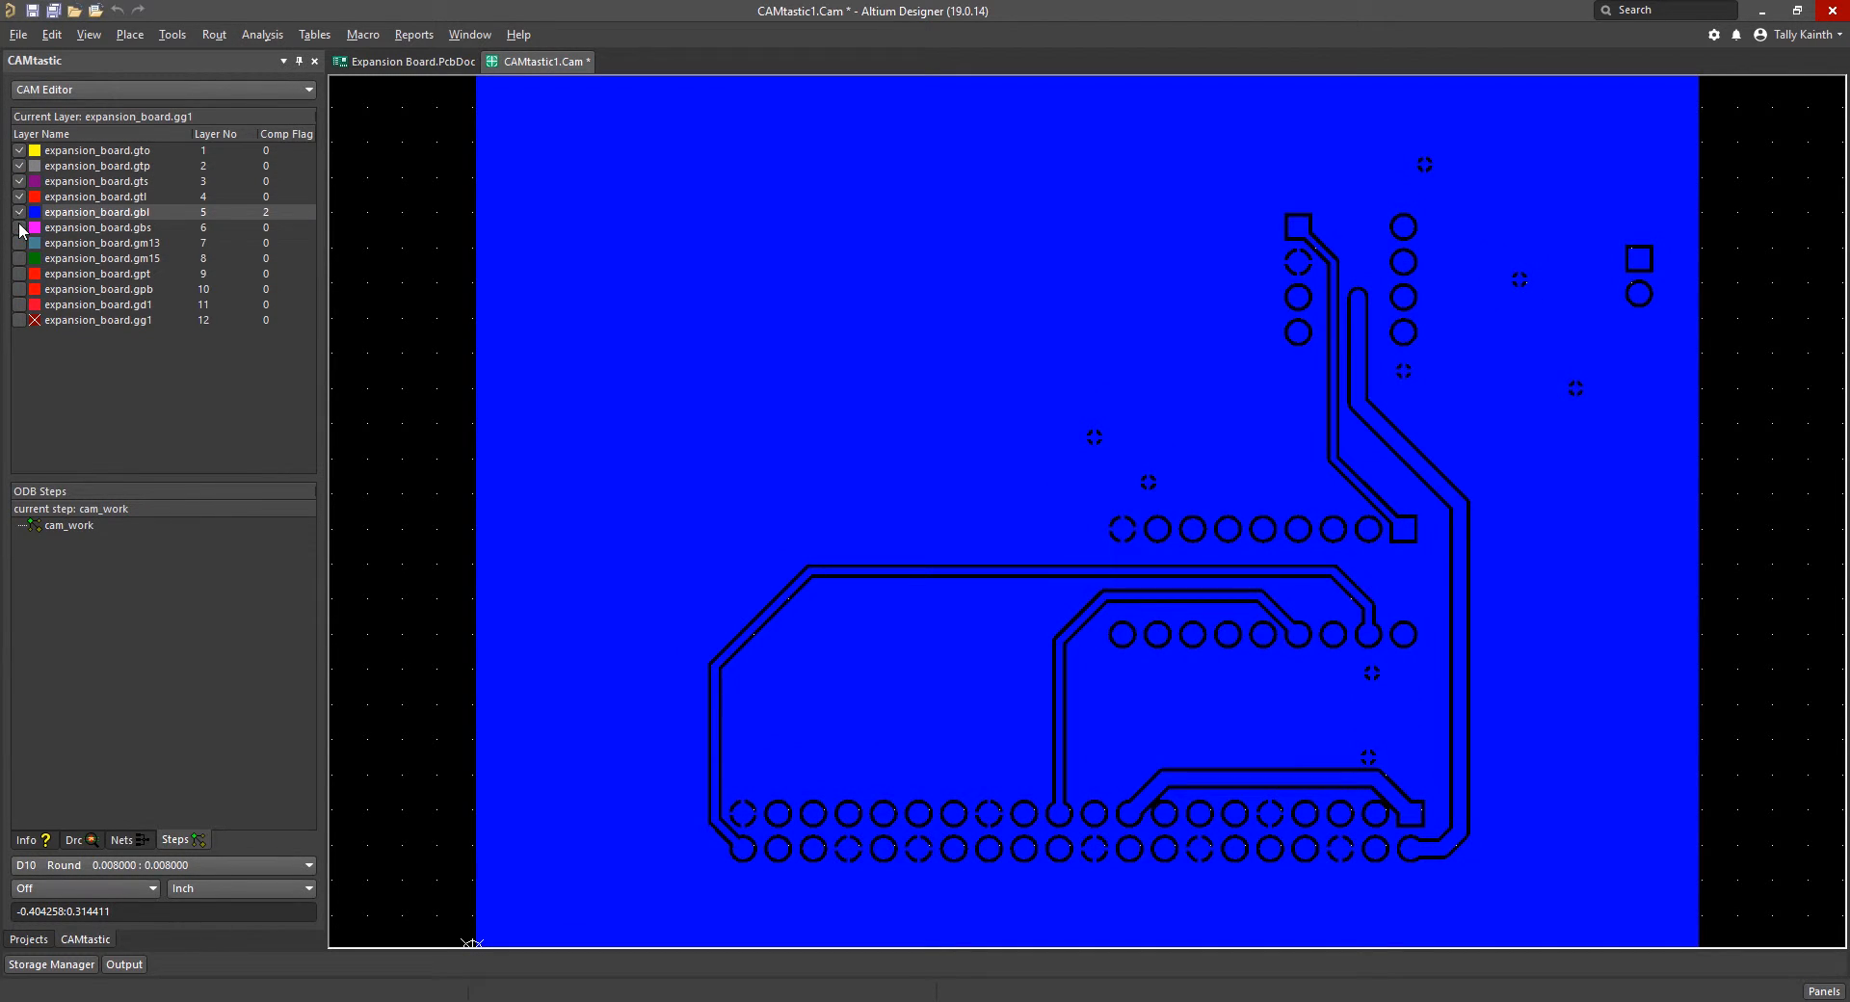
right_click(97, 211)
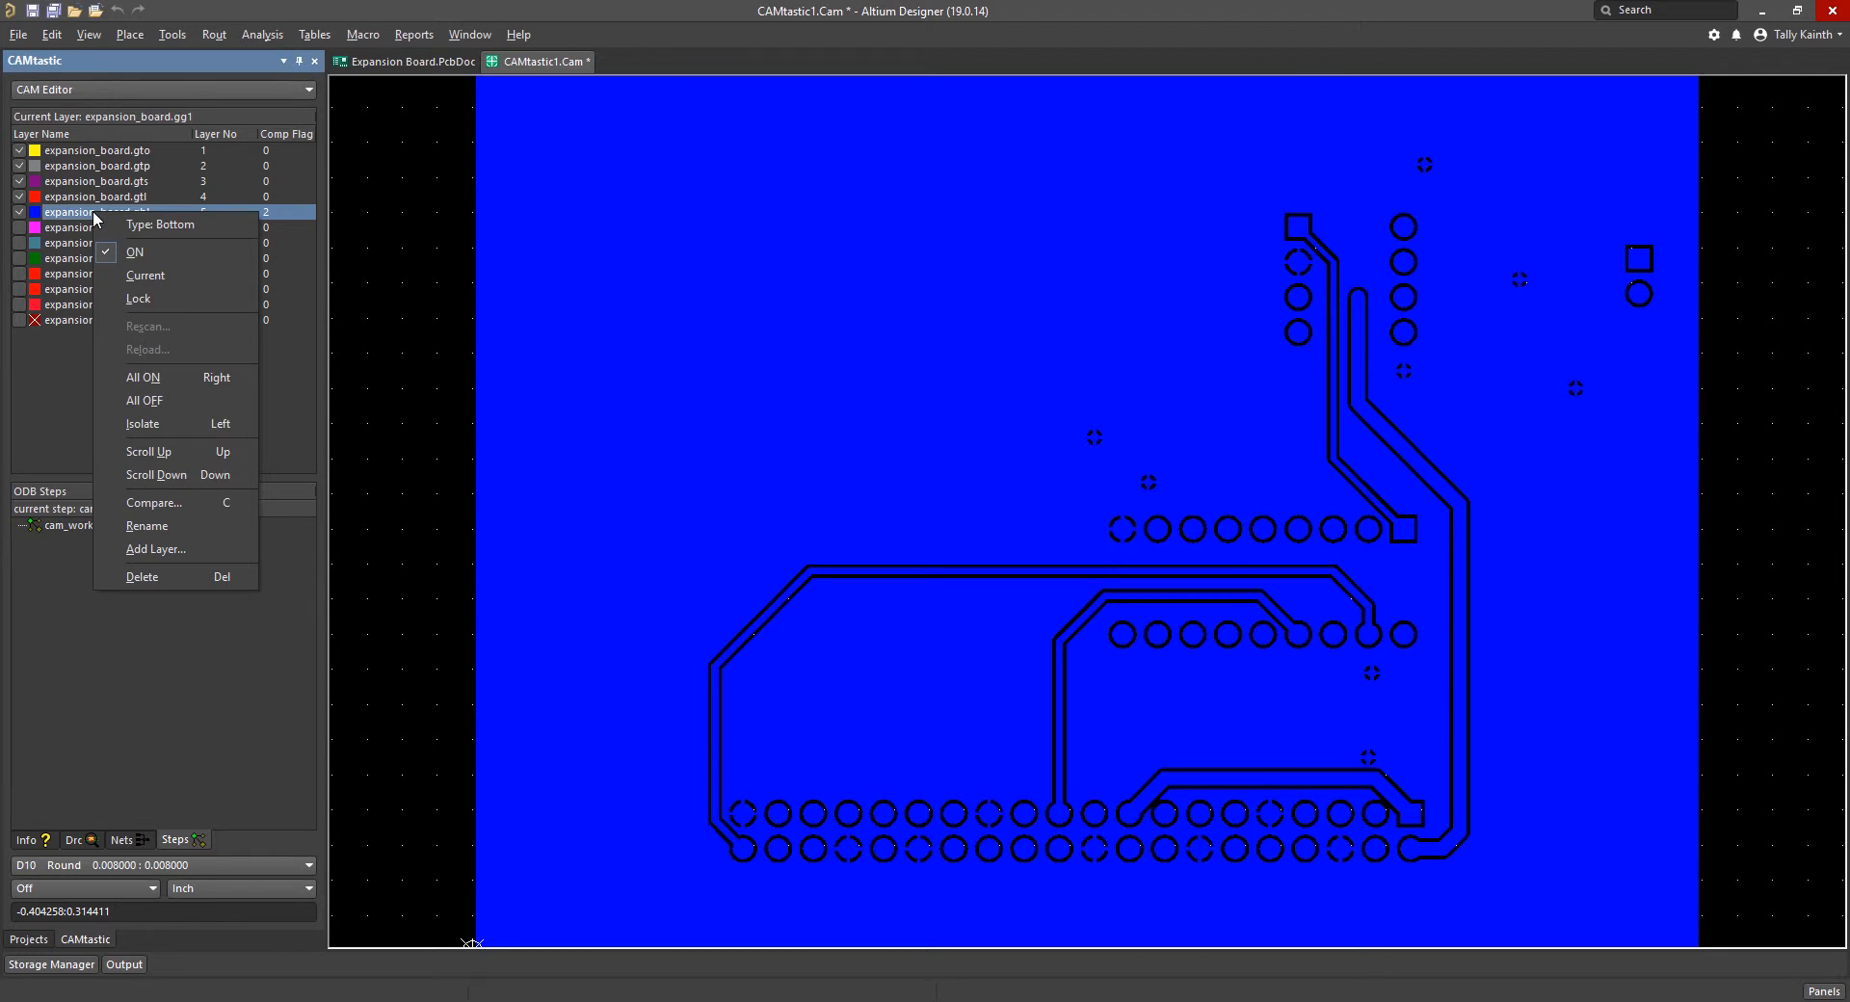
mouse_move(162, 362)
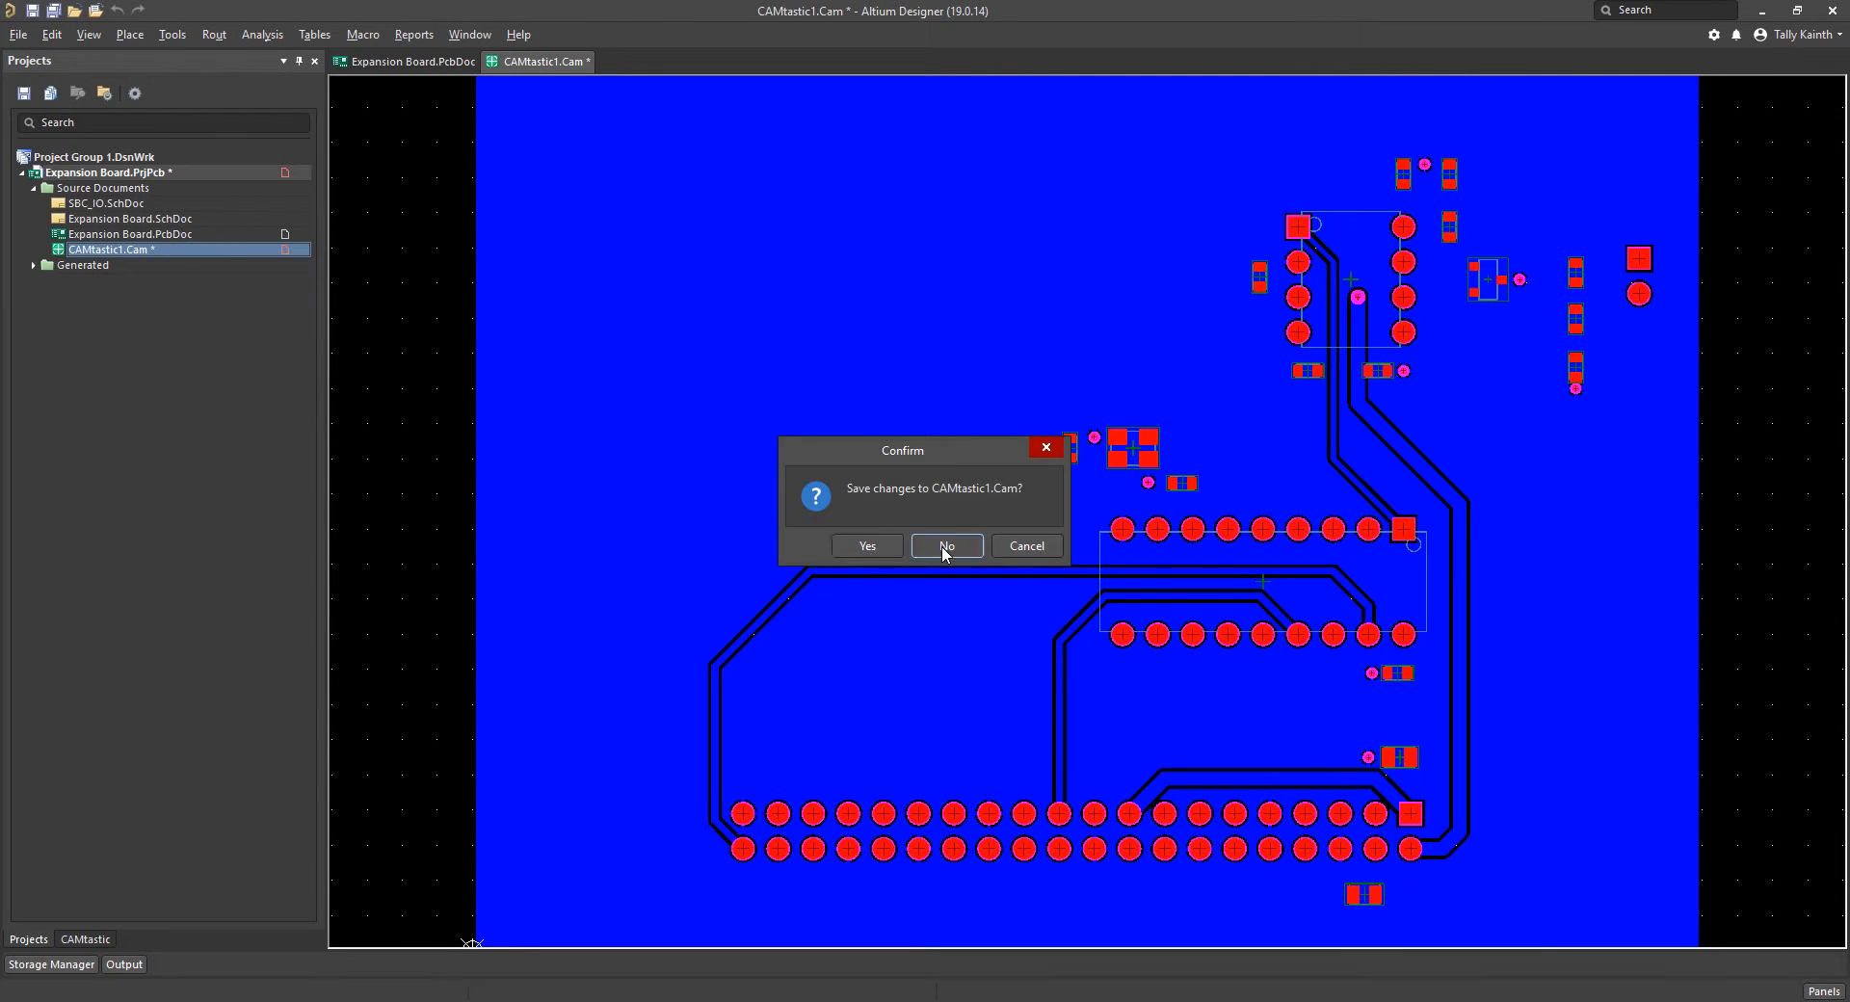
click(945, 546)
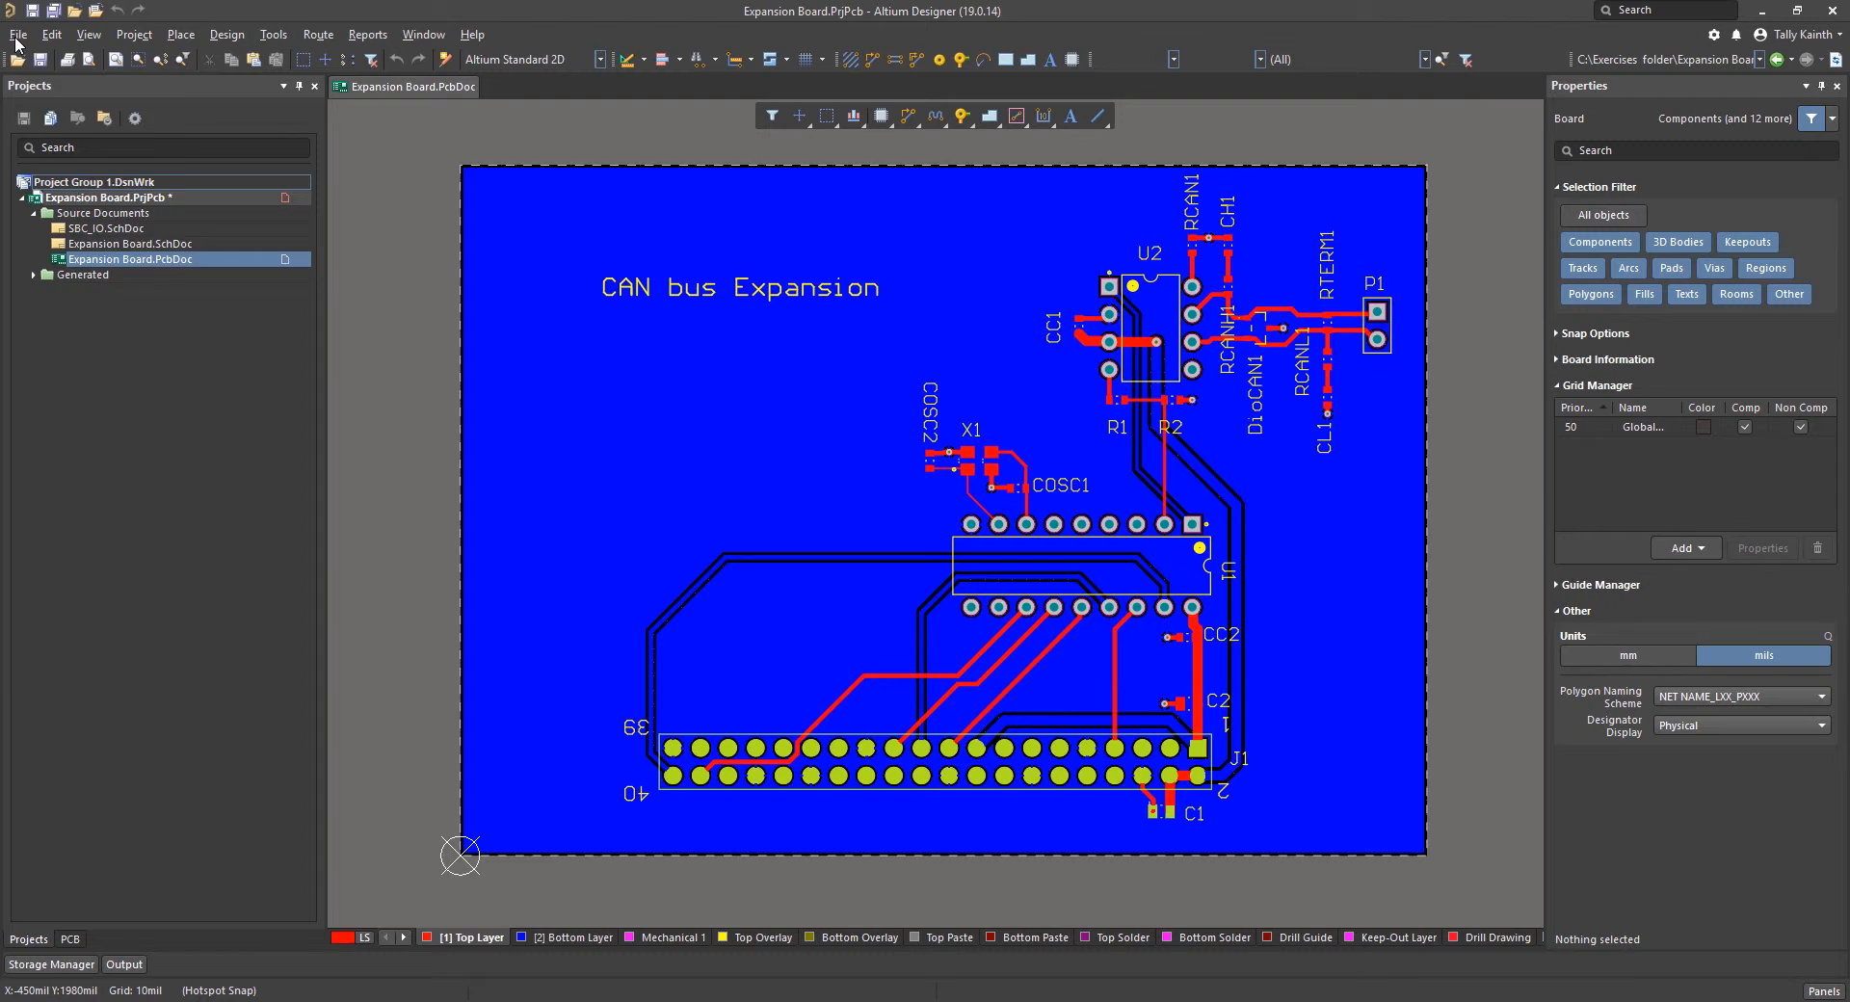
- Generate NC drill files with inch units and 2:3 format
click(17, 35)
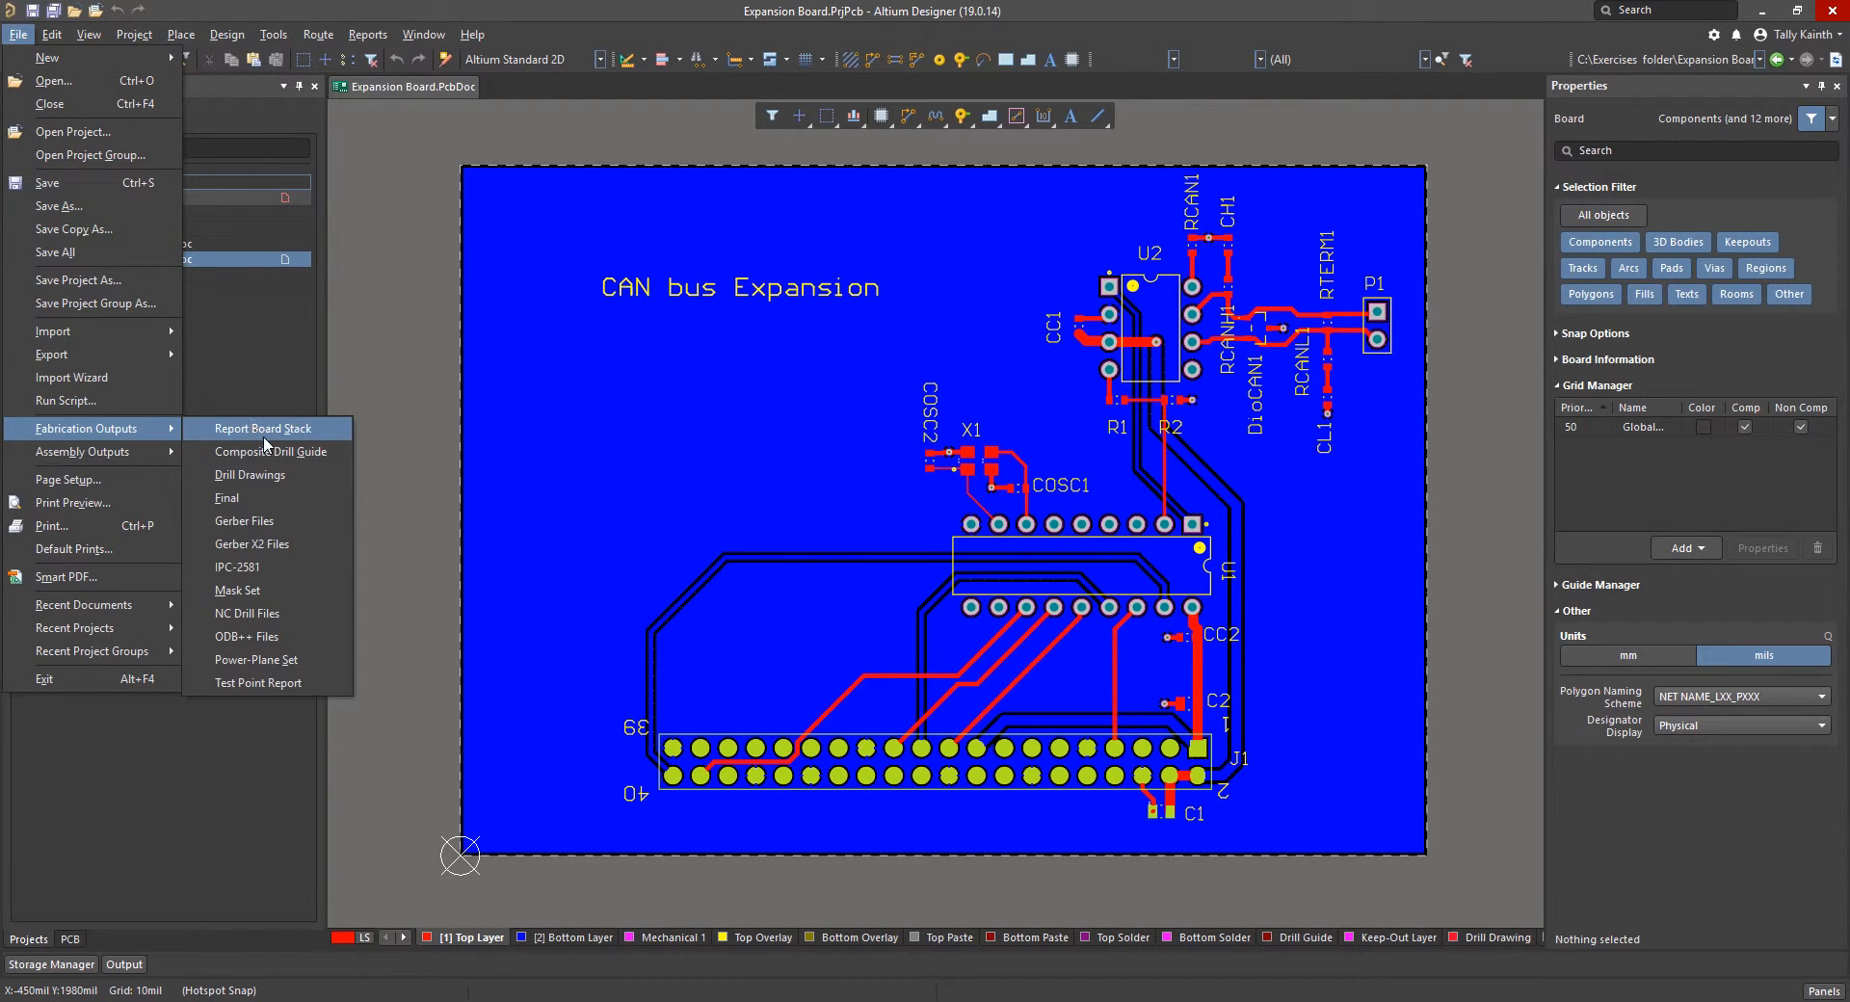
click(247, 613)
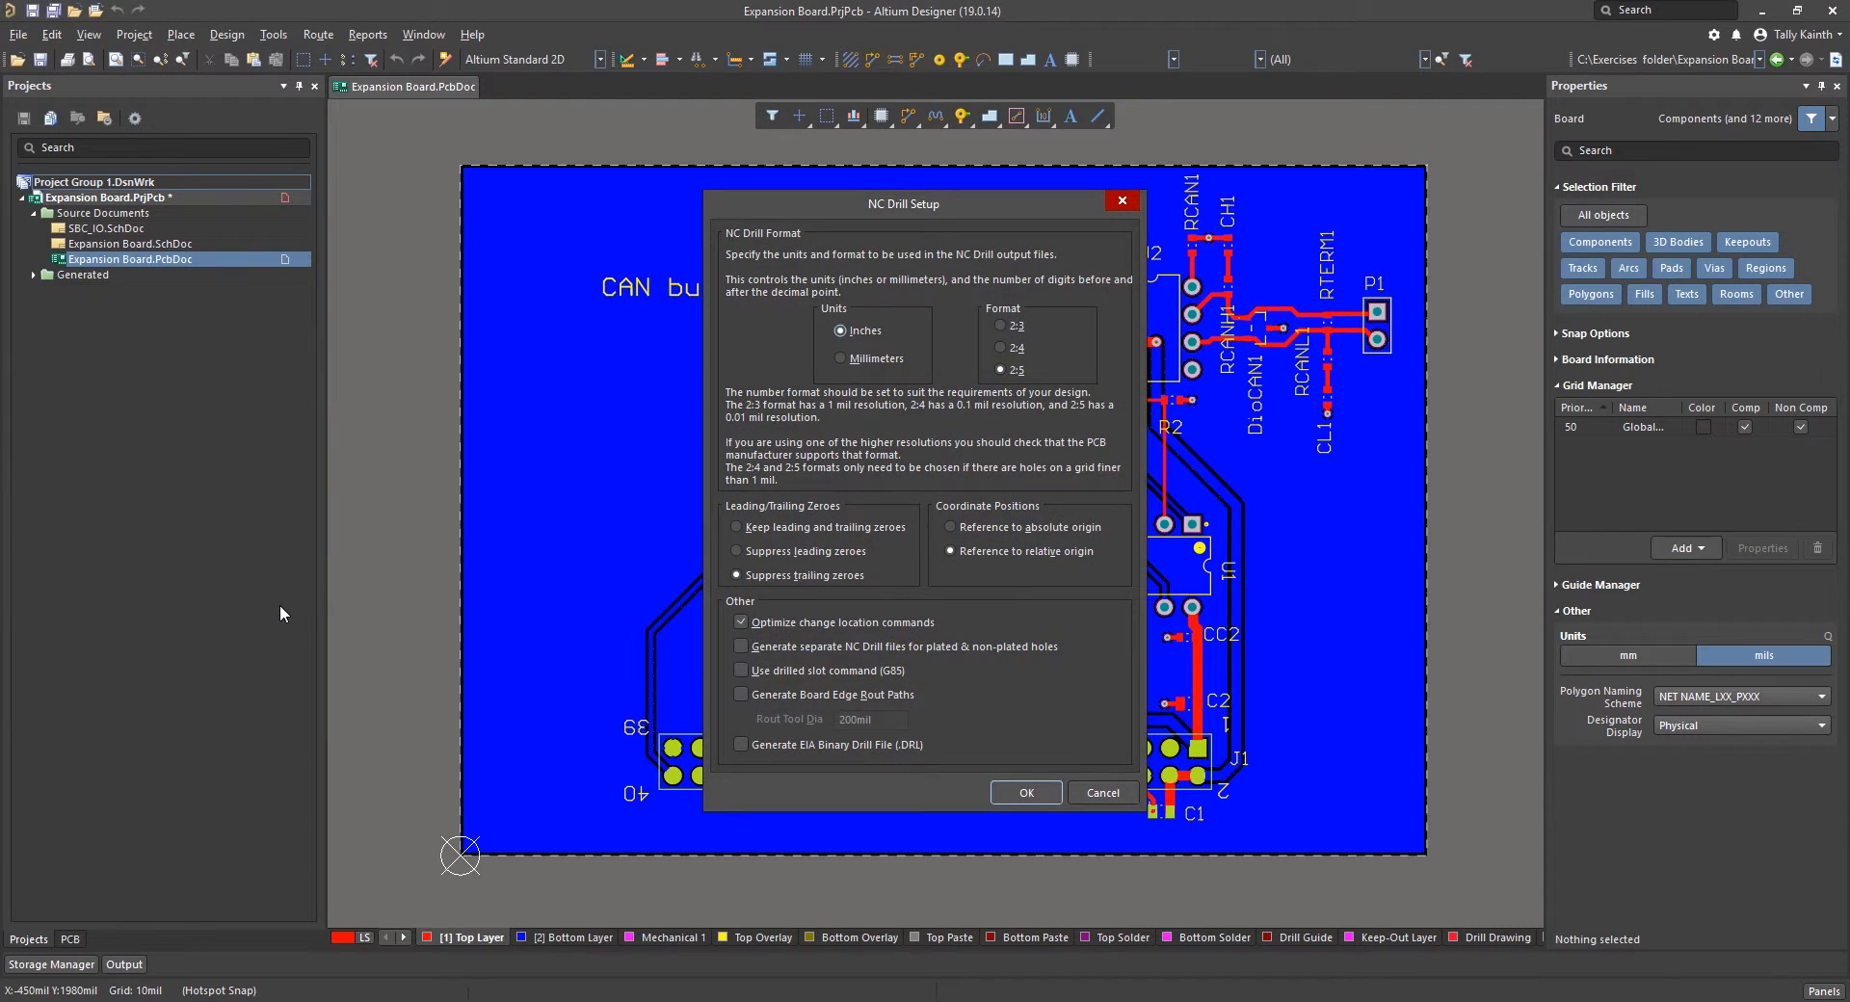
mouse_move(790, 310)
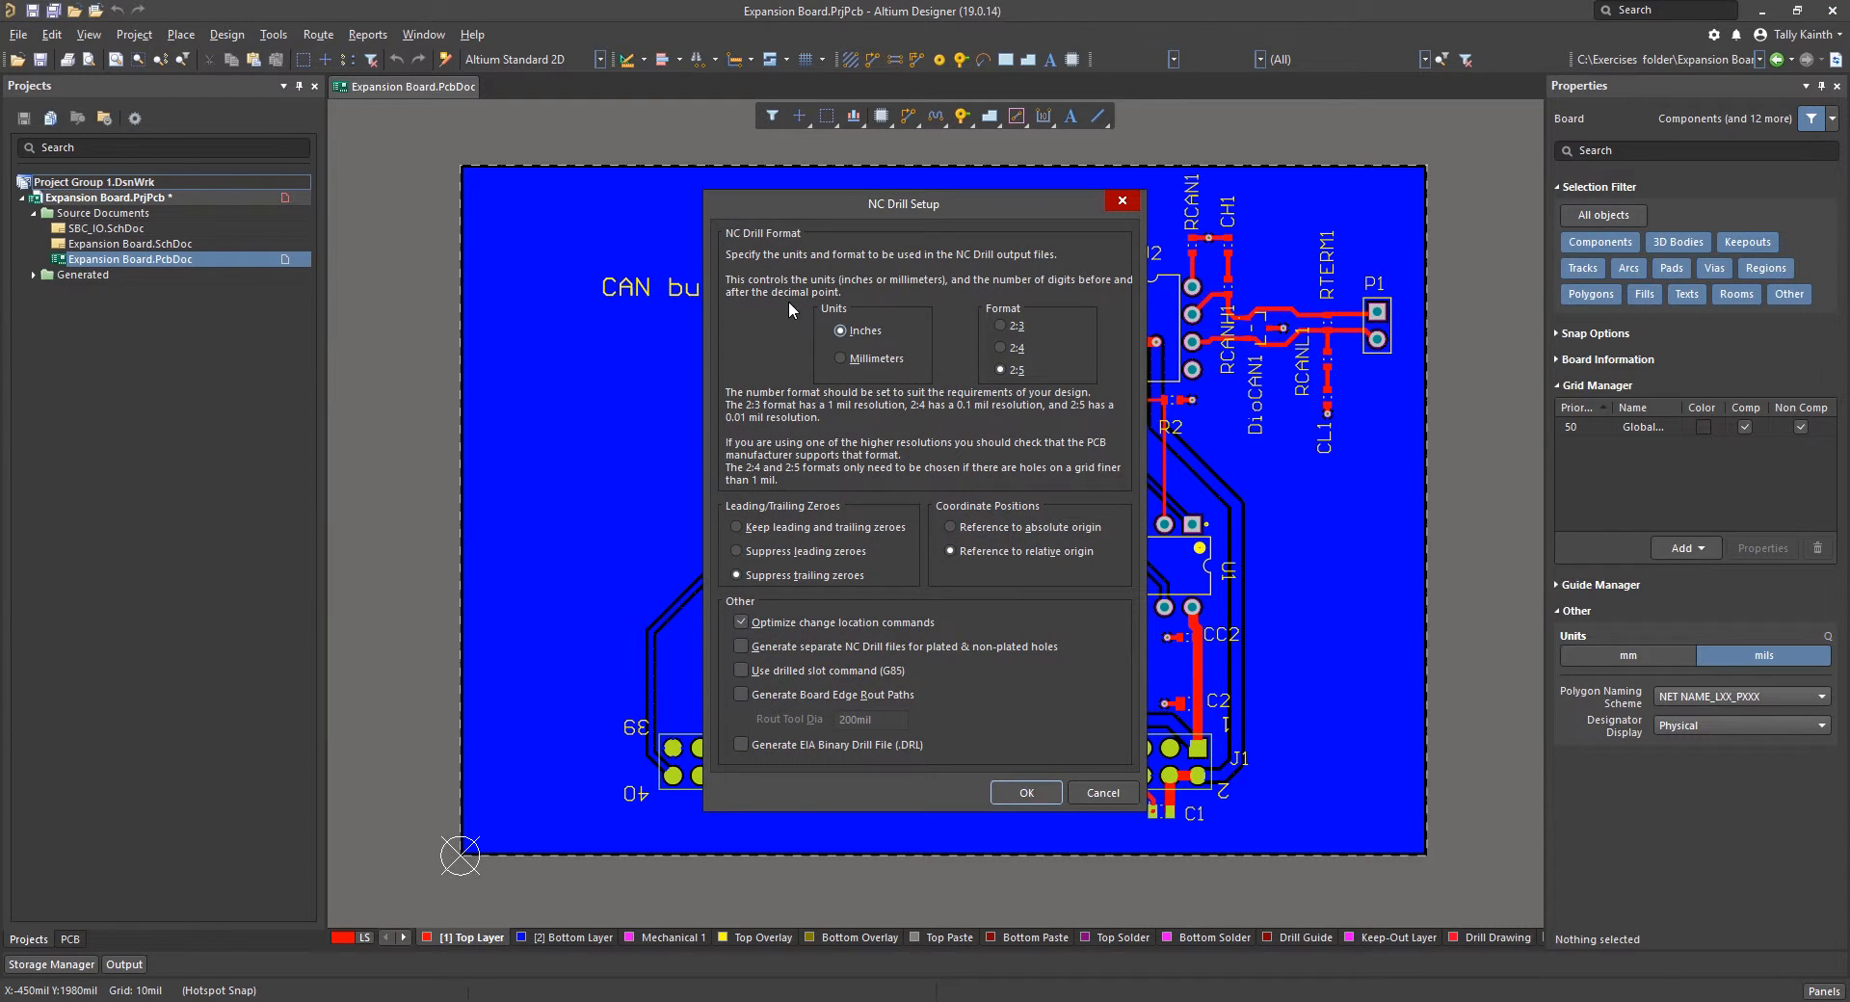
mouse_move(1000, 330)
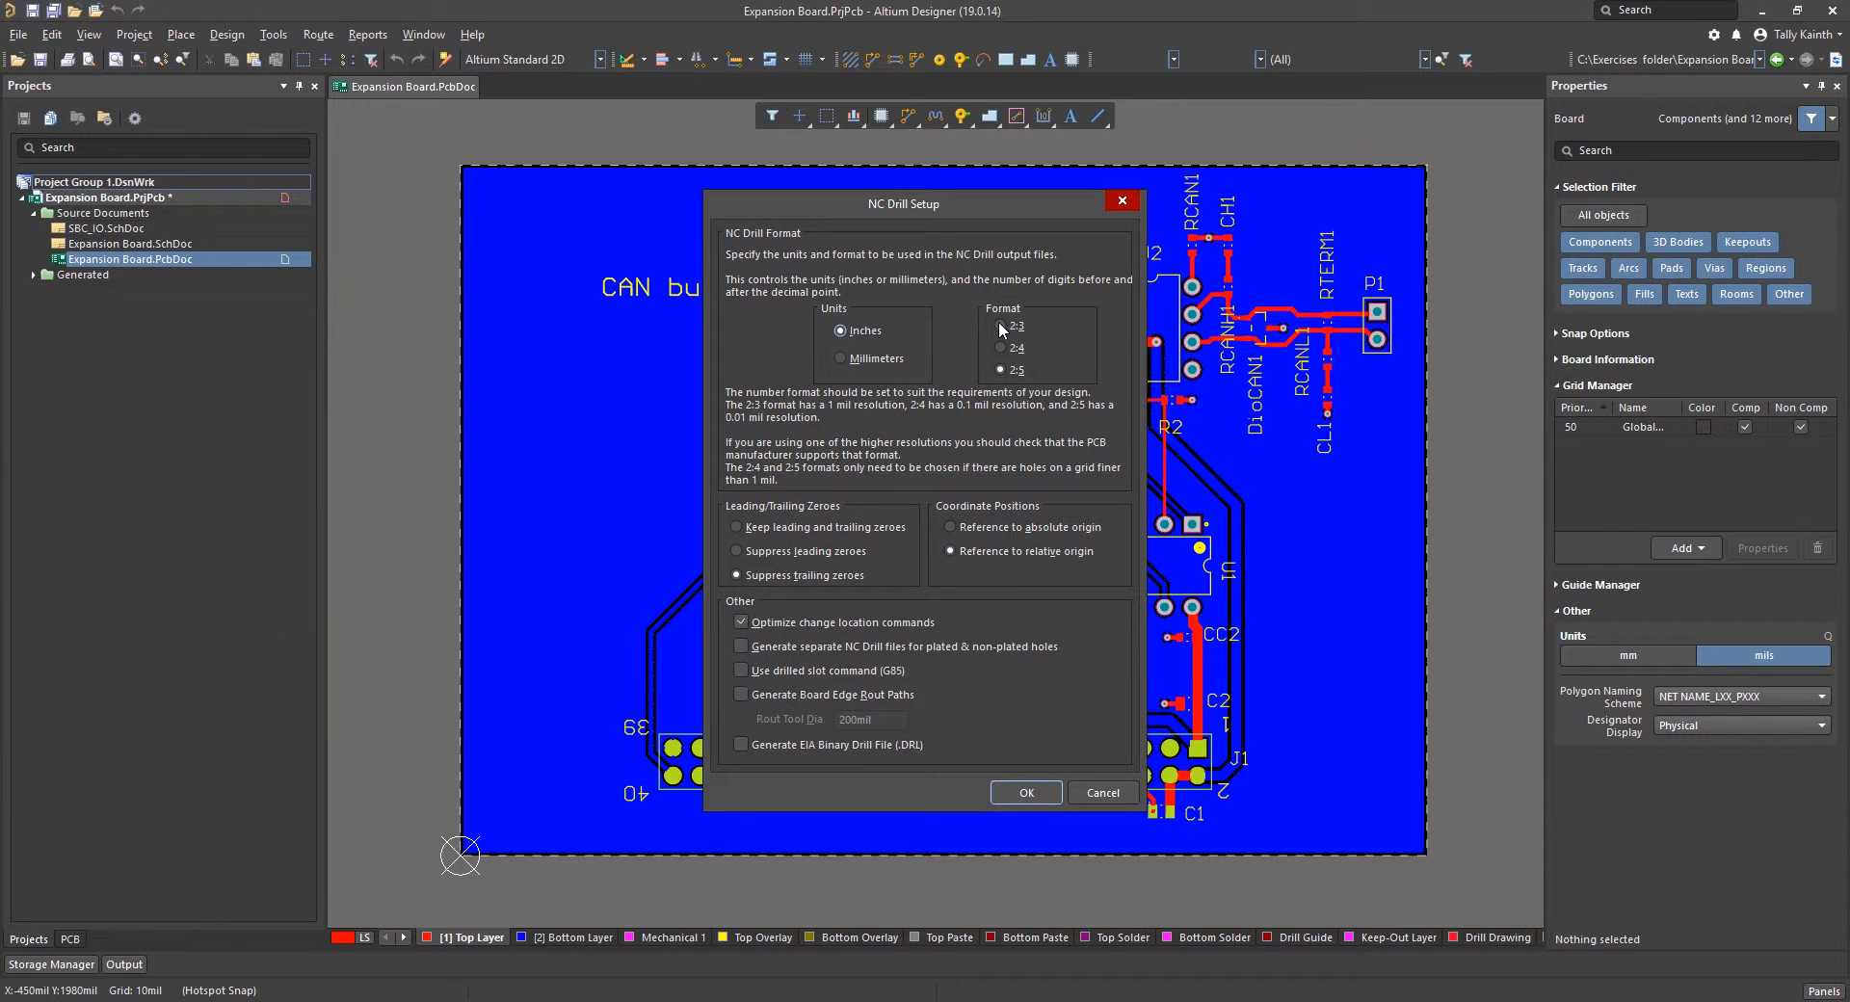
click(1002, 326)
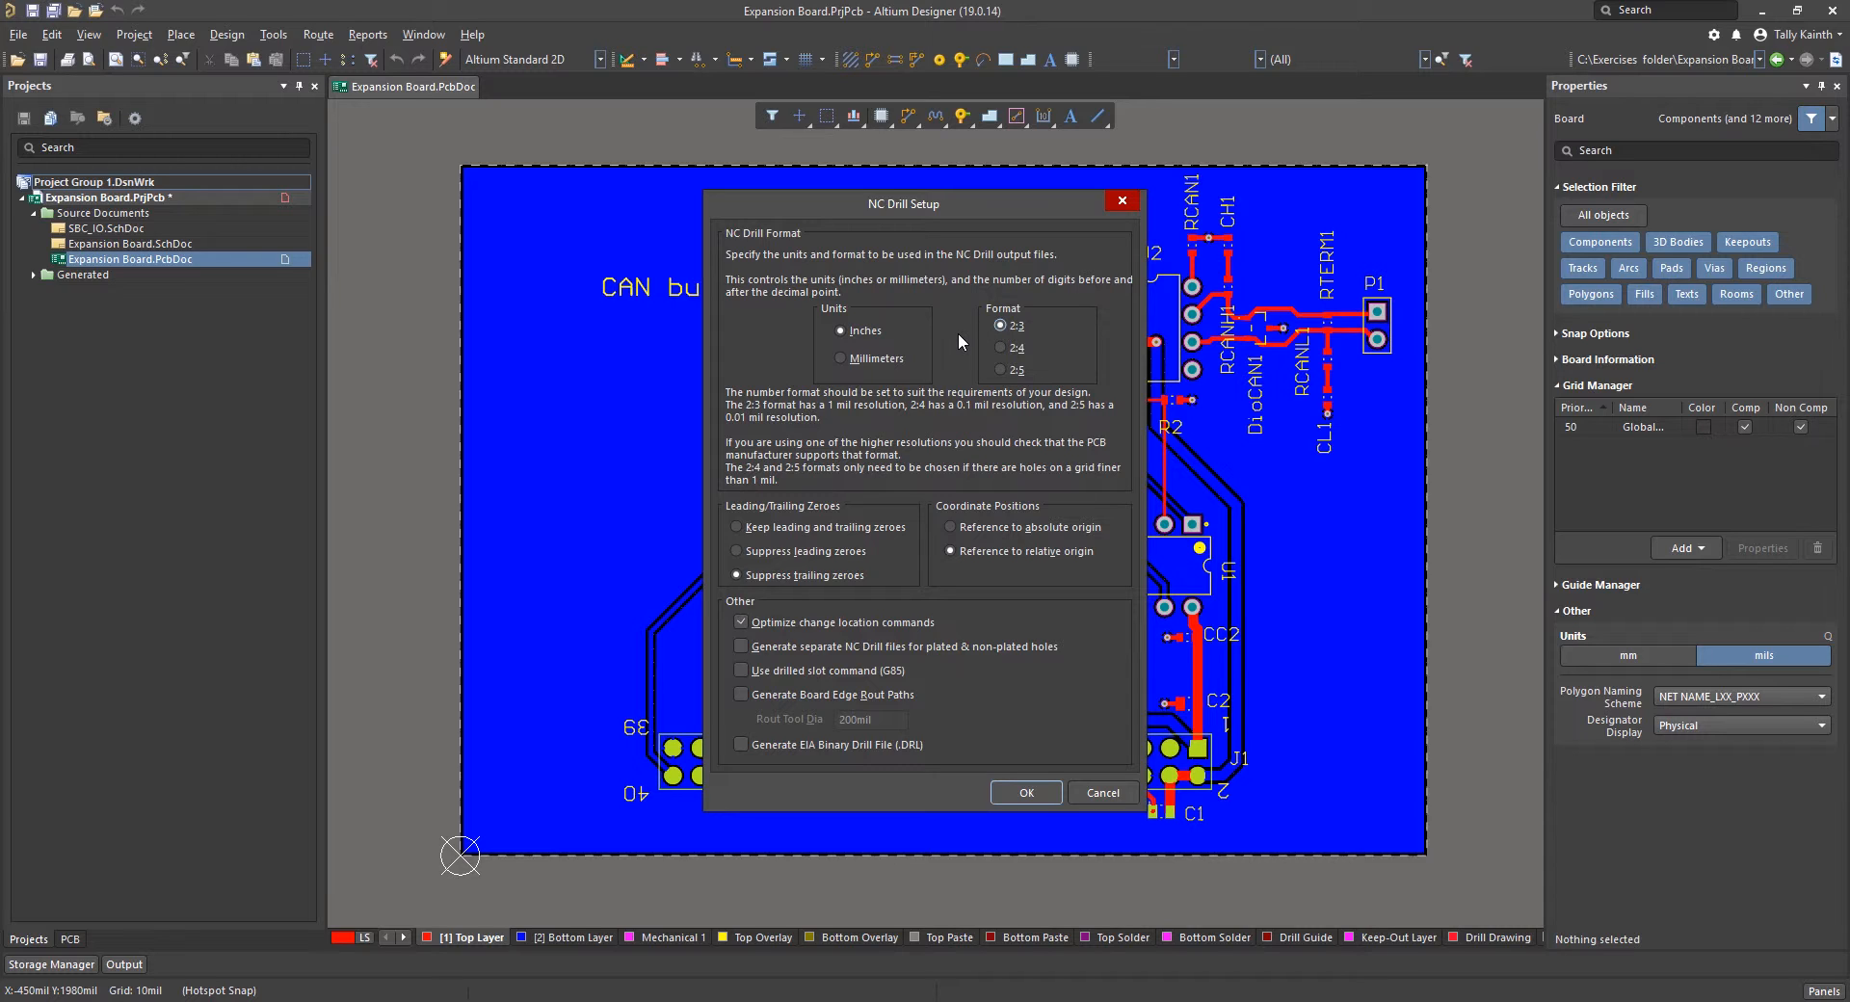
mouse_move(988, 778)
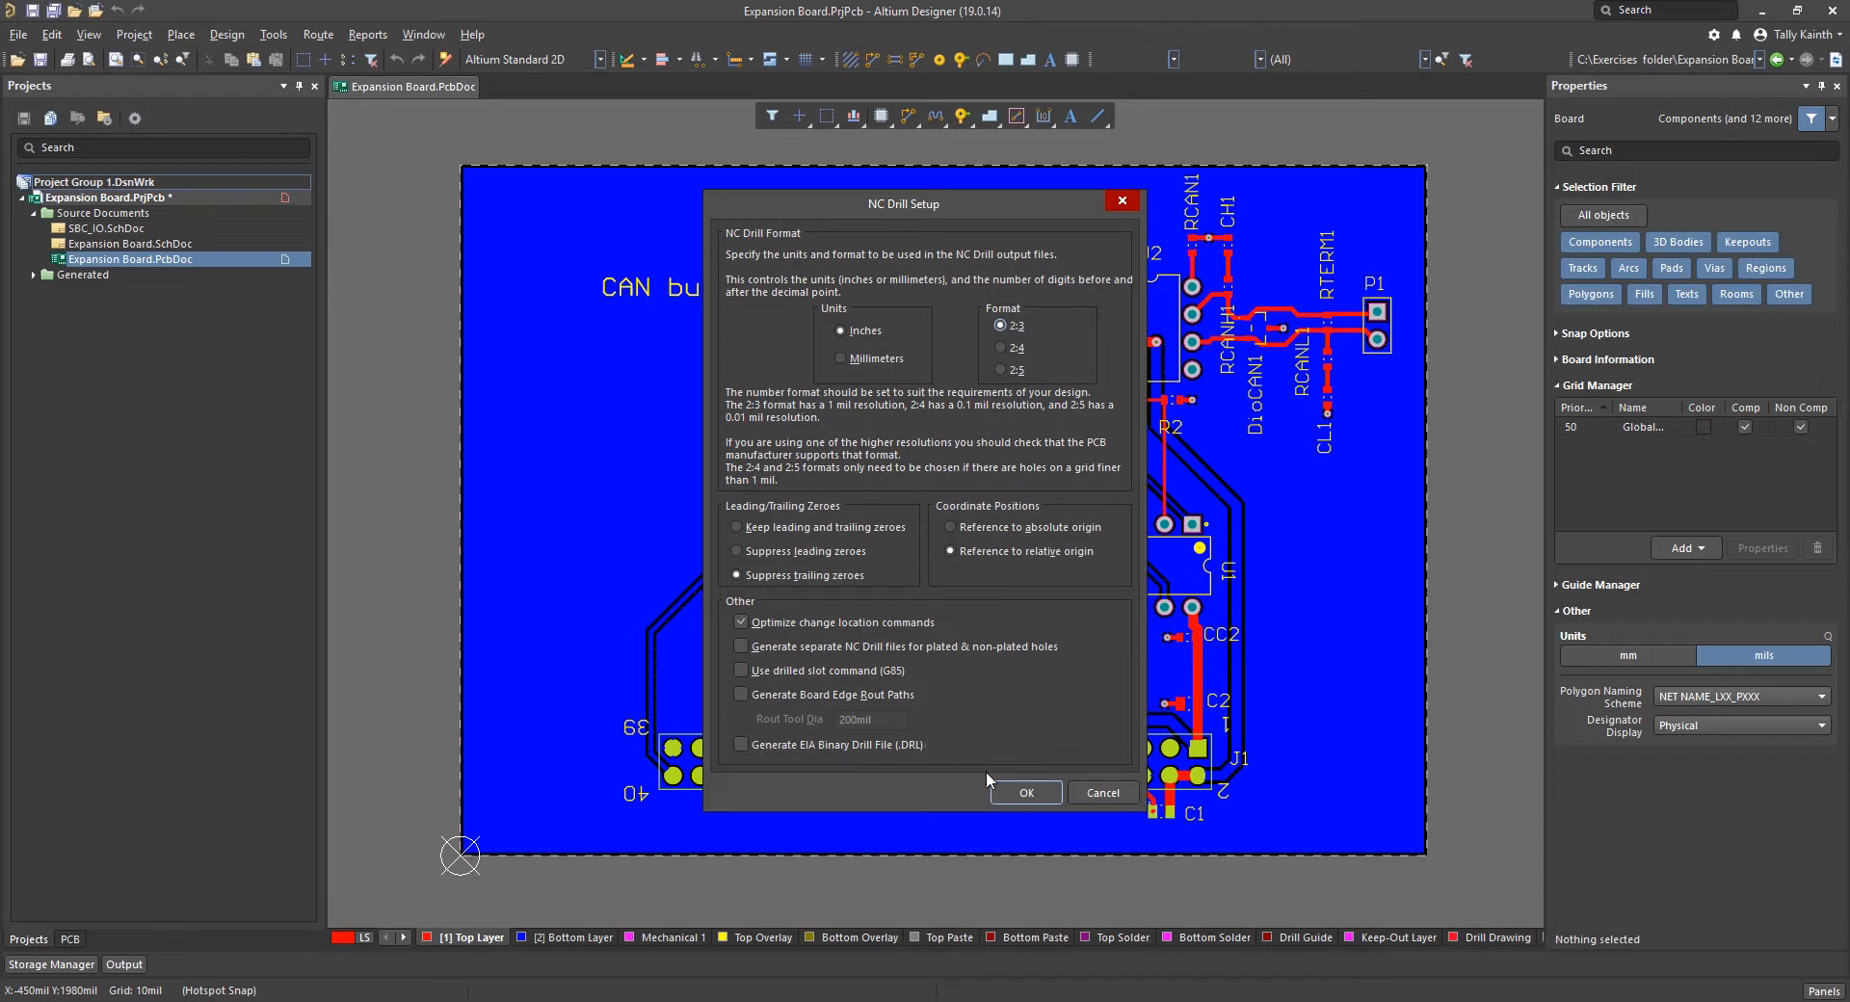
click(1024, 792)
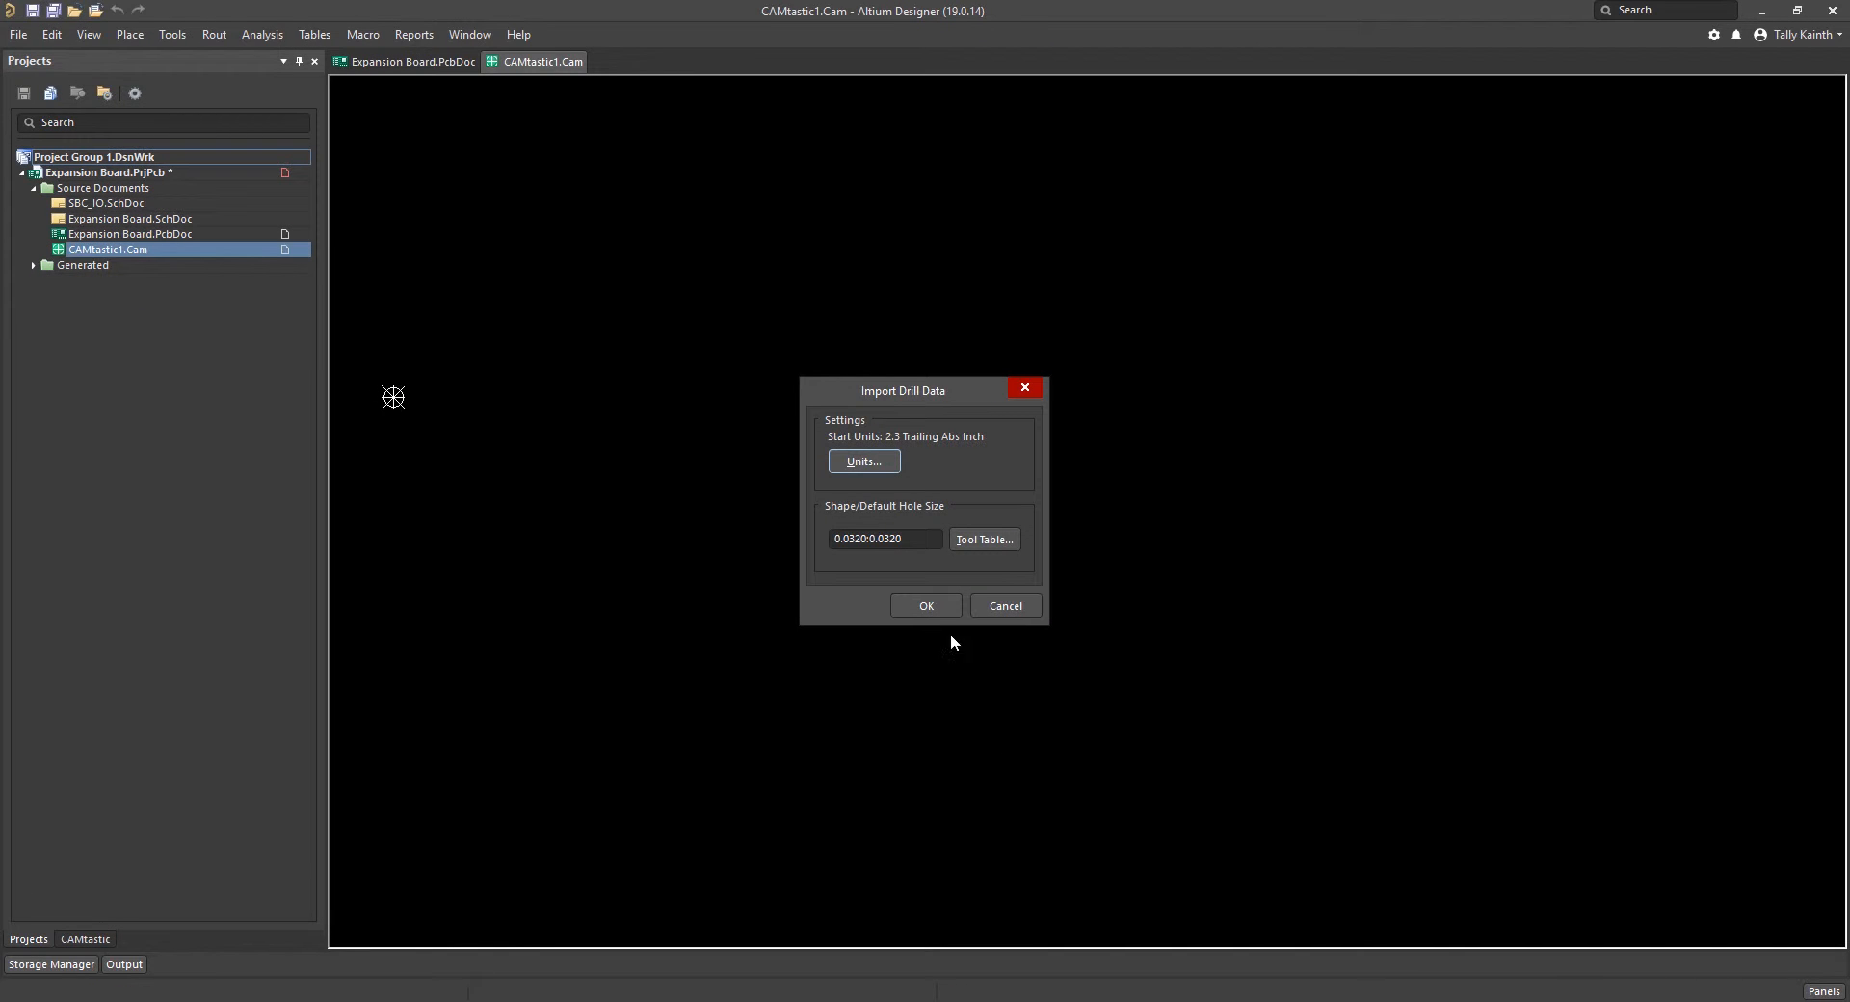
- Import the drill data into CAMtastic, then close the document unsaved
click(926, 606)
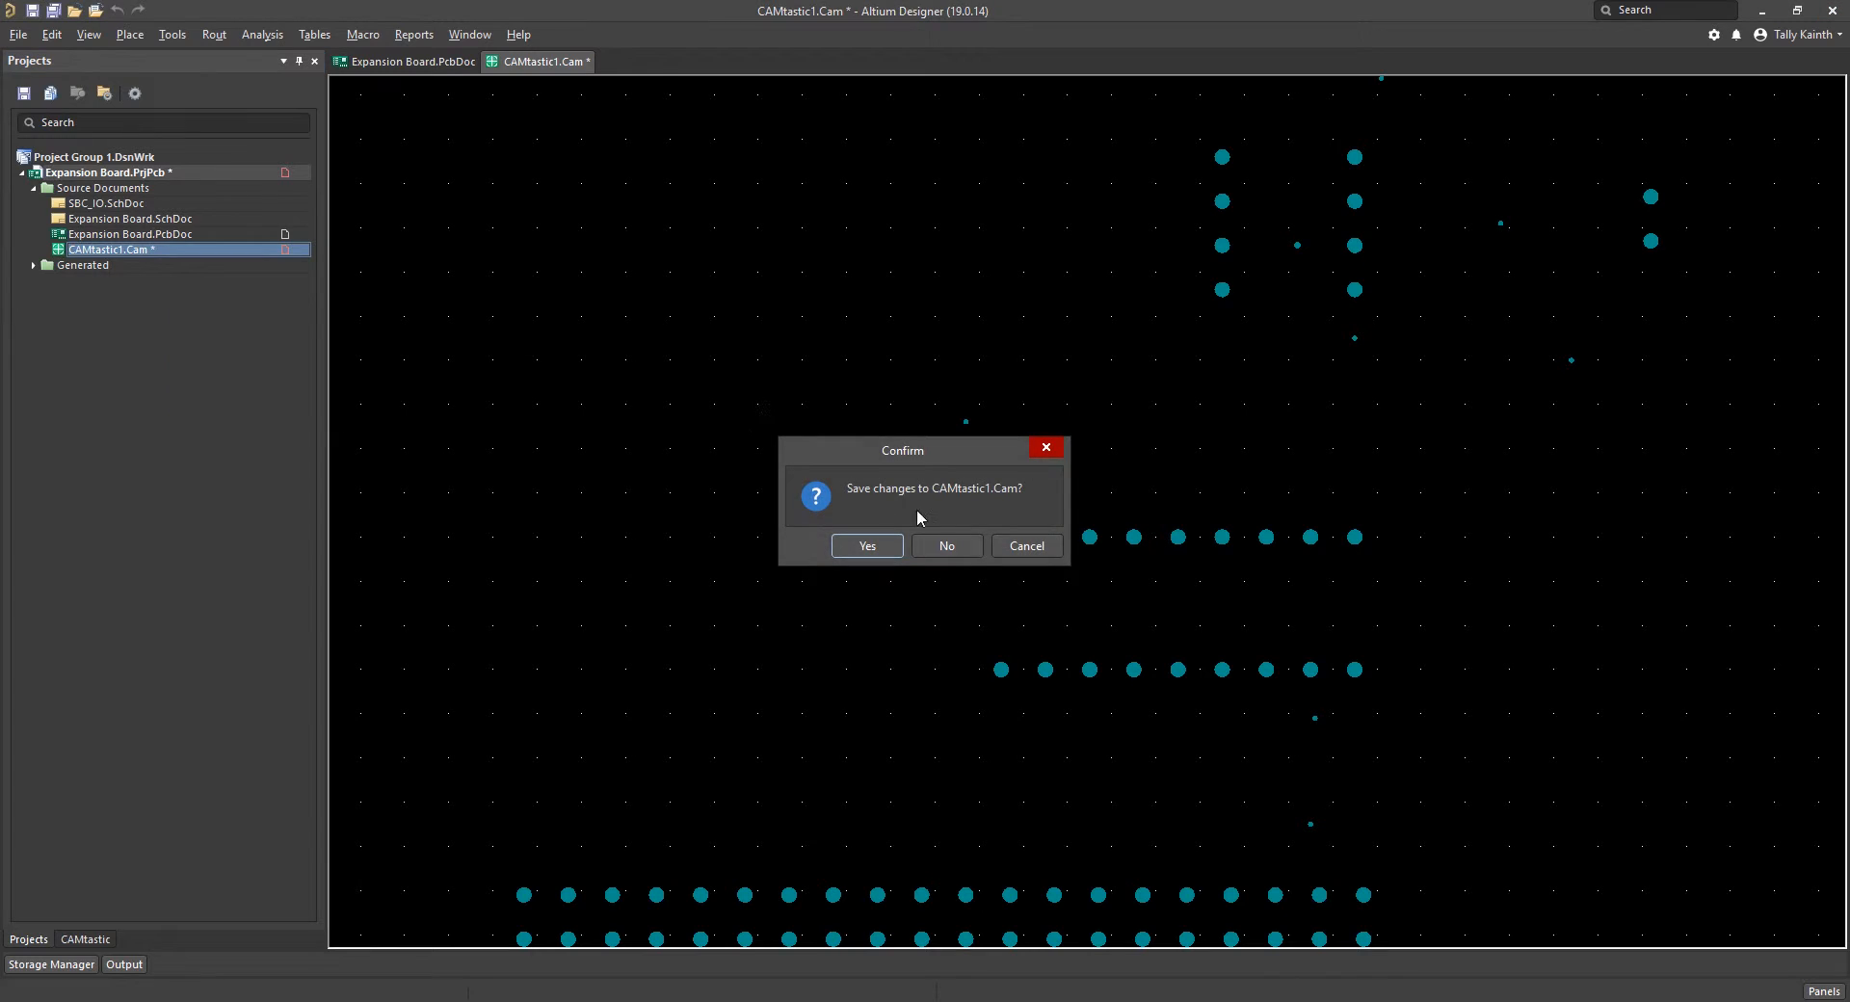
click(945, 545)
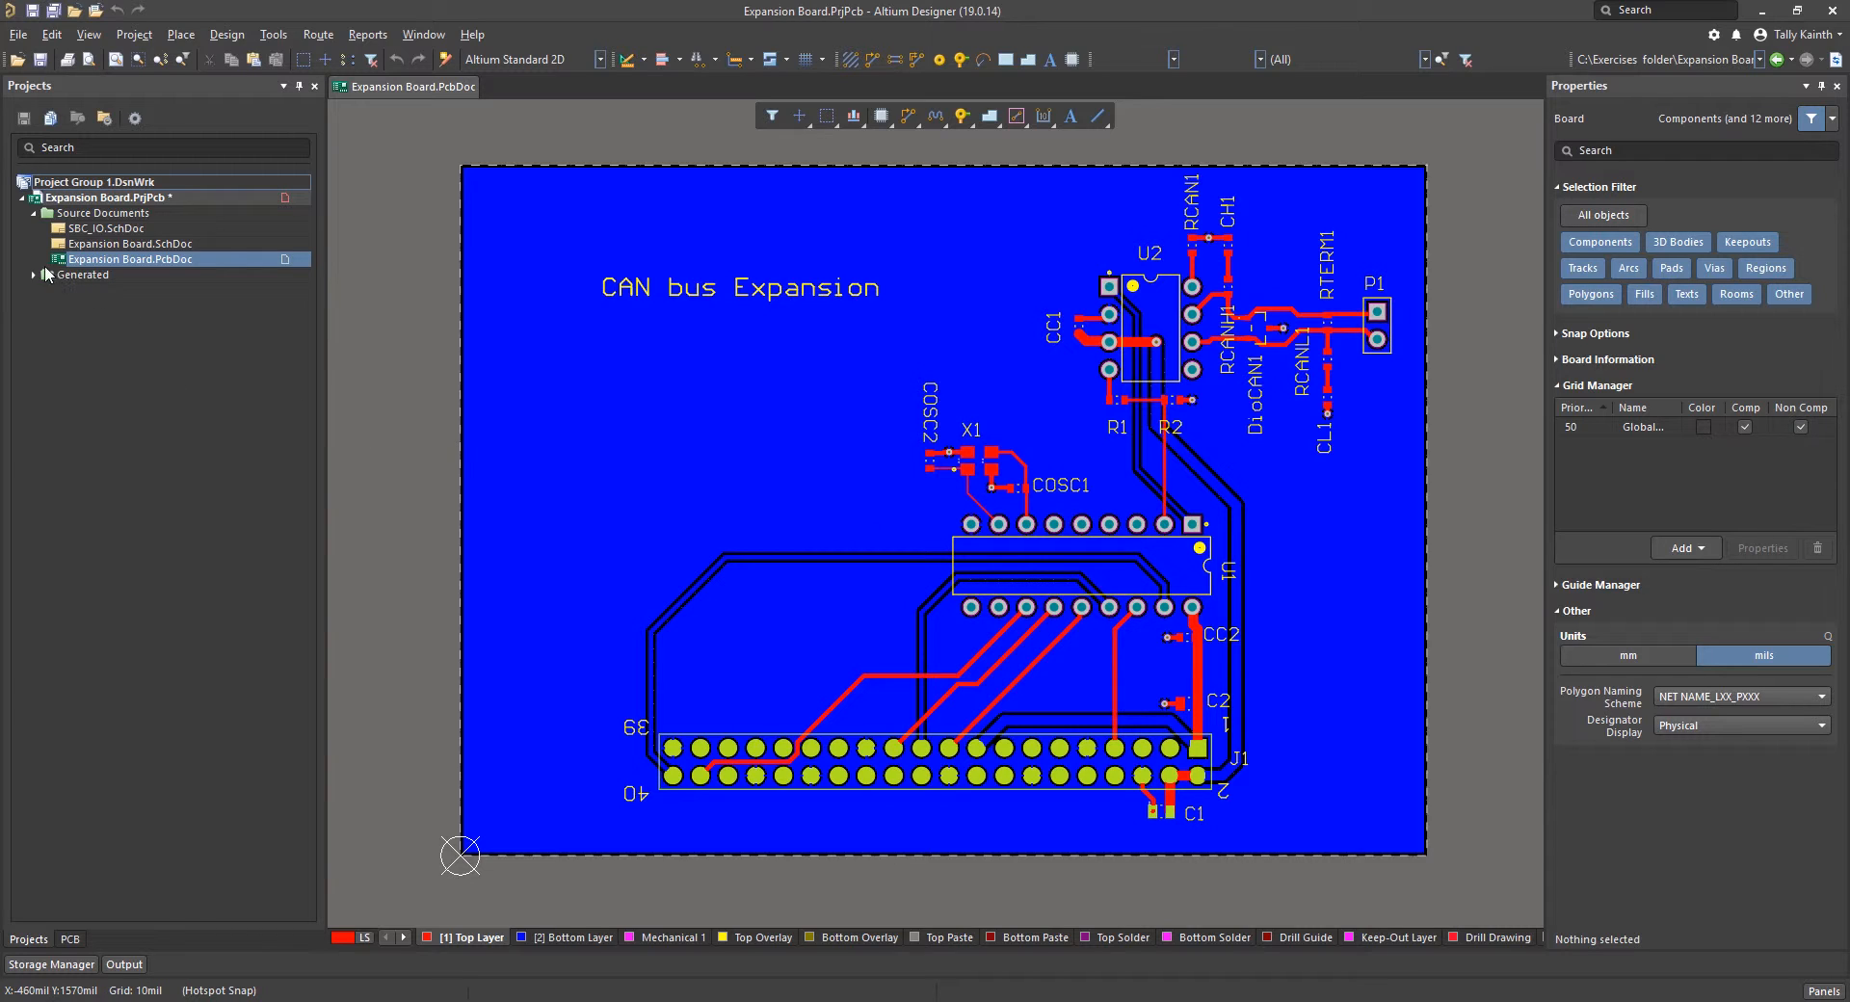
- Expand Generated and Text Documents, explore Expansion Board.DRR's folder, then close Explorer
click(33, 274)
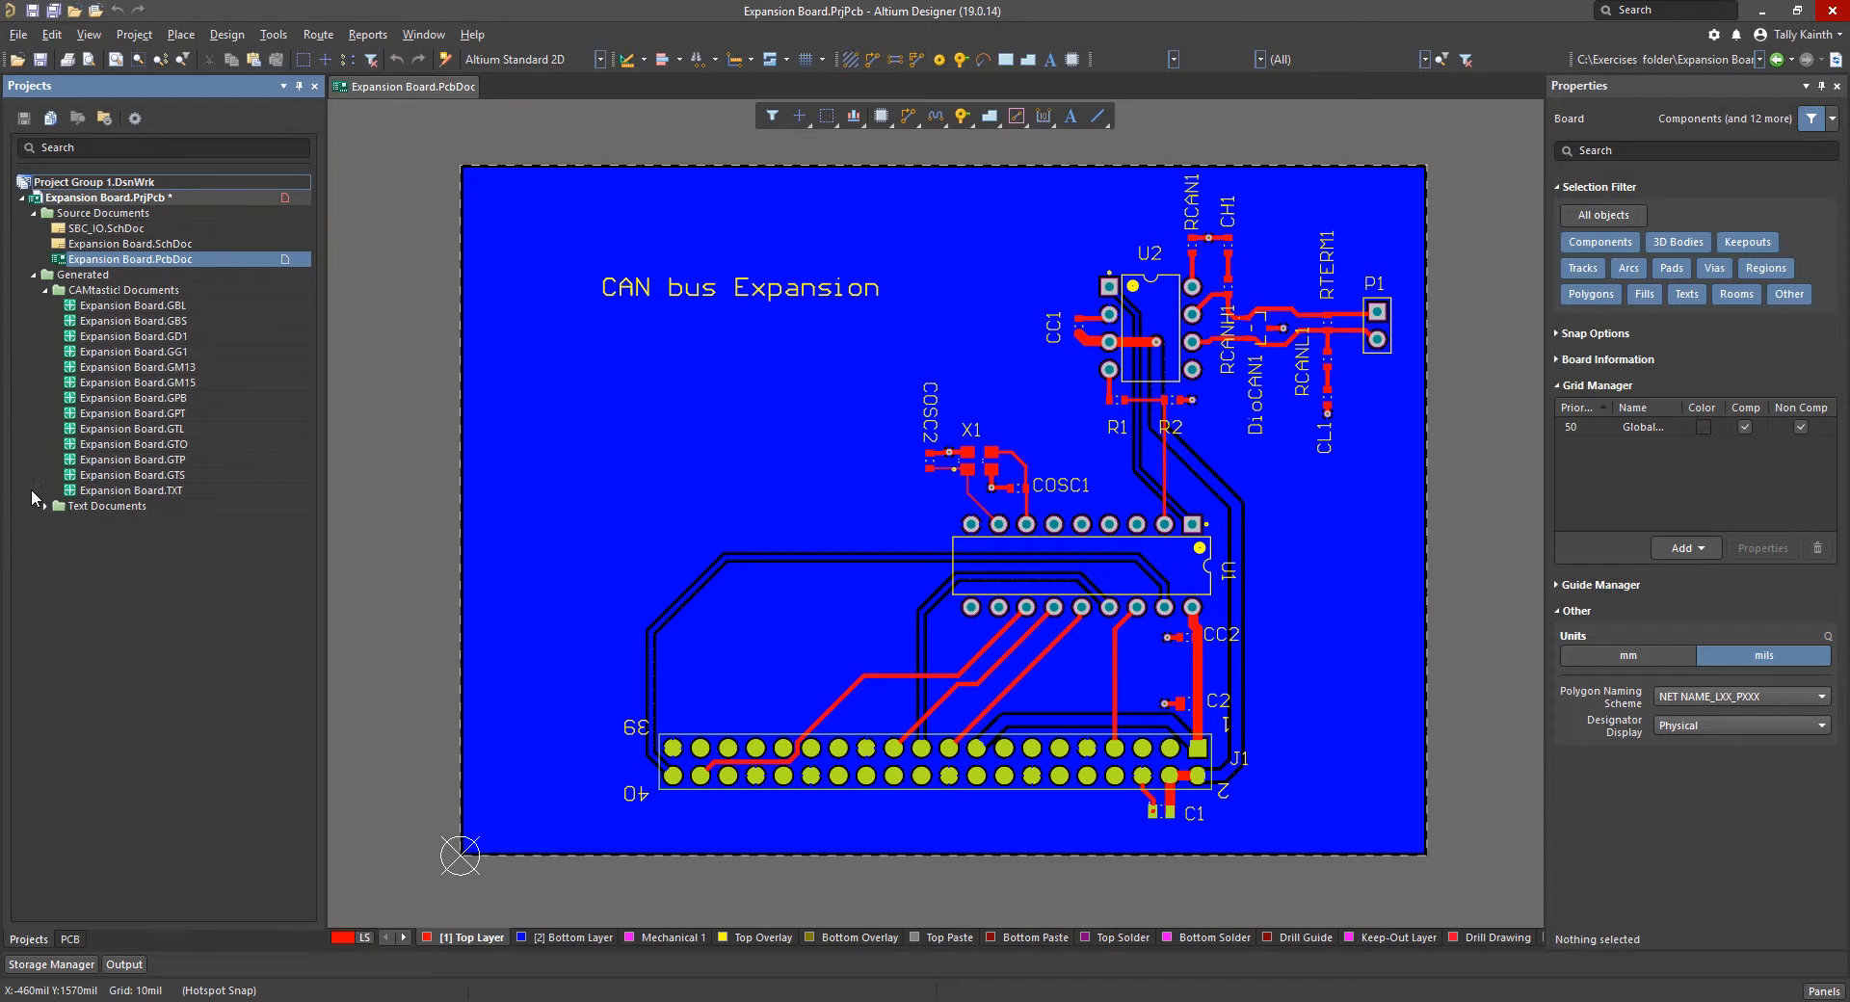
click(43, 505)
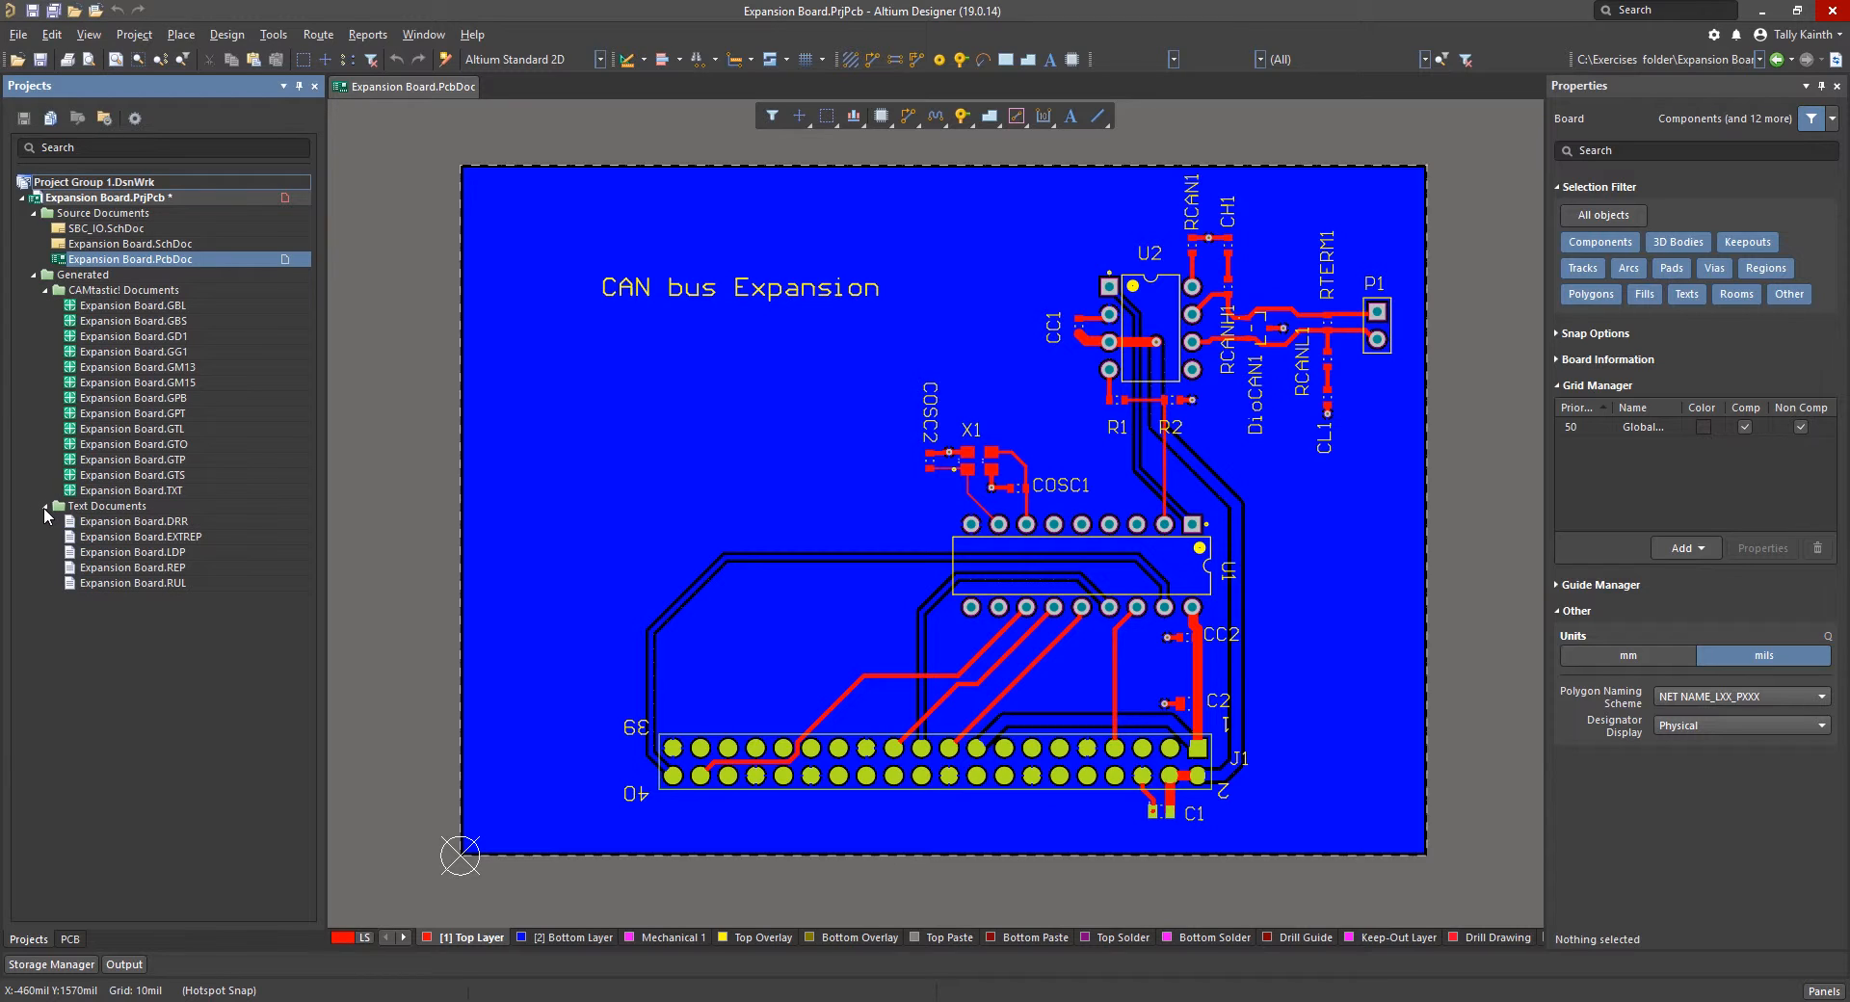
right_click(136, 521)
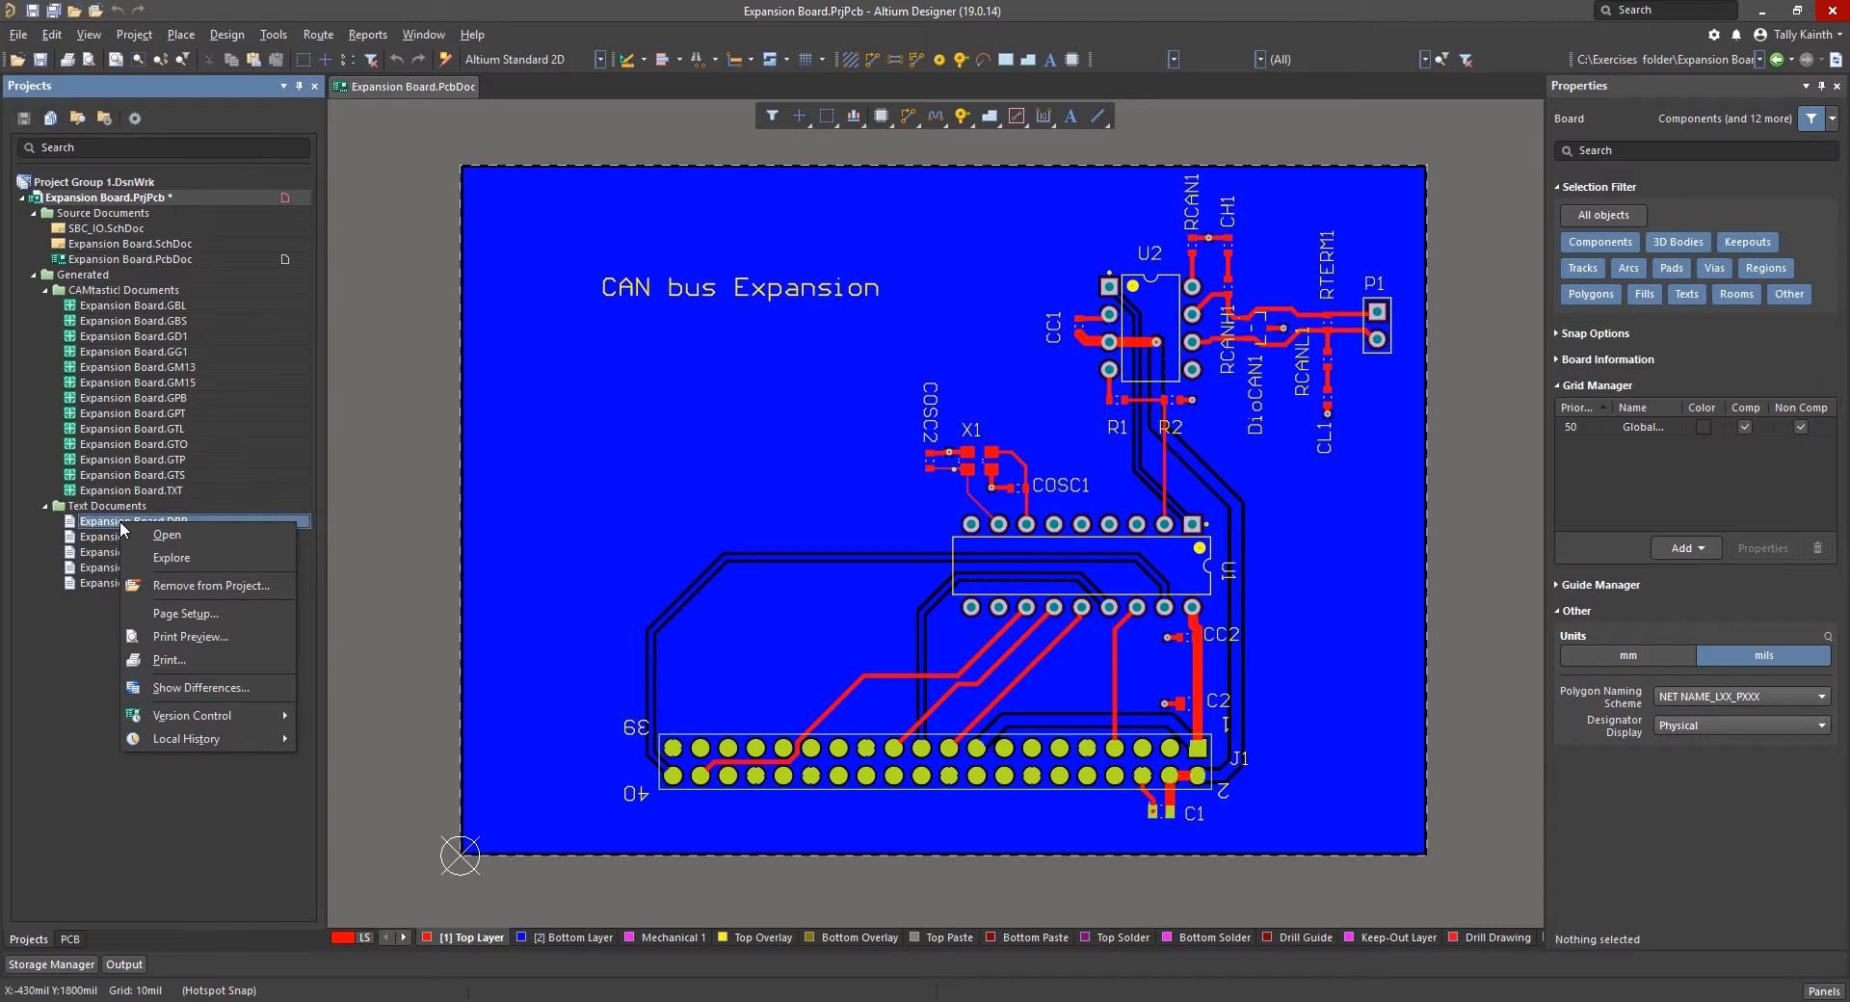
mouse_move(172, 558)
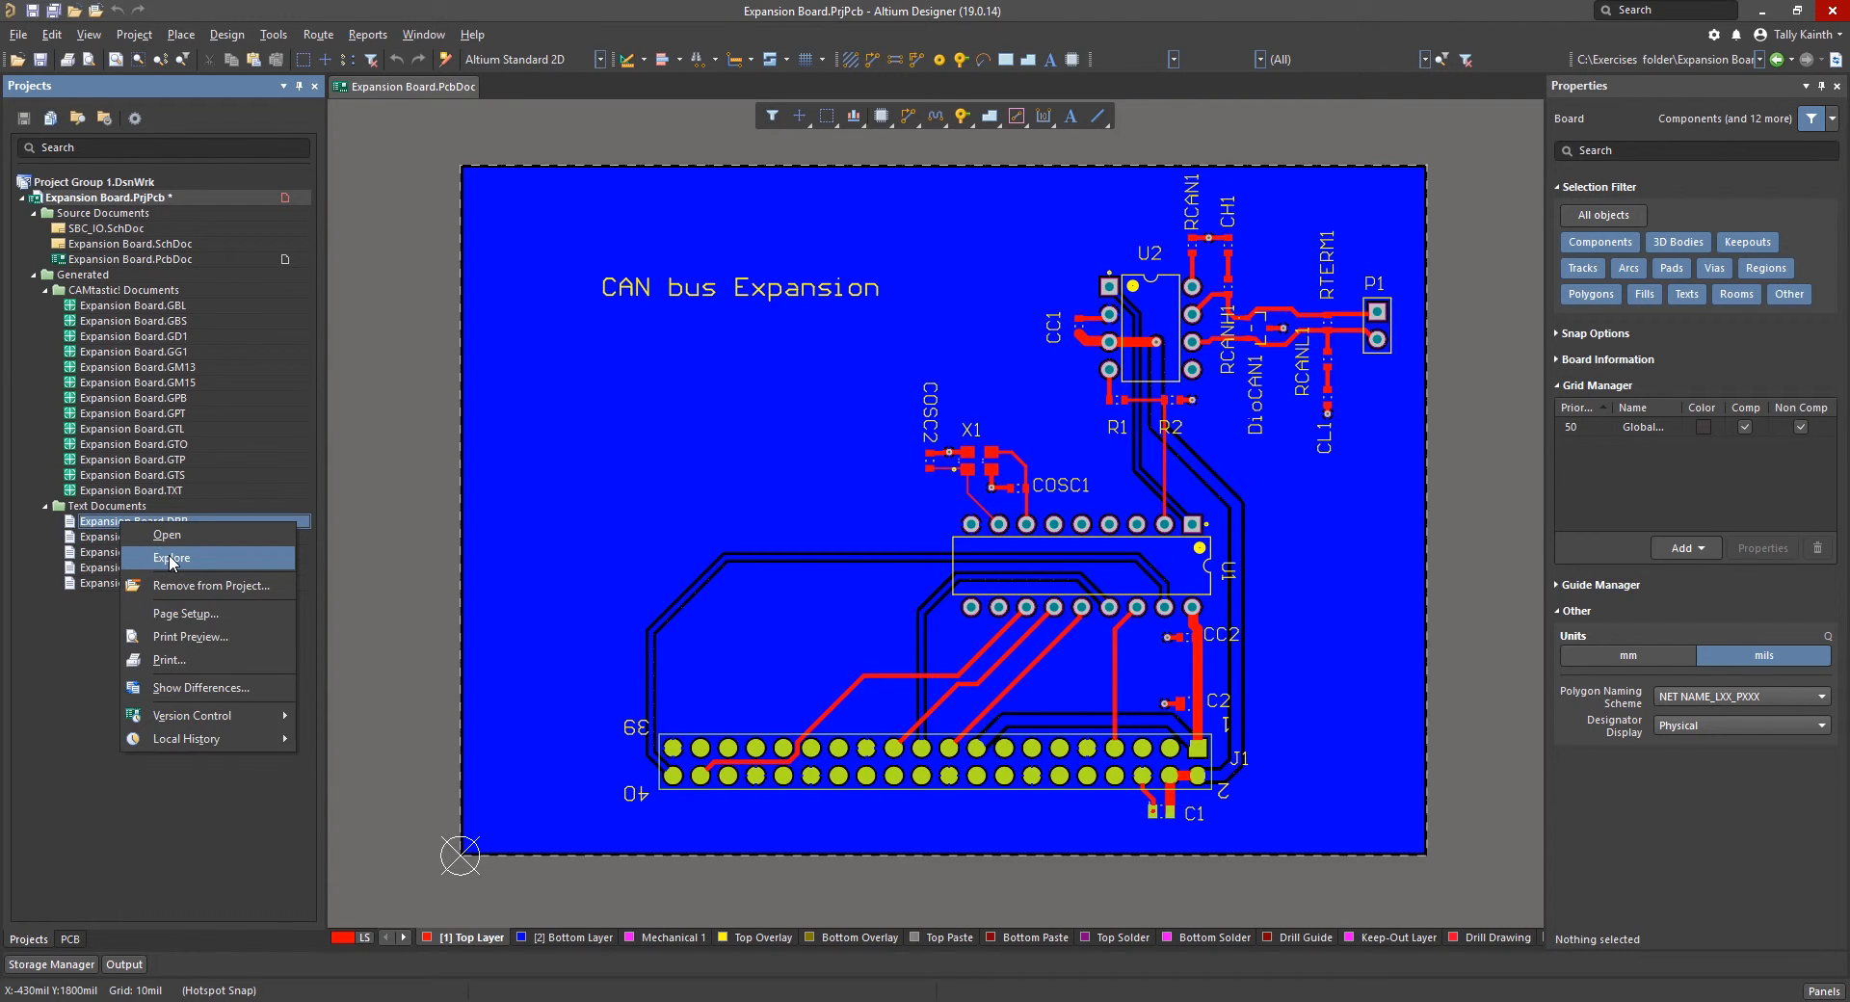
click(171, 557)
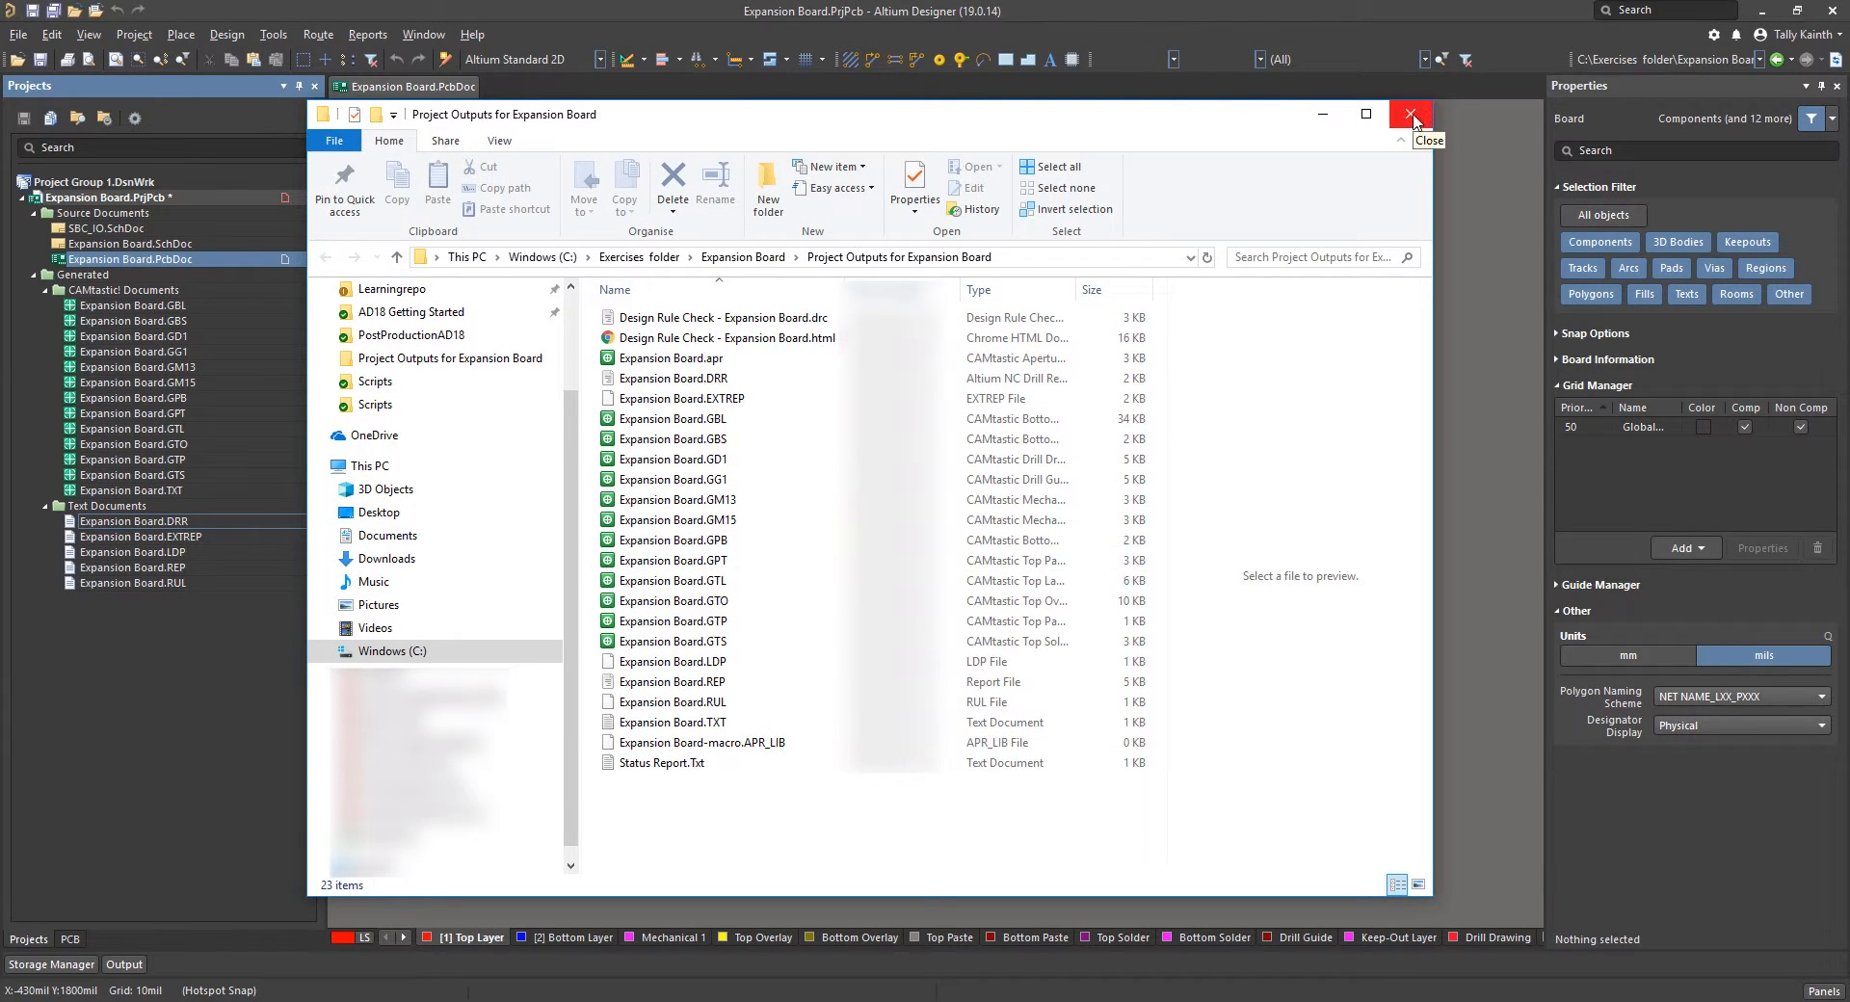
click(1409, 114)
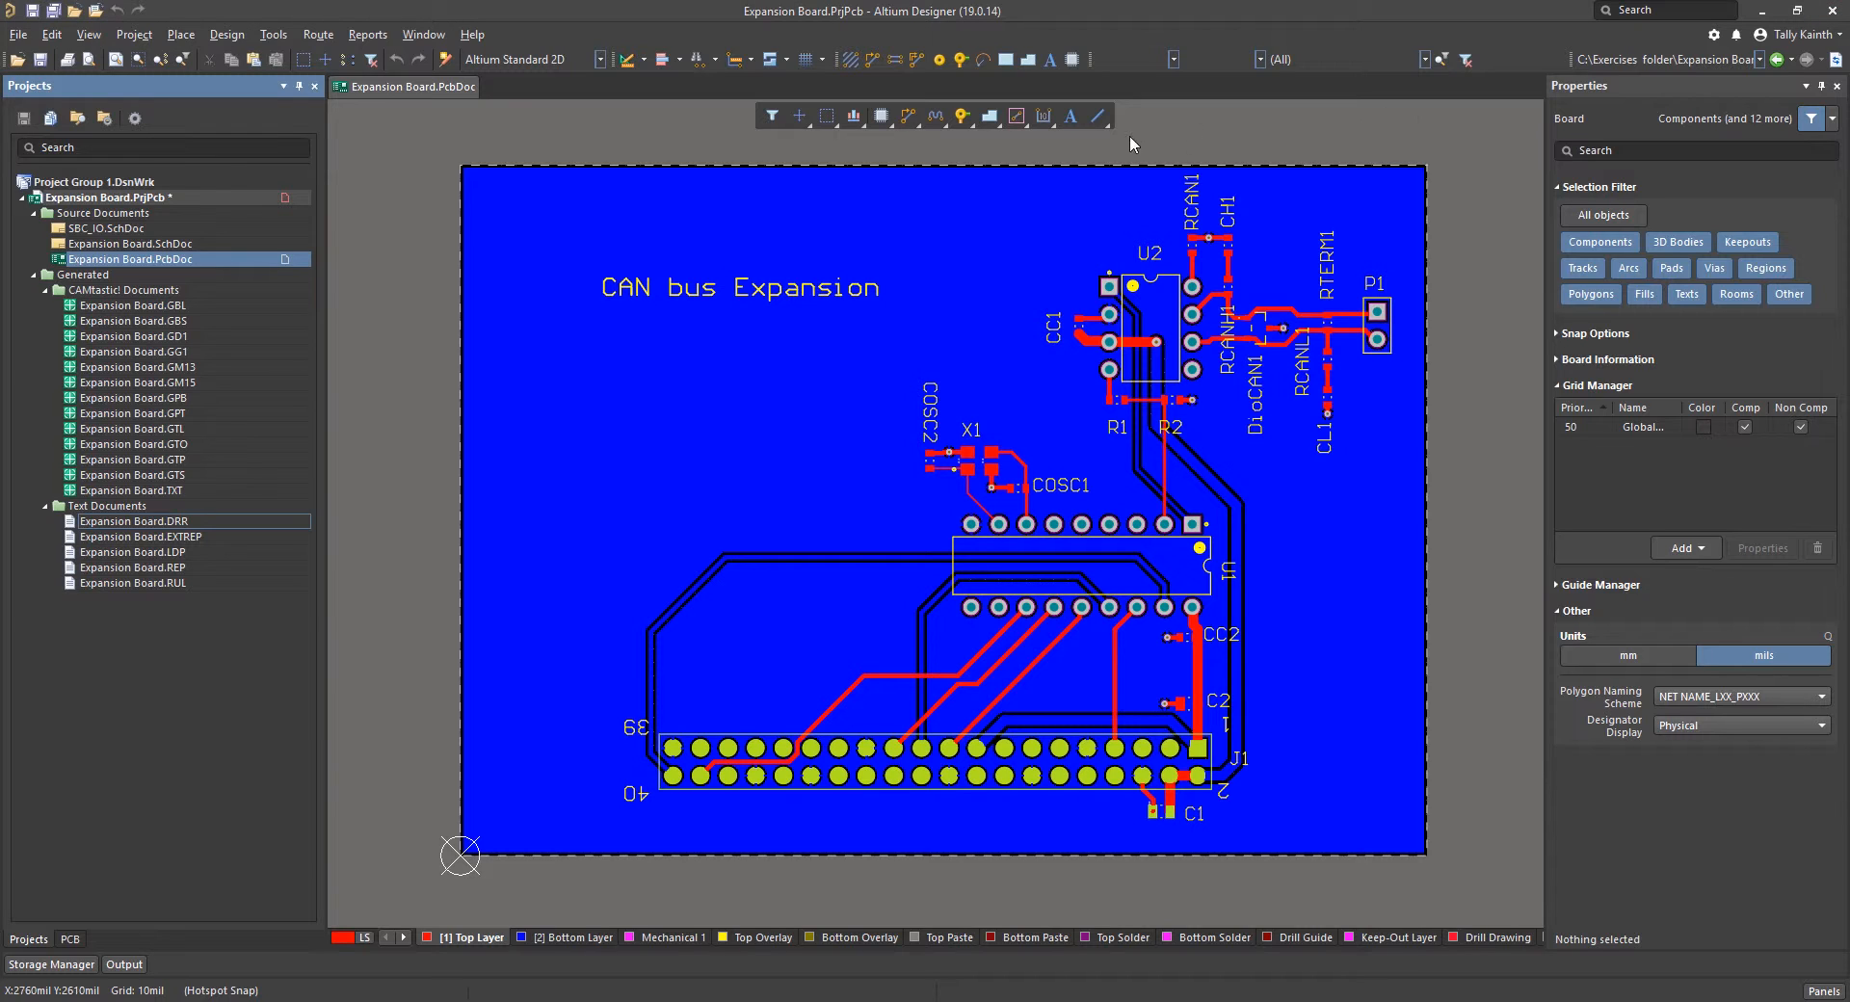
- Generate the pick-and-place file in Text format with Imperial units
click(17, 35)
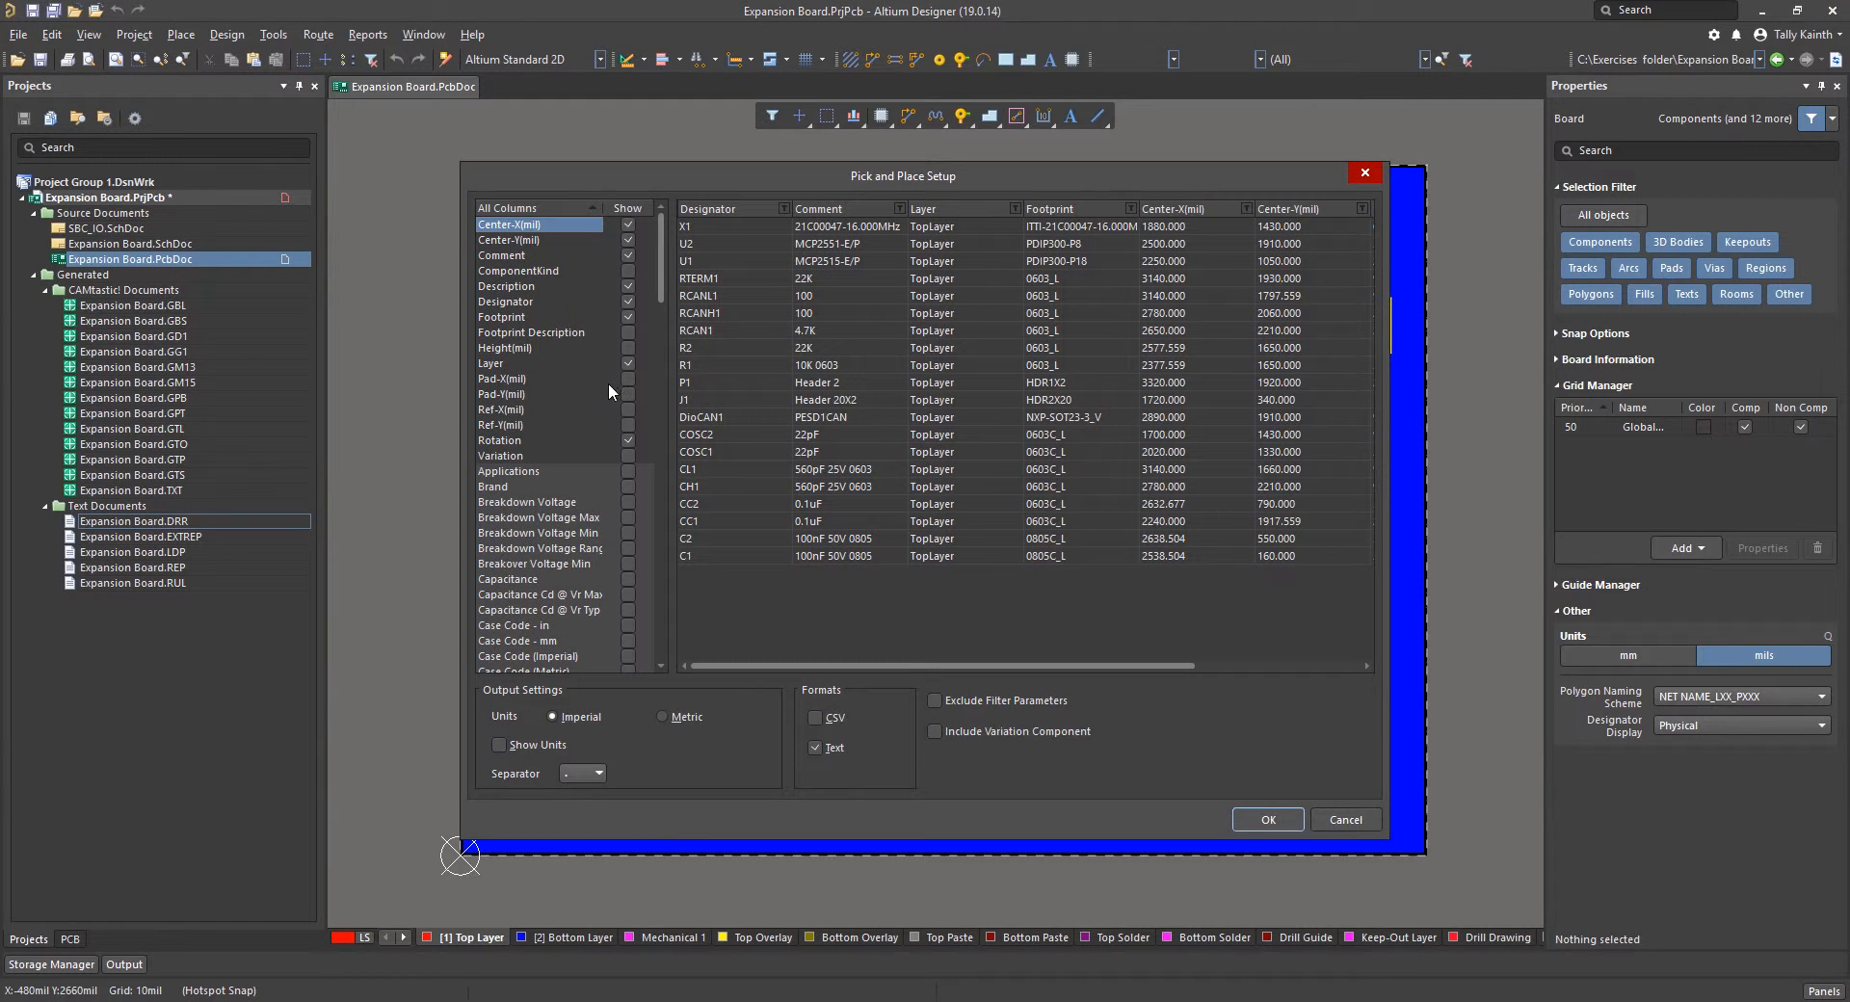
mouse_move(945, 180)
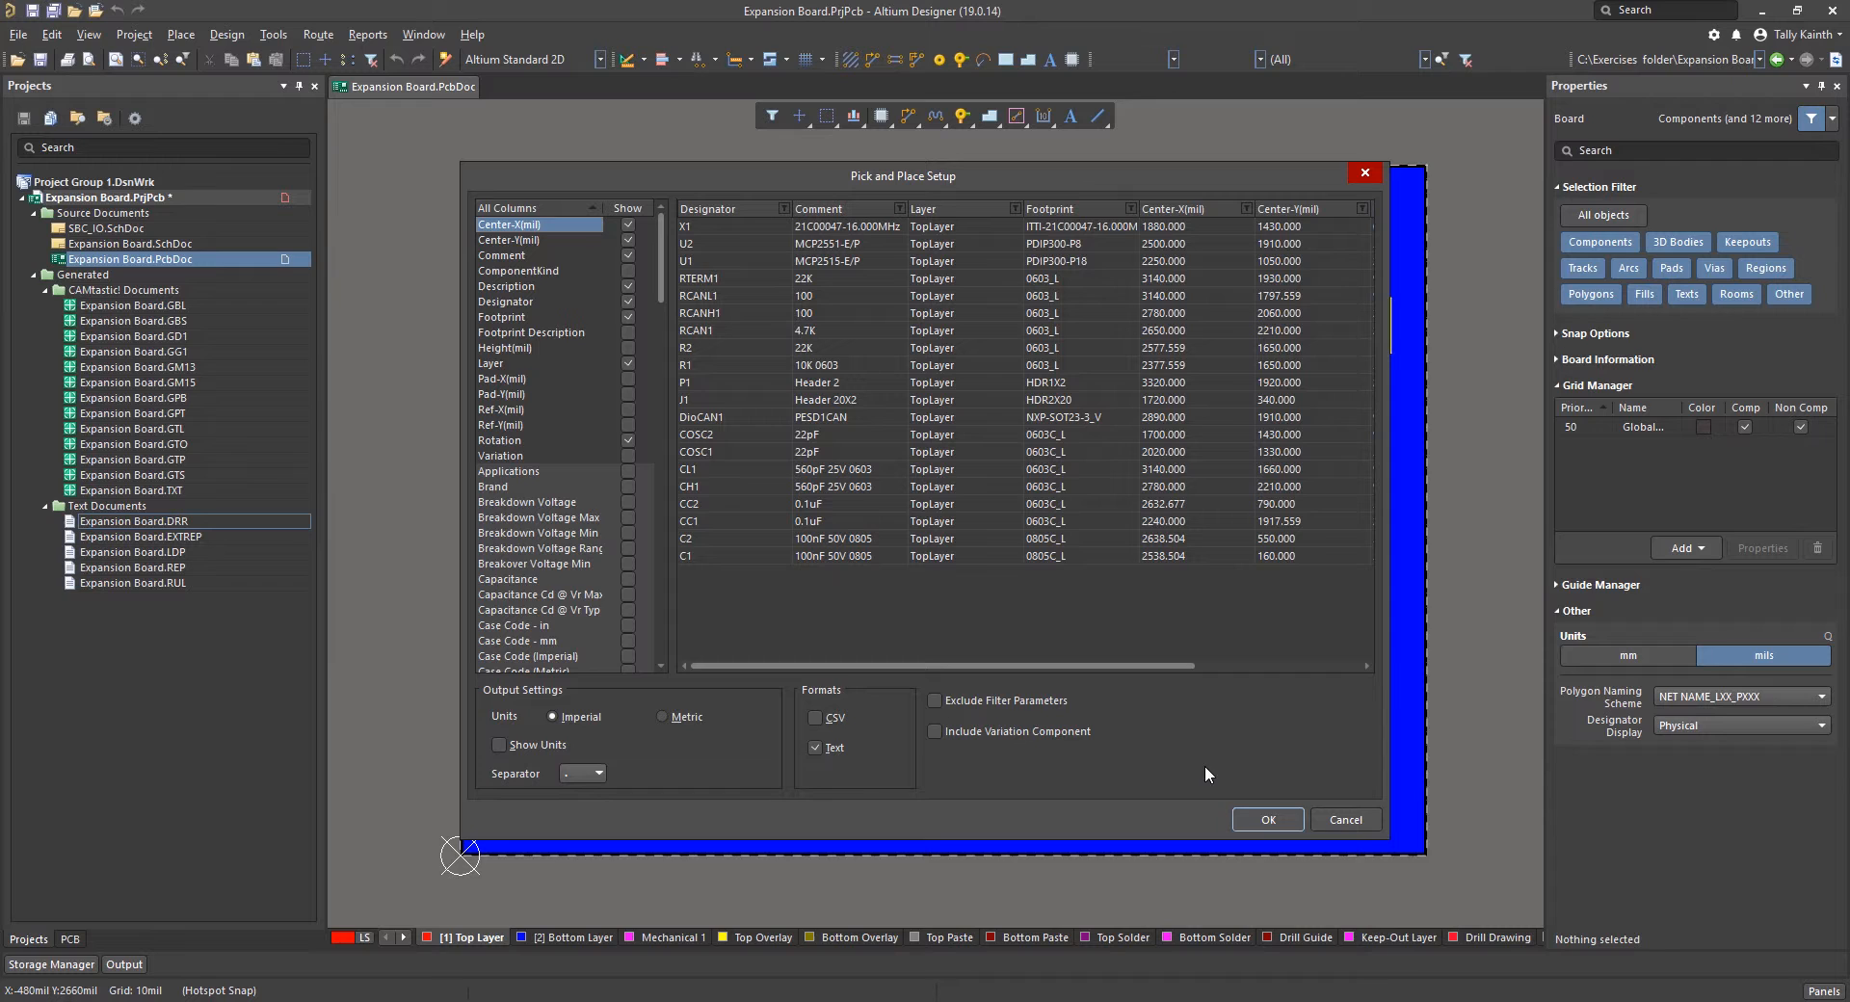
click(1266, 819)
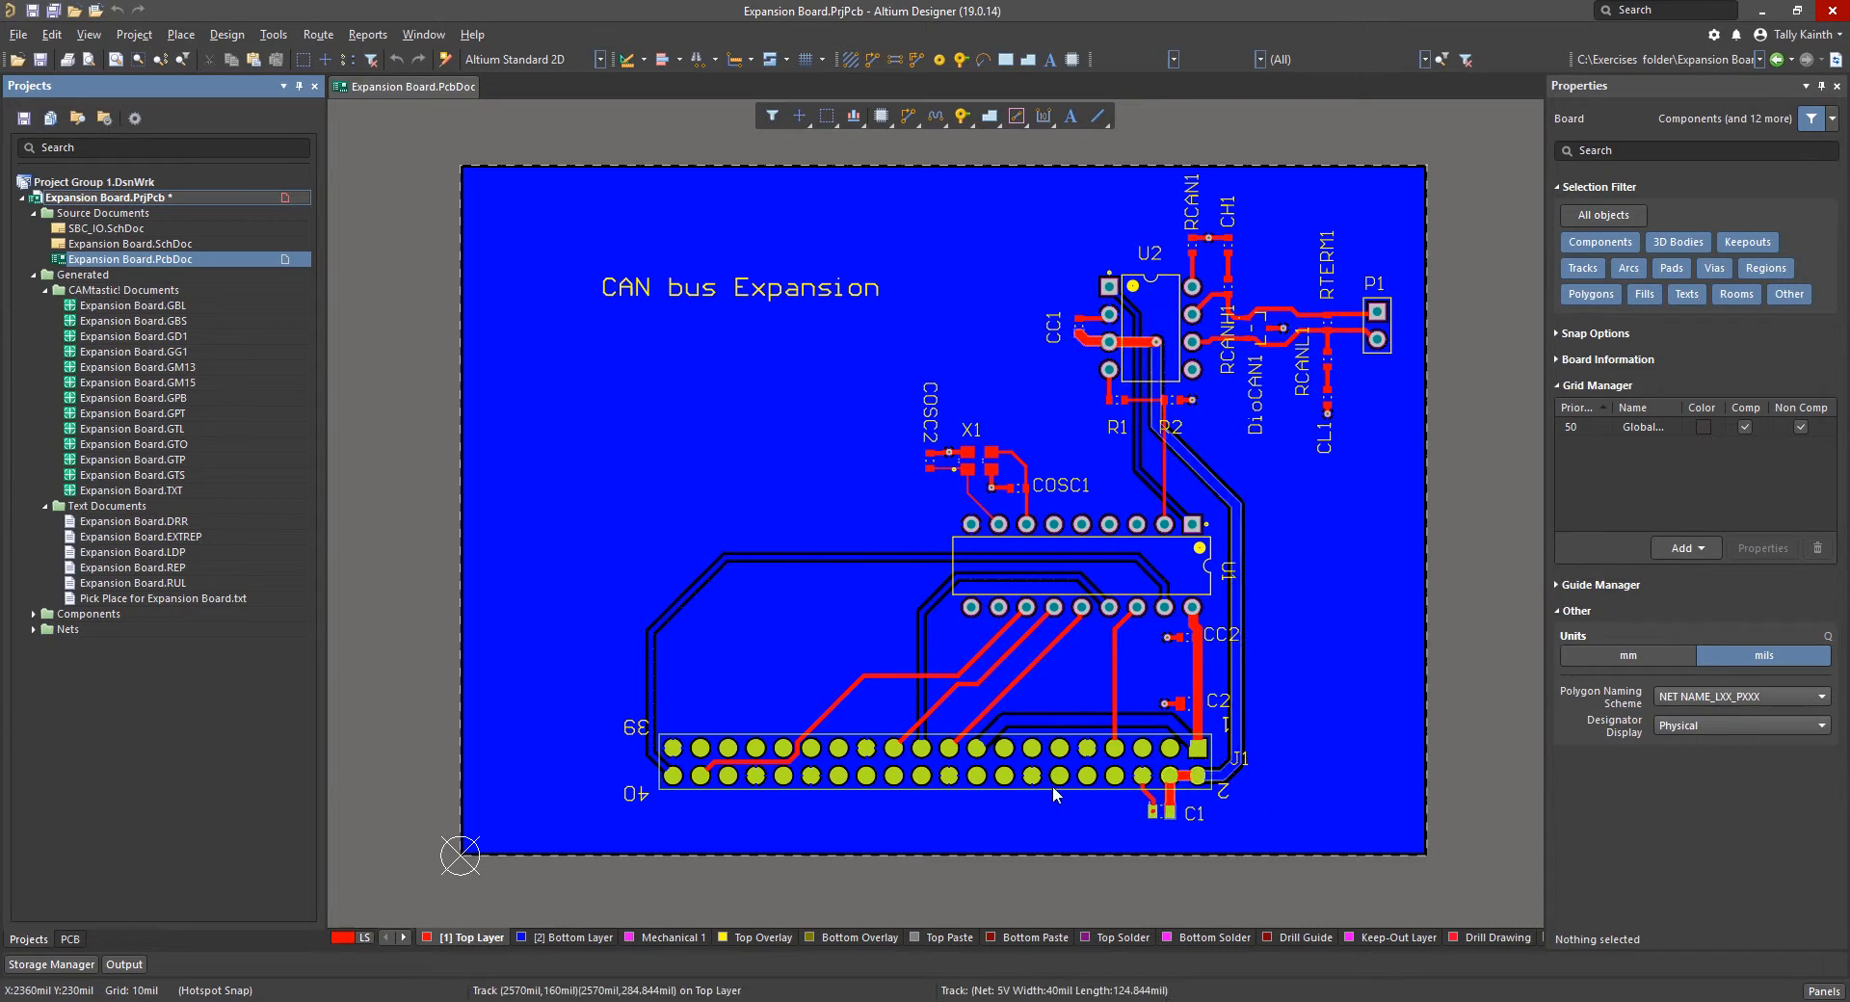
mouse_move(163, 599)
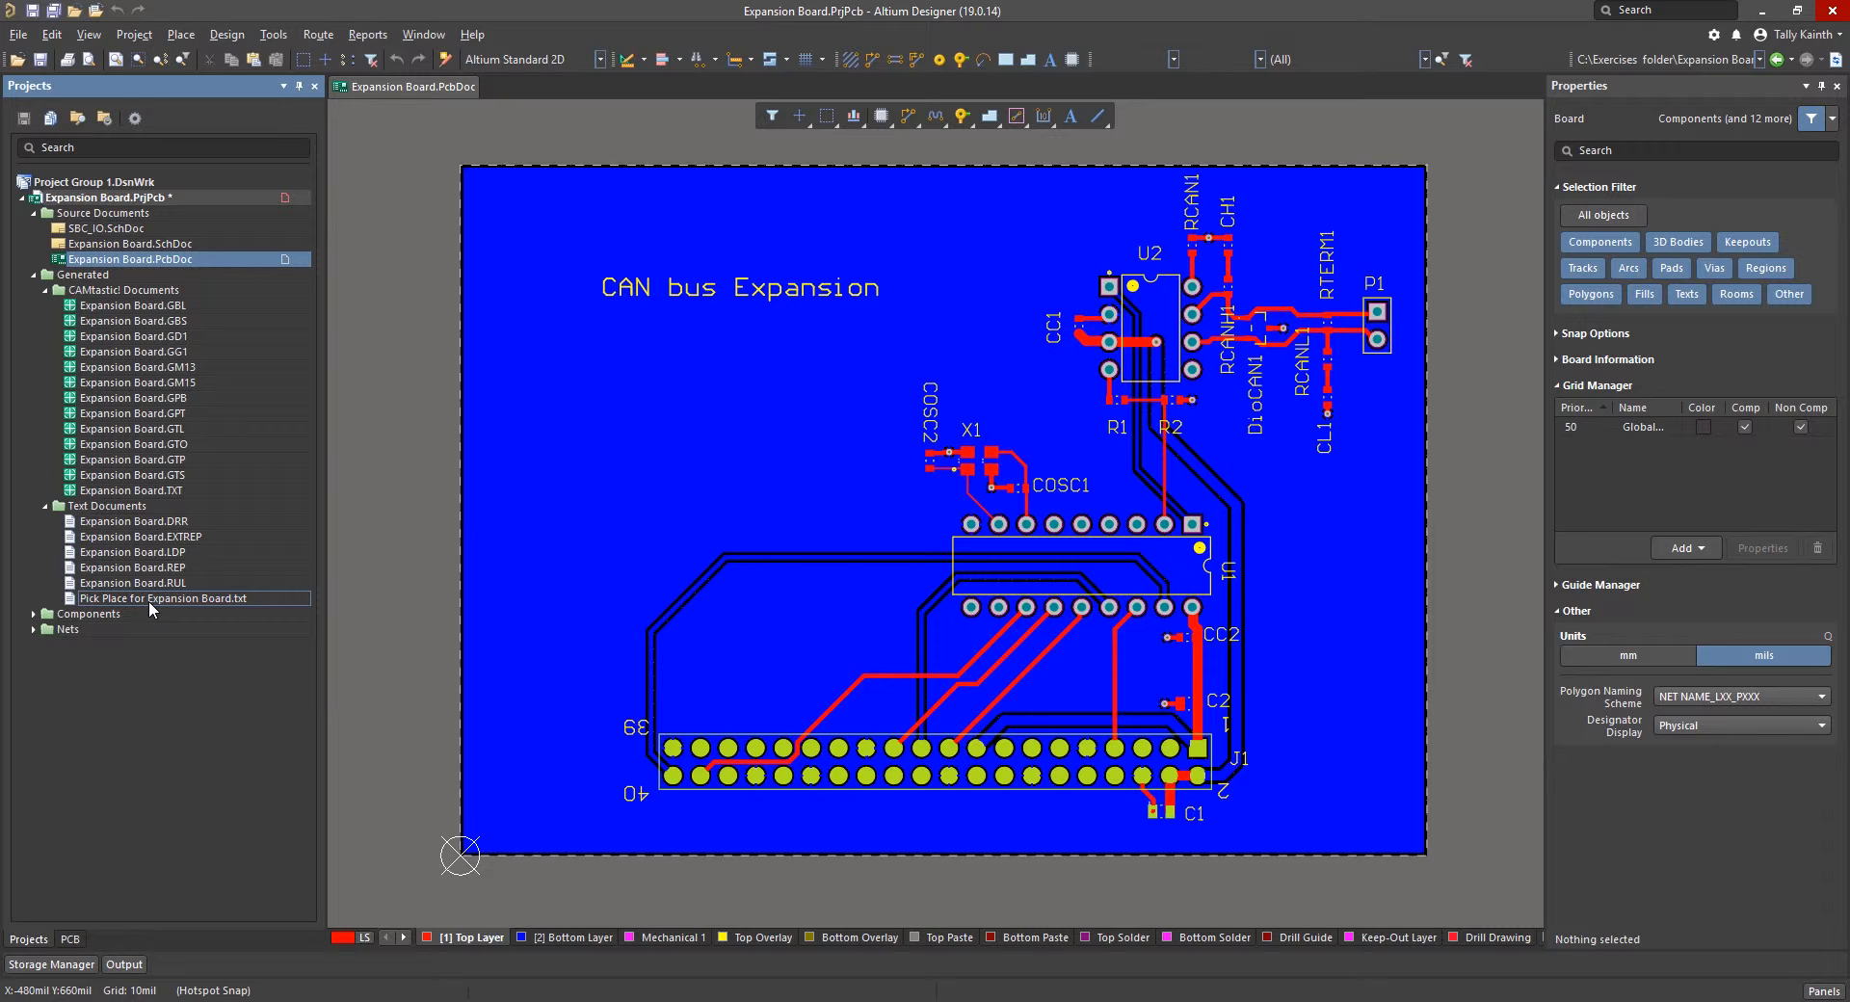
- Open Pick Place for Expansion Board.txt from the Projects panel
right_click(165, 598)
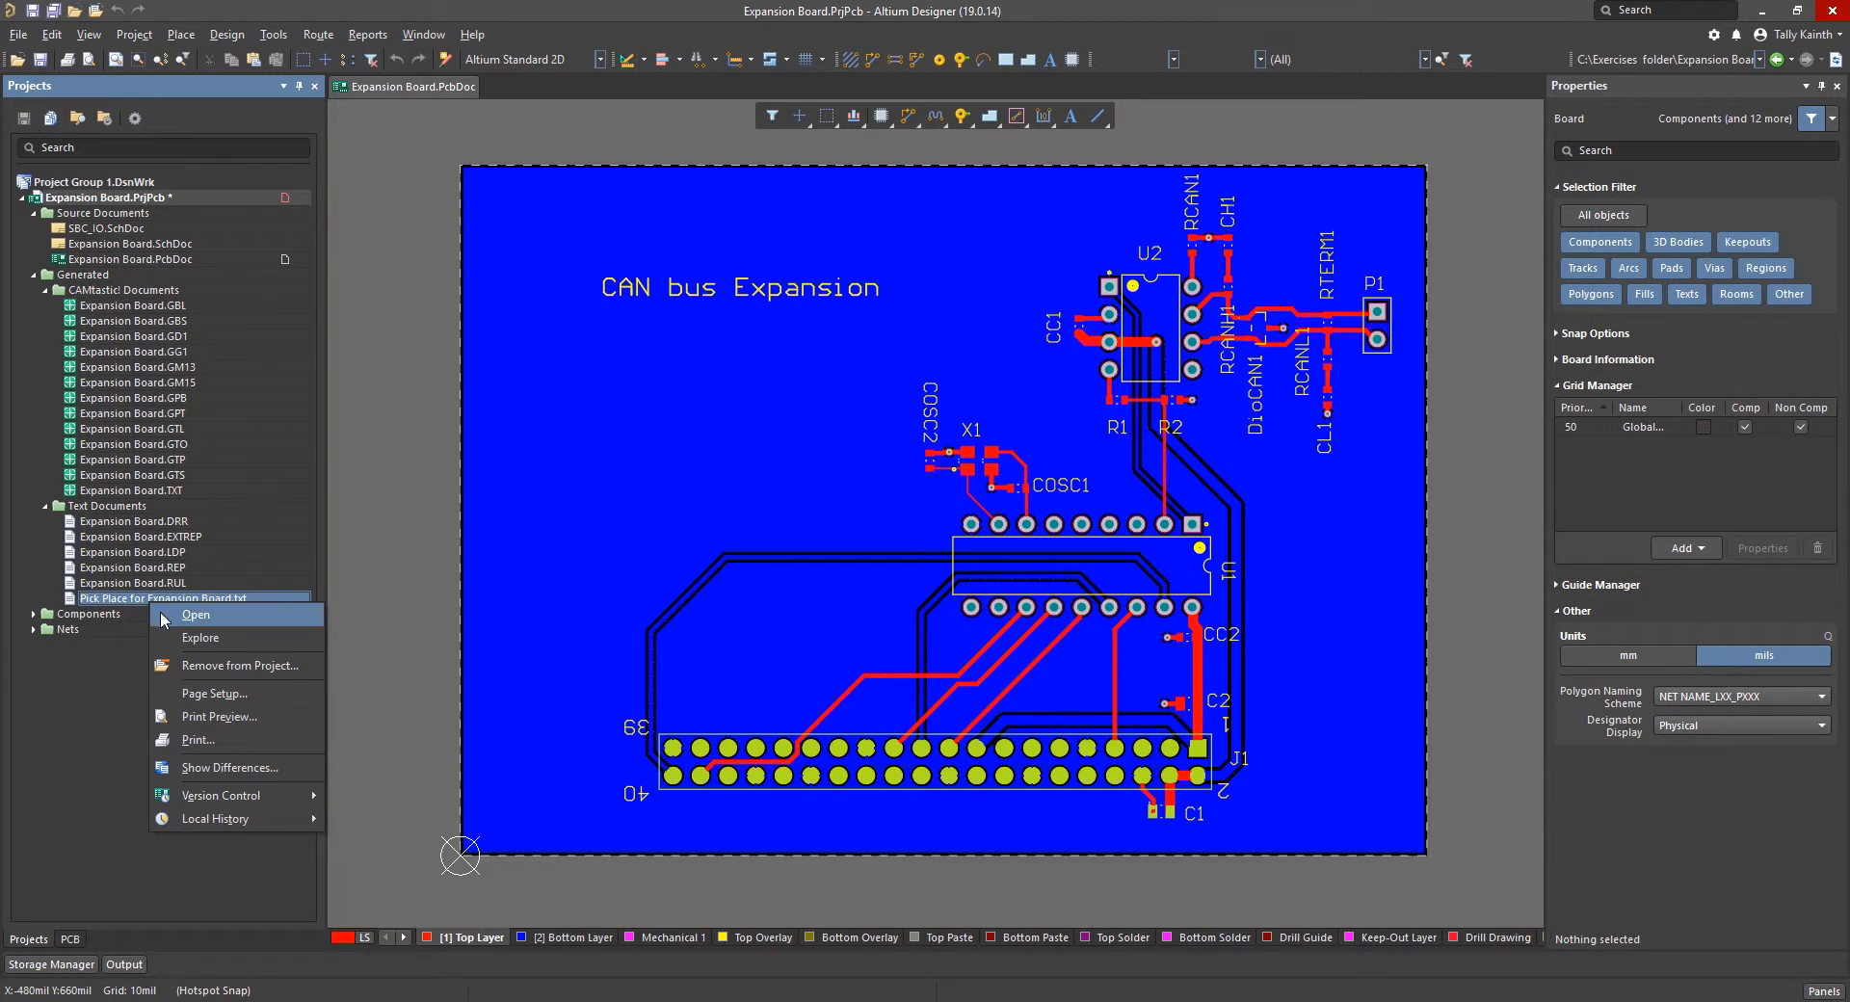
click(195, 614)
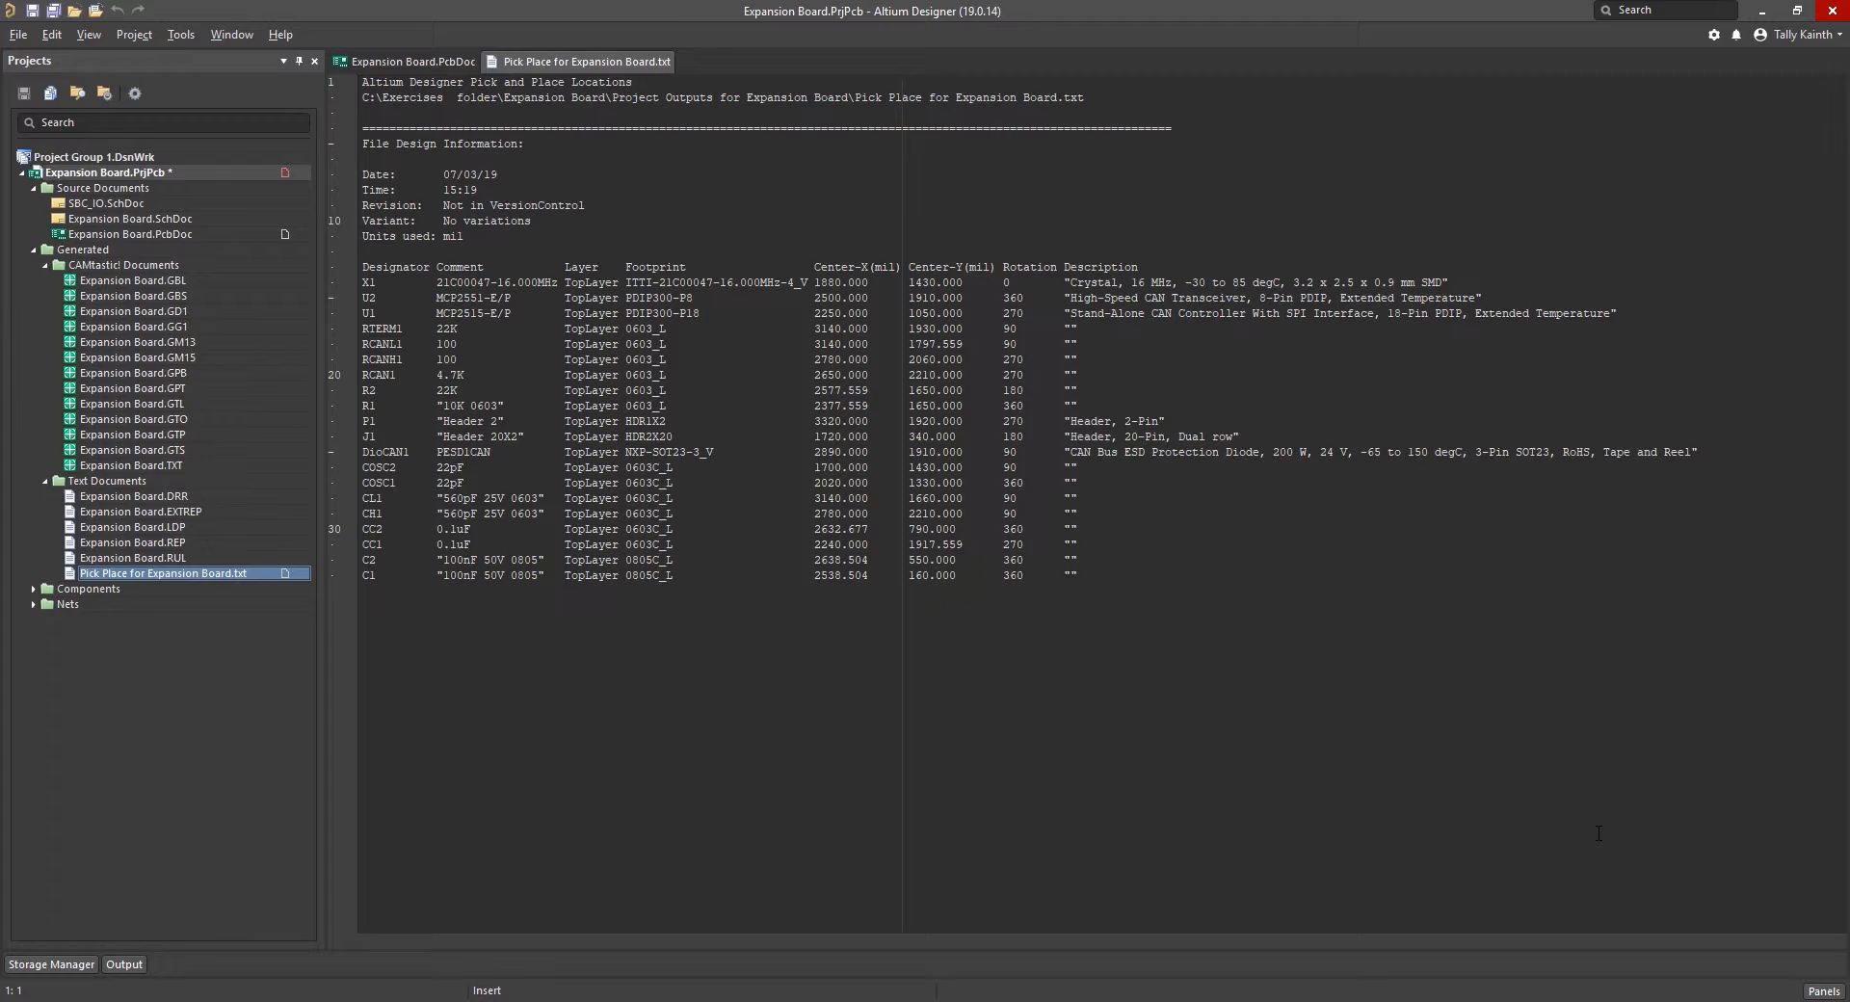